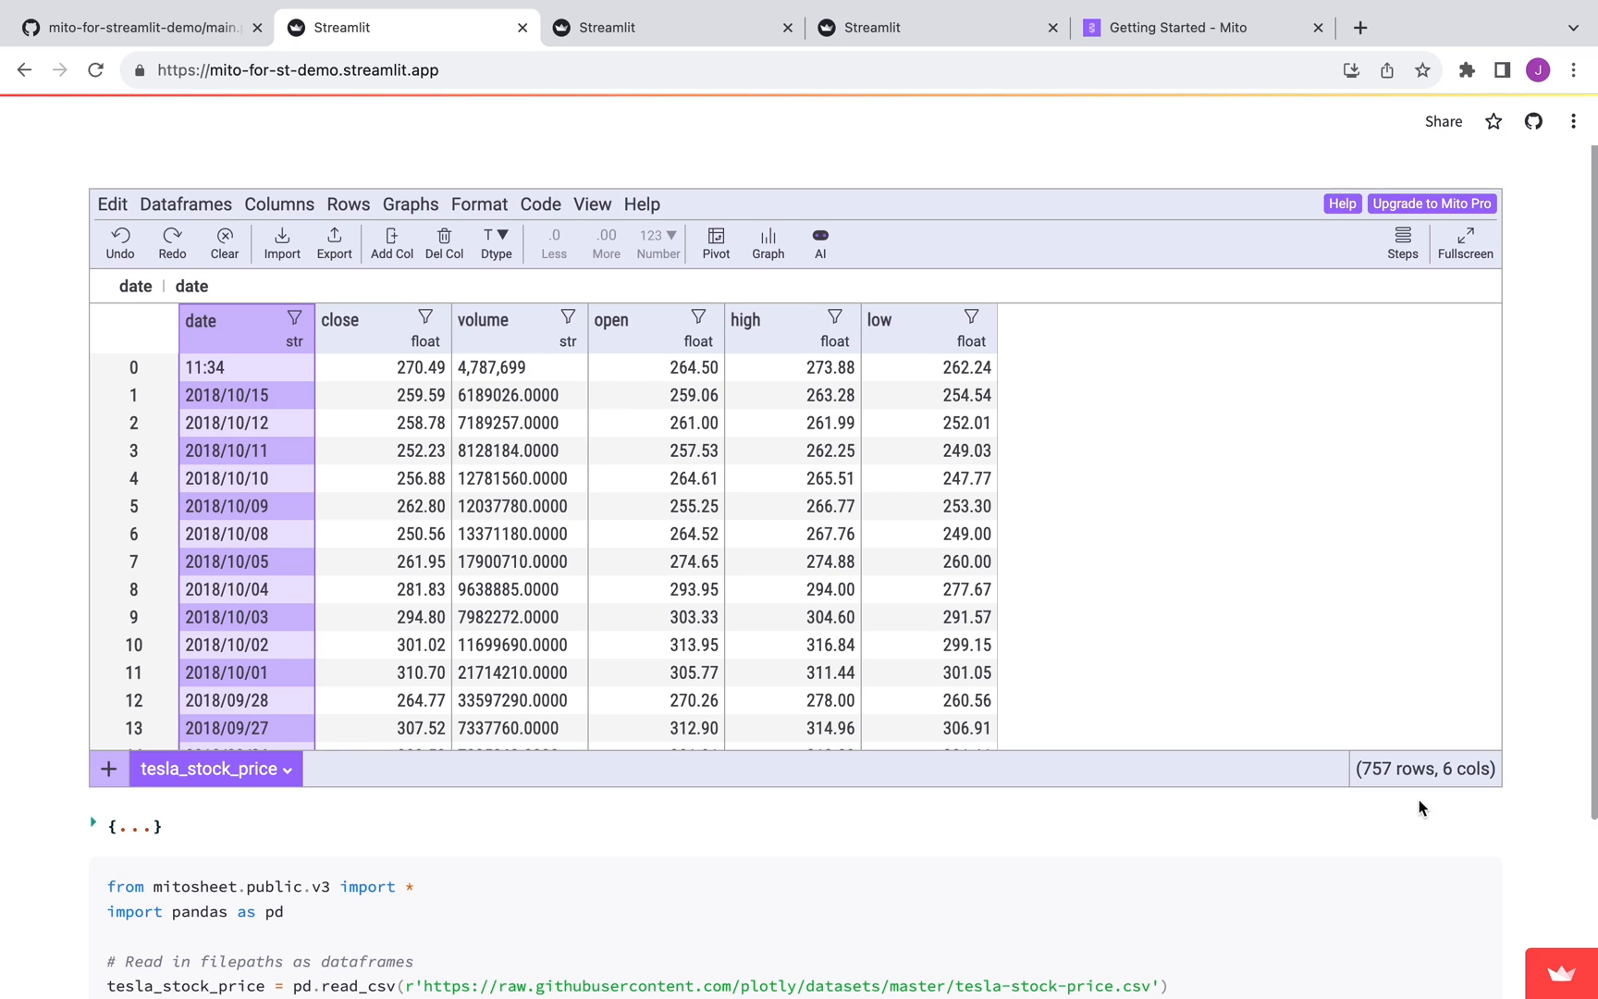
mouse_move(943, 58)
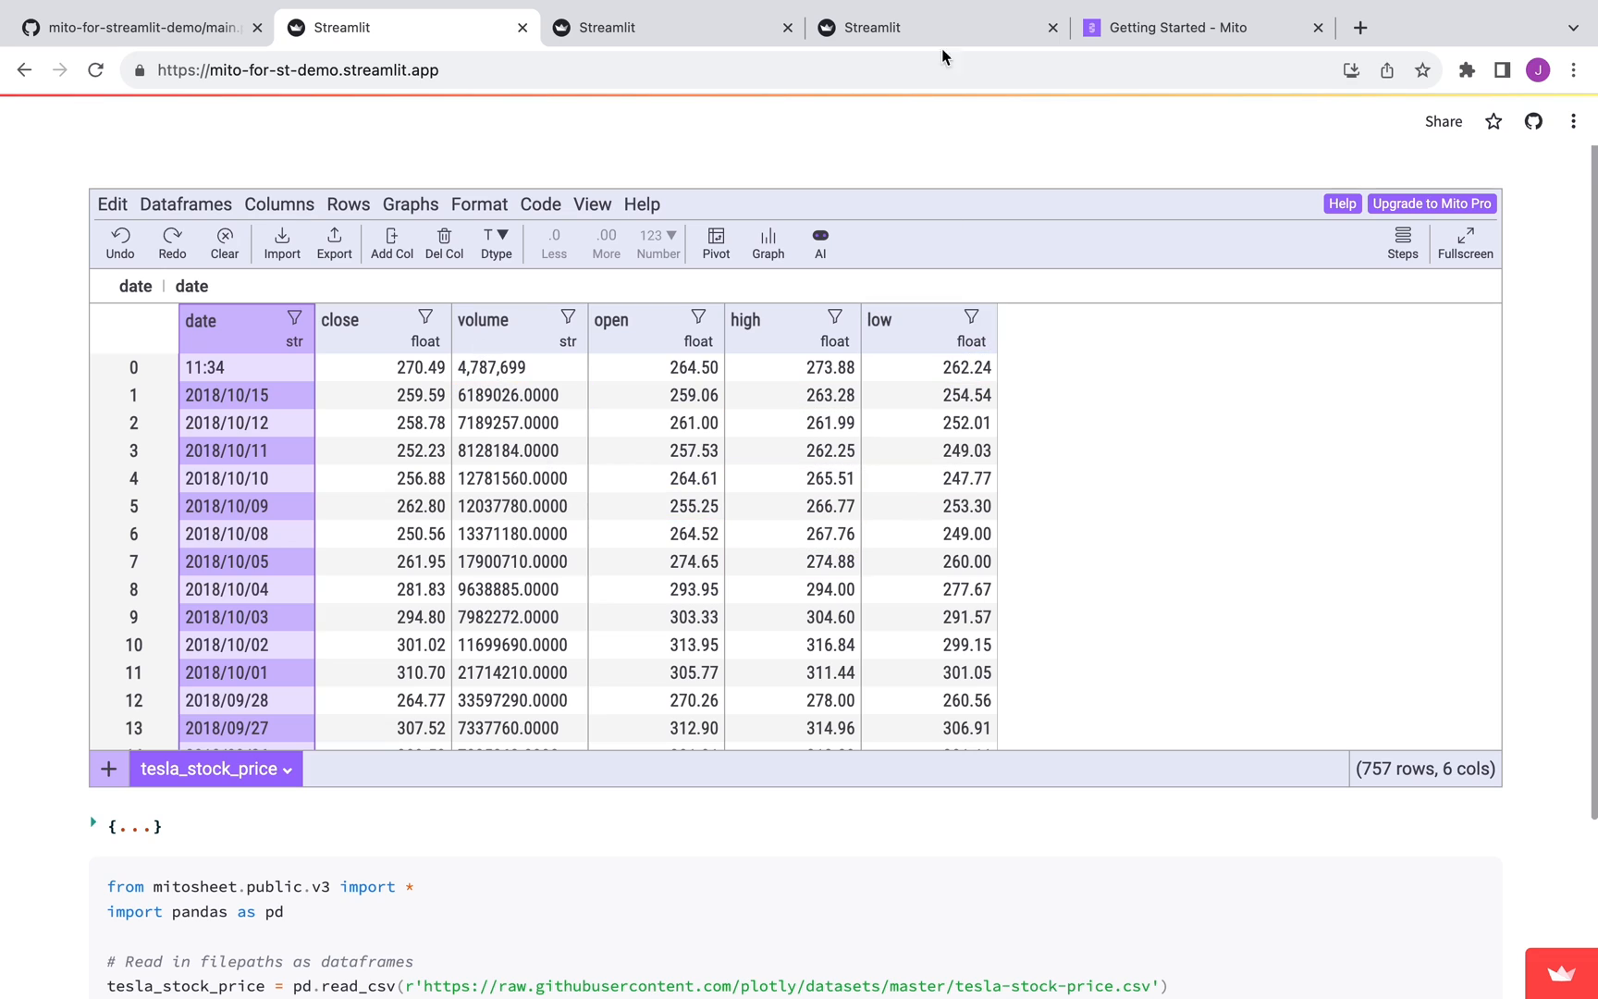
- Highlight the demo app's web address, then move down to the embedded sheet
left_click(298, 69)
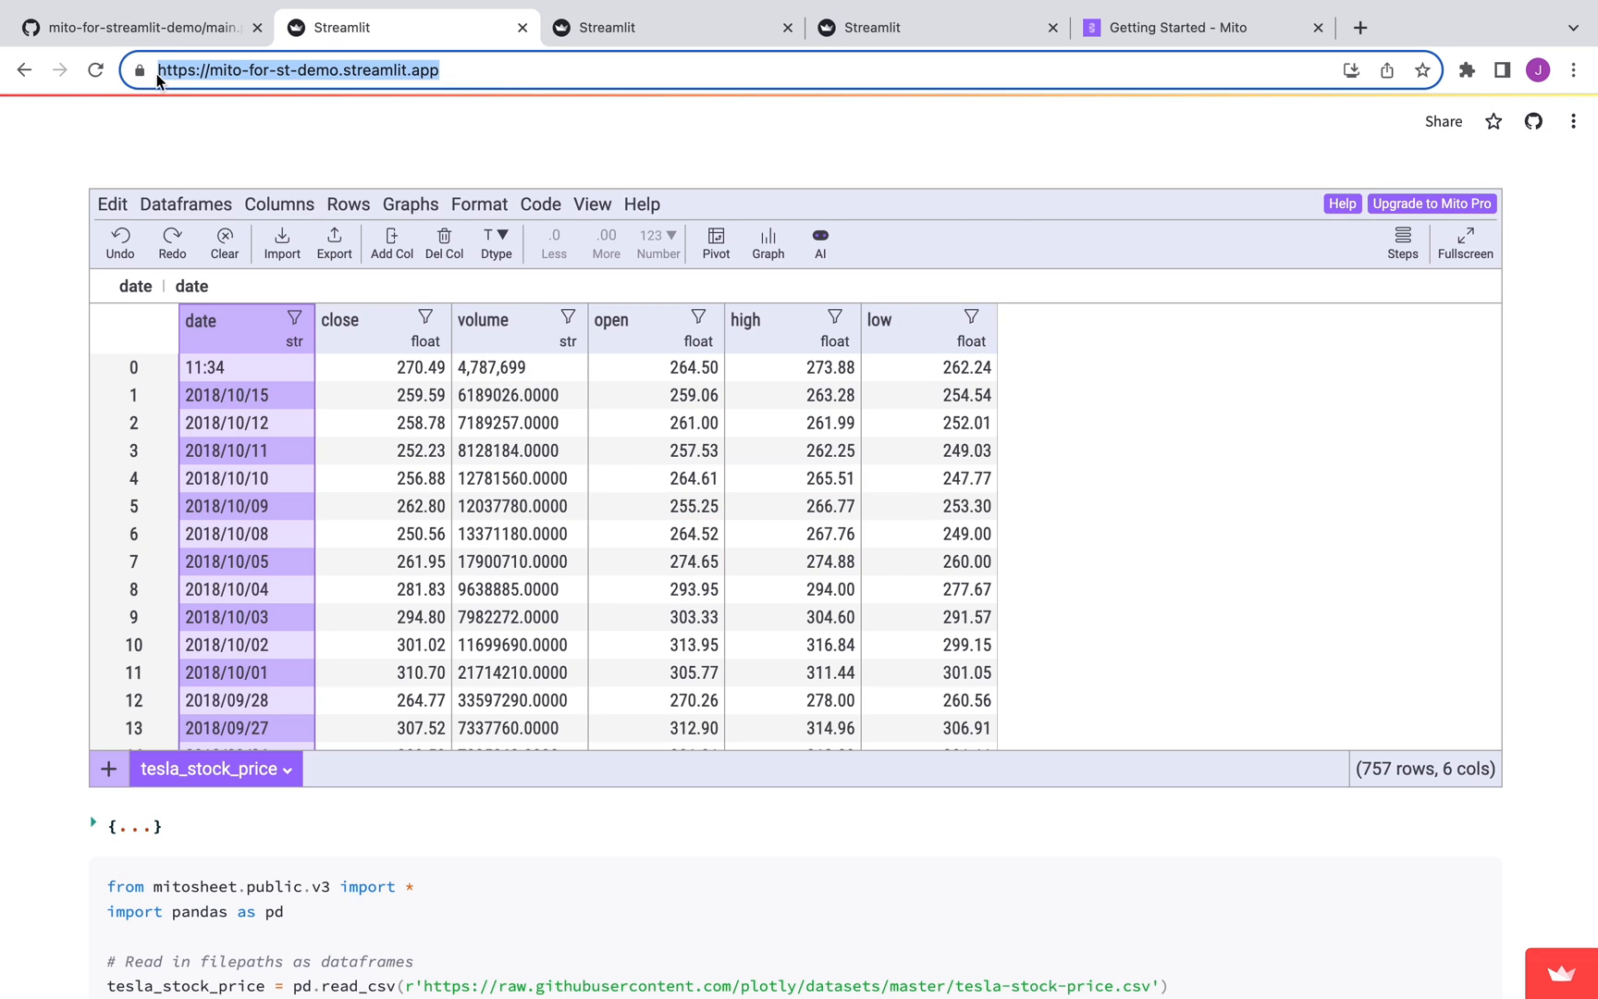
left_click(420, 477)
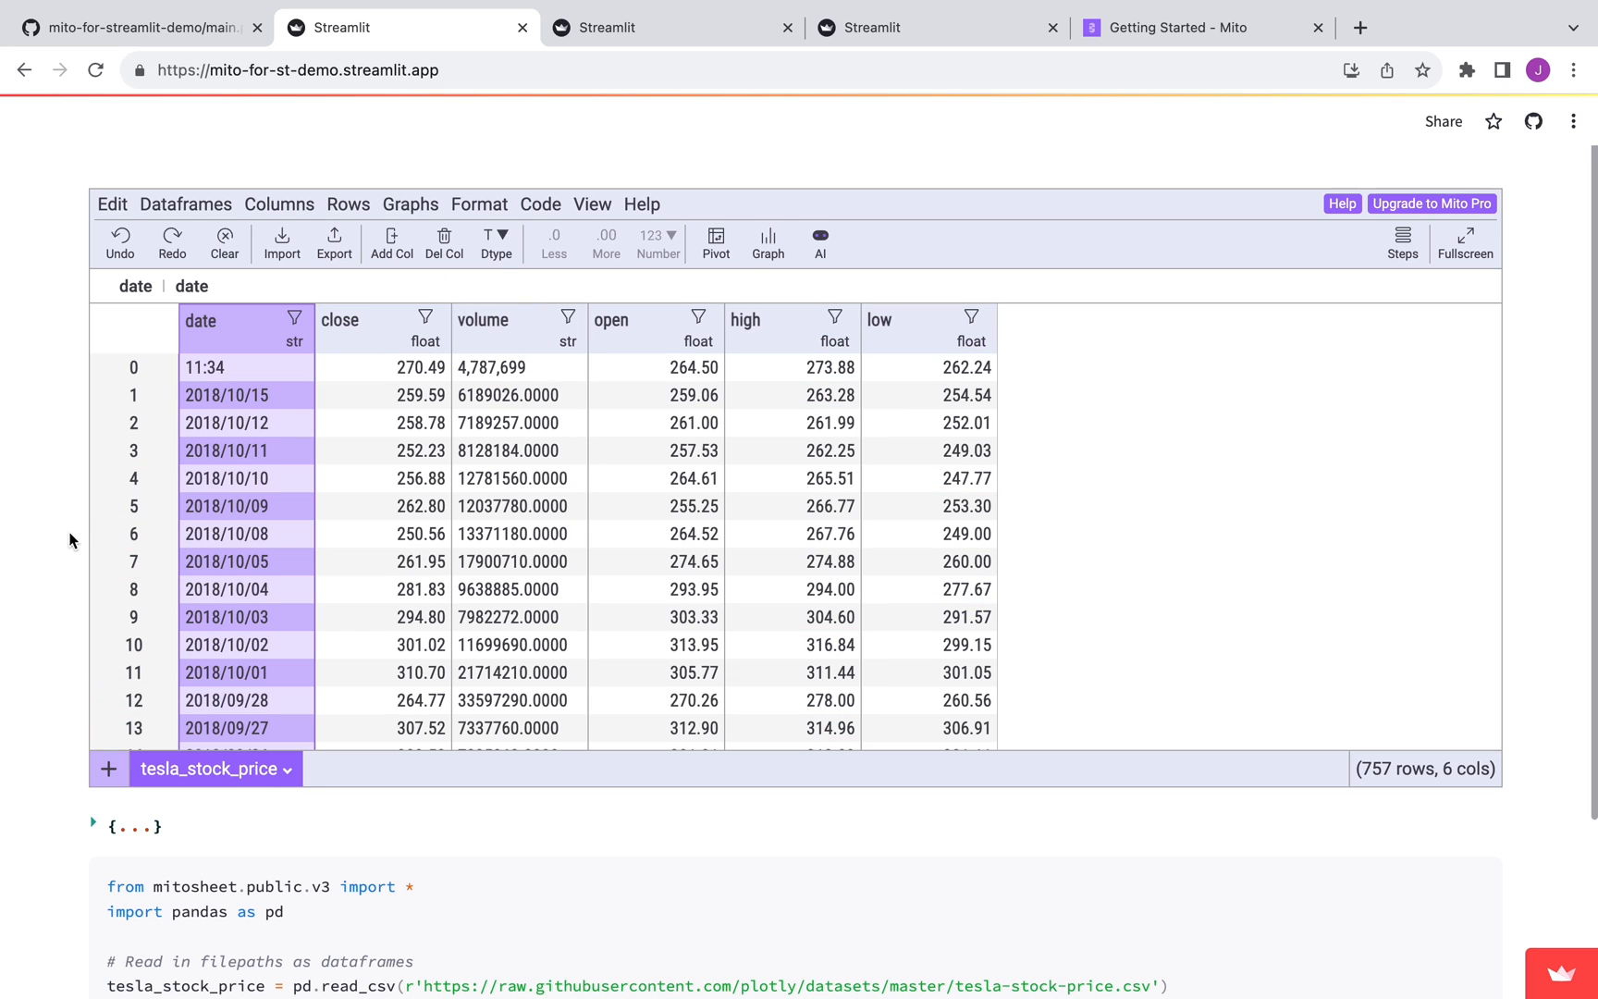
scroll("down", 3)
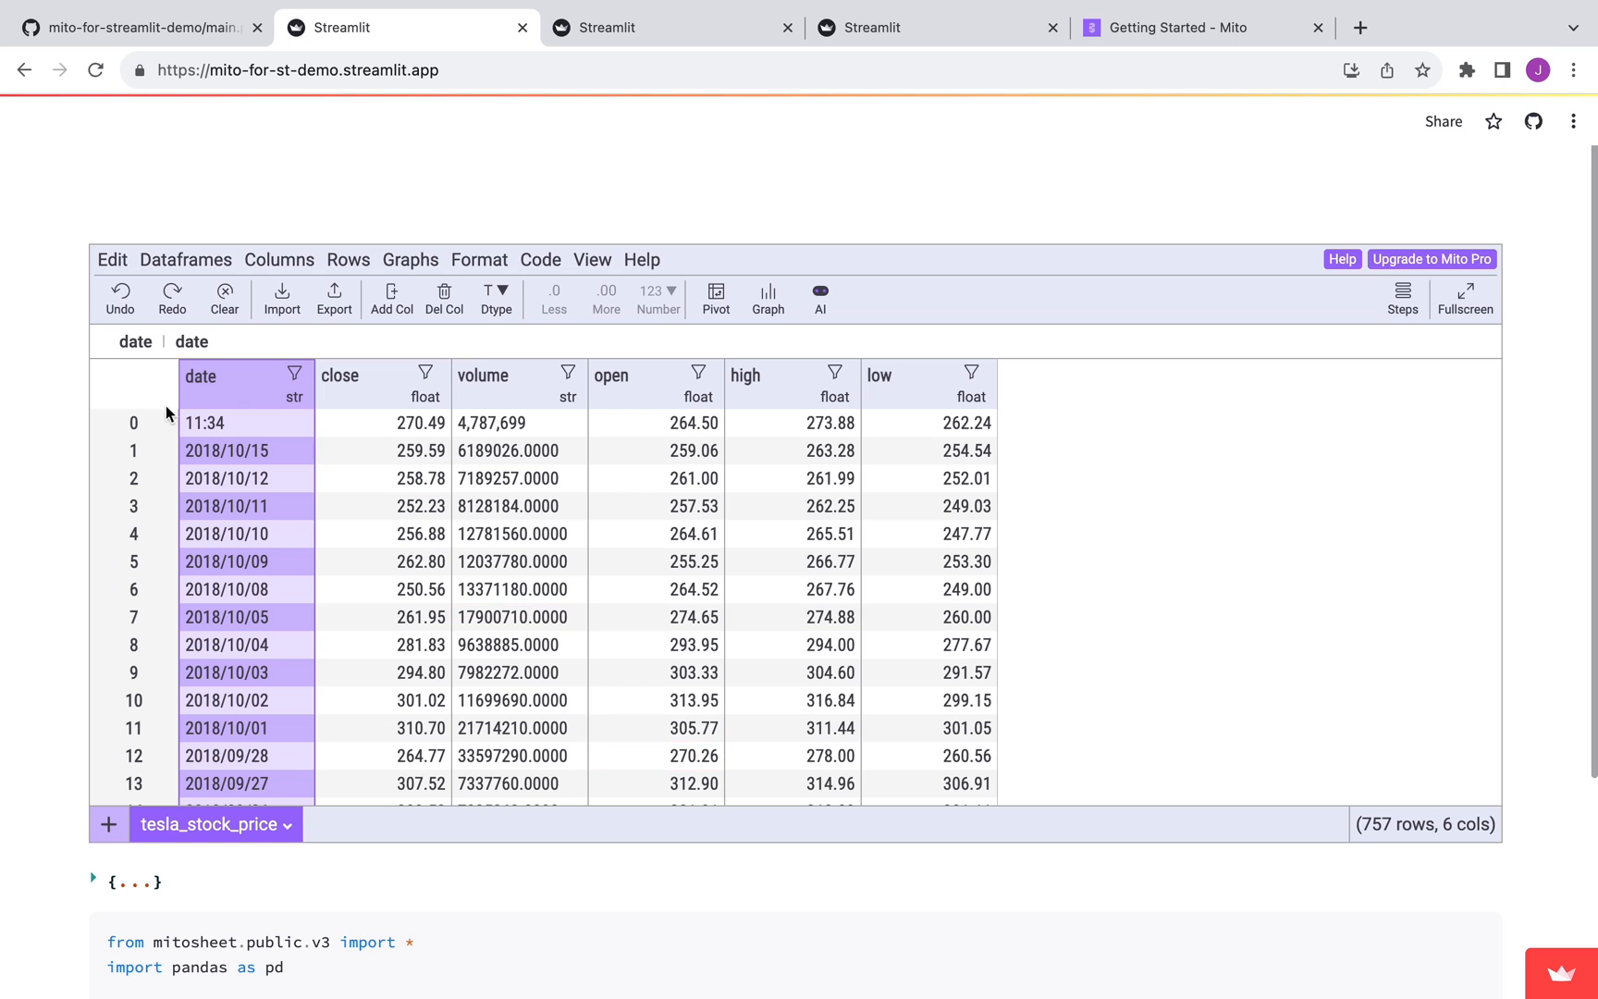
mouse_move(392, 298)
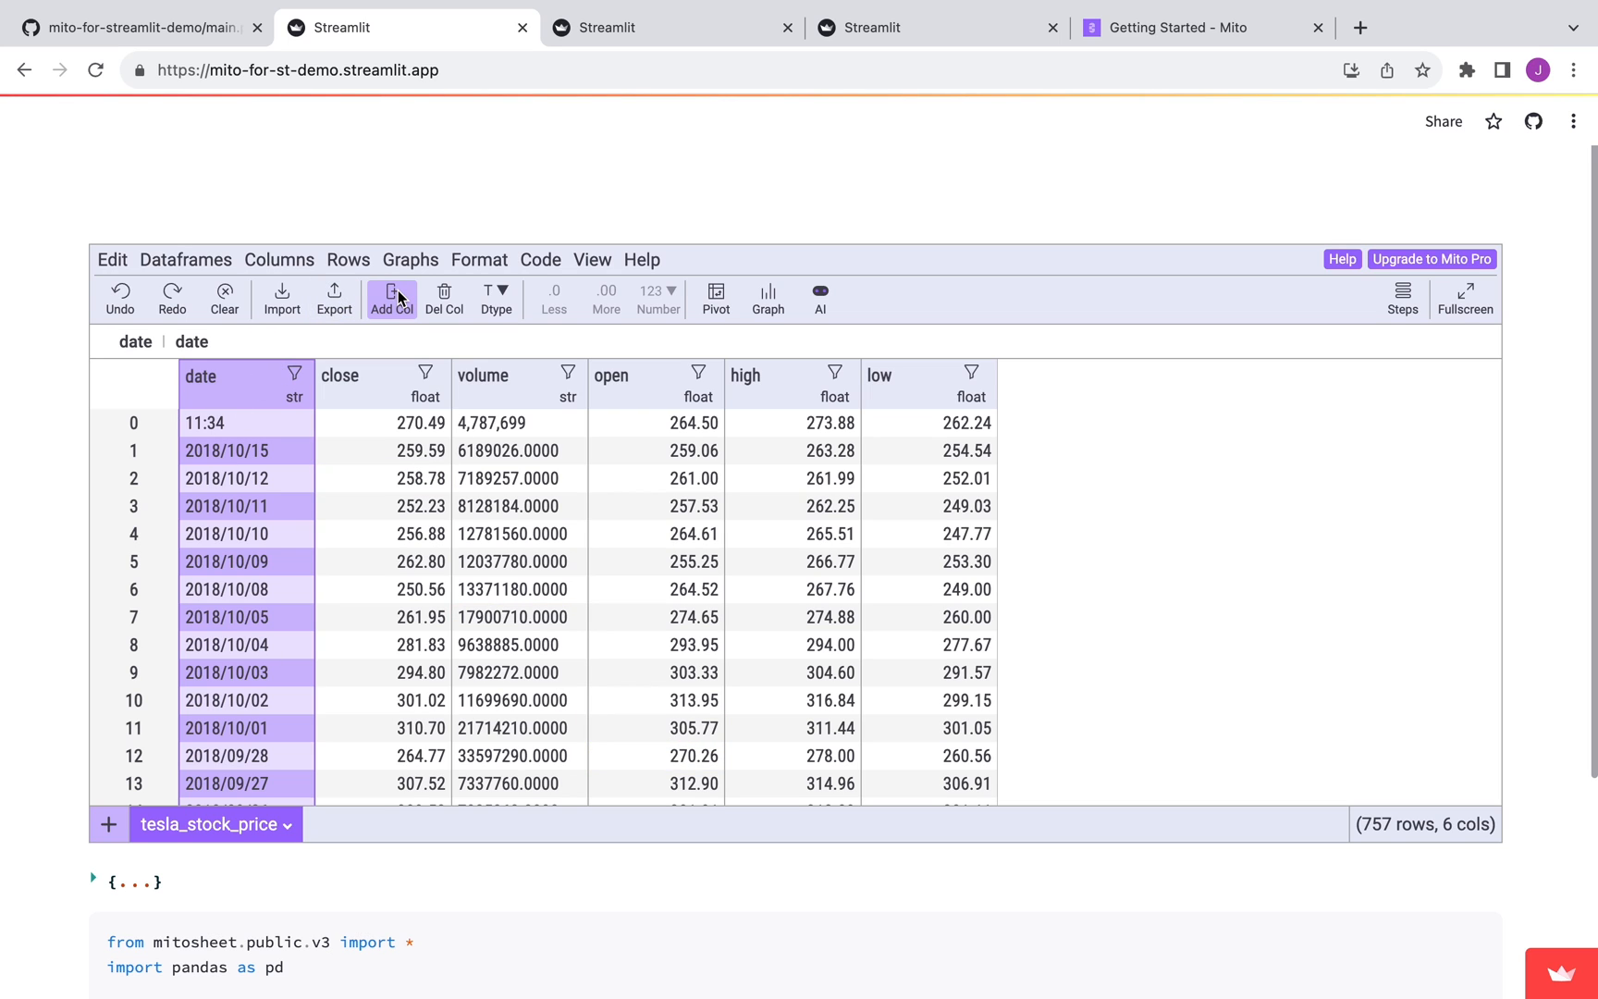
- Add a Month column beside date holding the =MONTH(date) formula
left_click(392, 298)
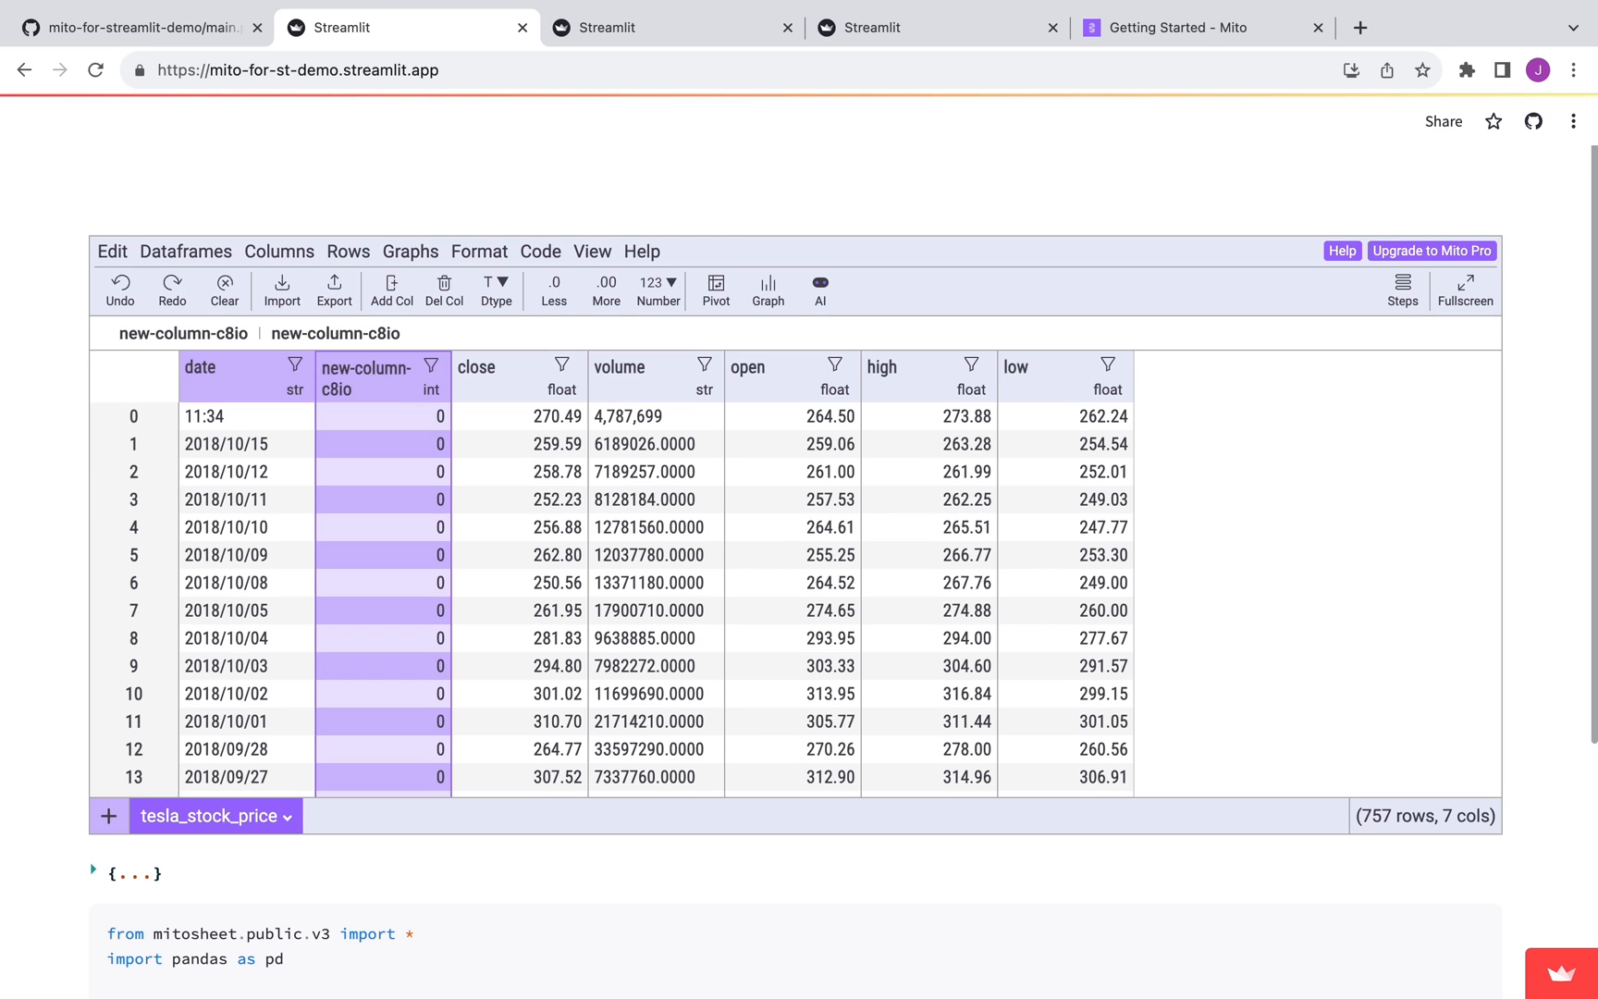
scroll("down", 3)
type("Month")
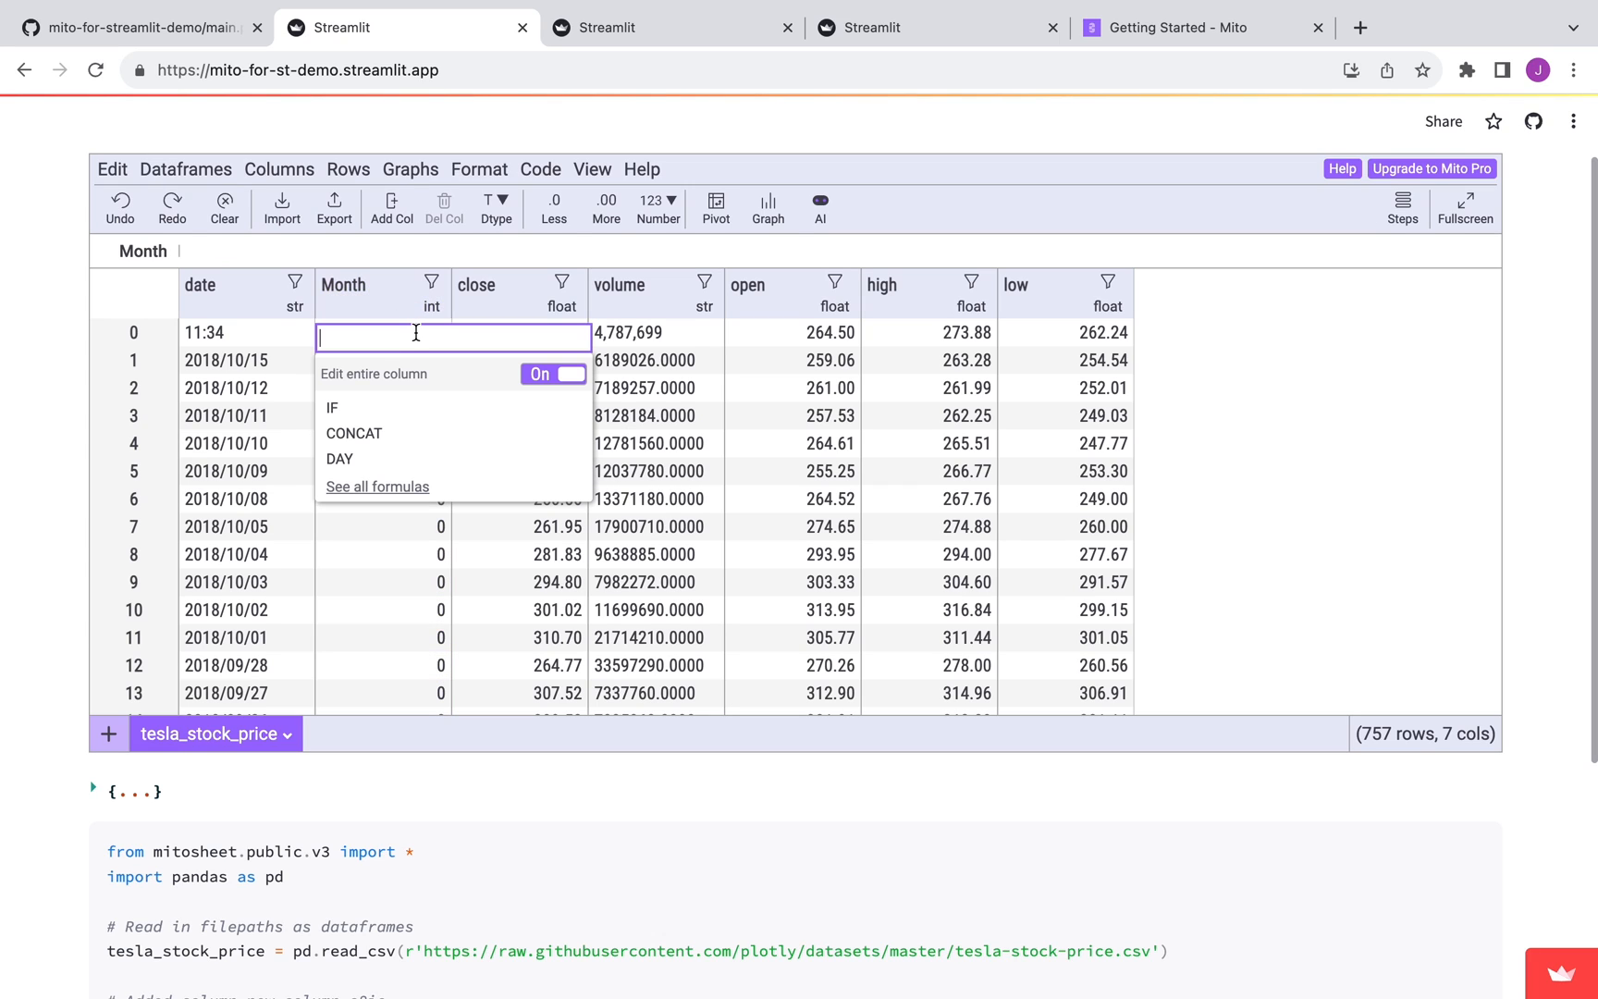
type("=month")
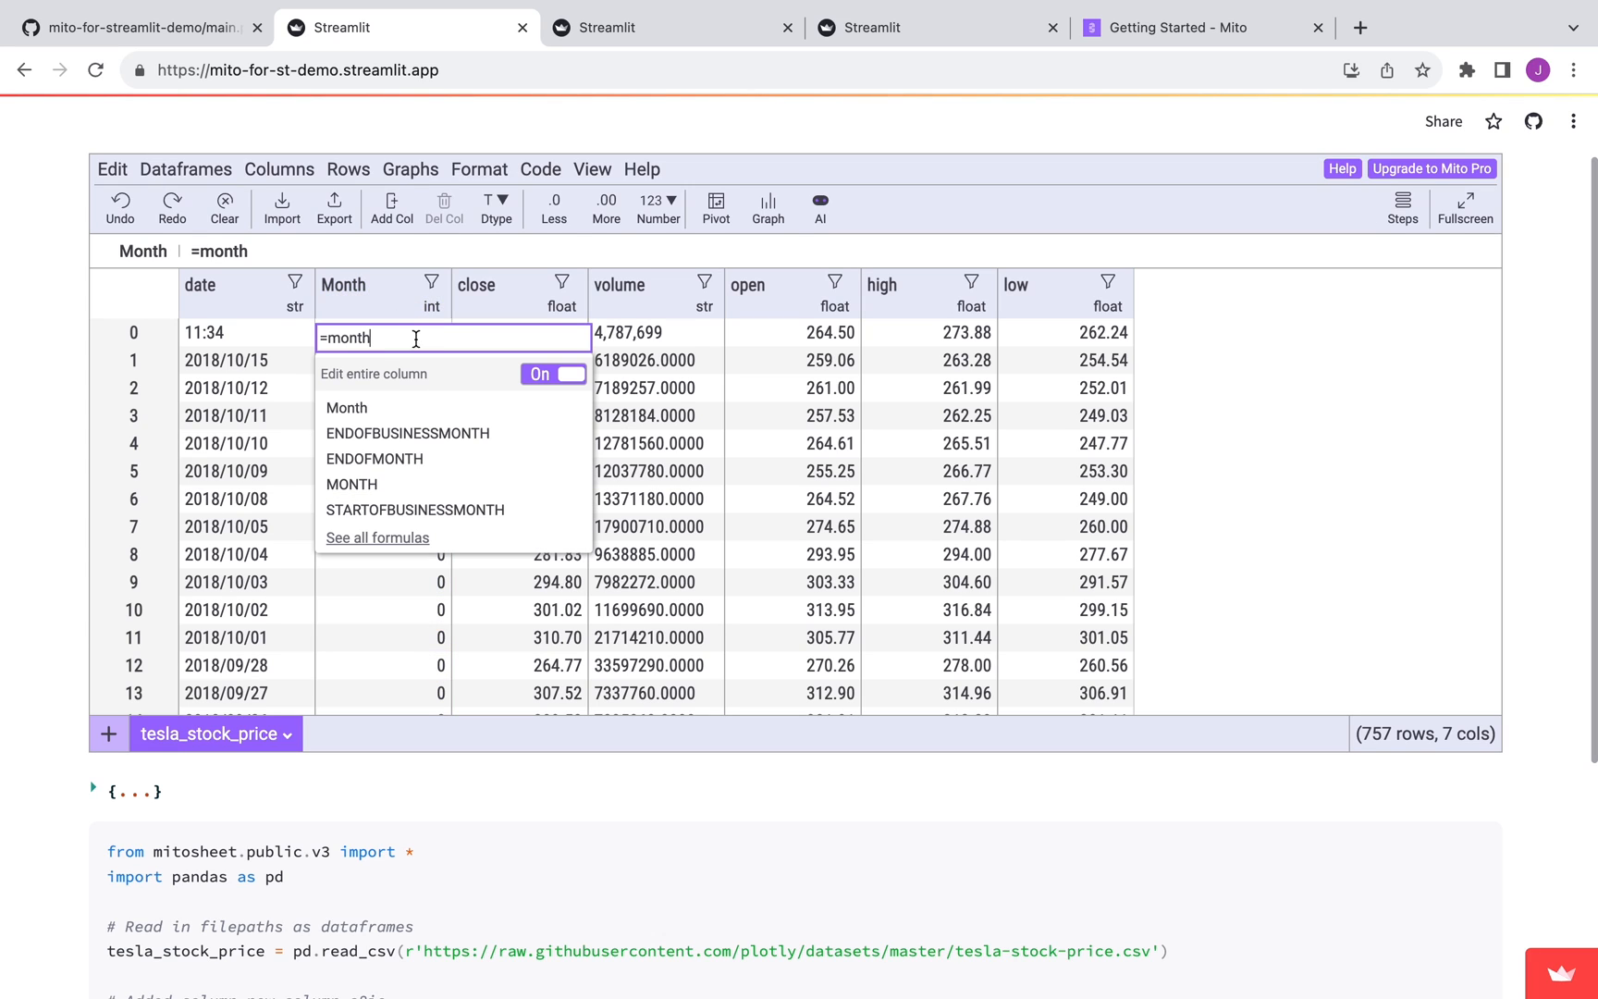
mouse_move(351, 484)
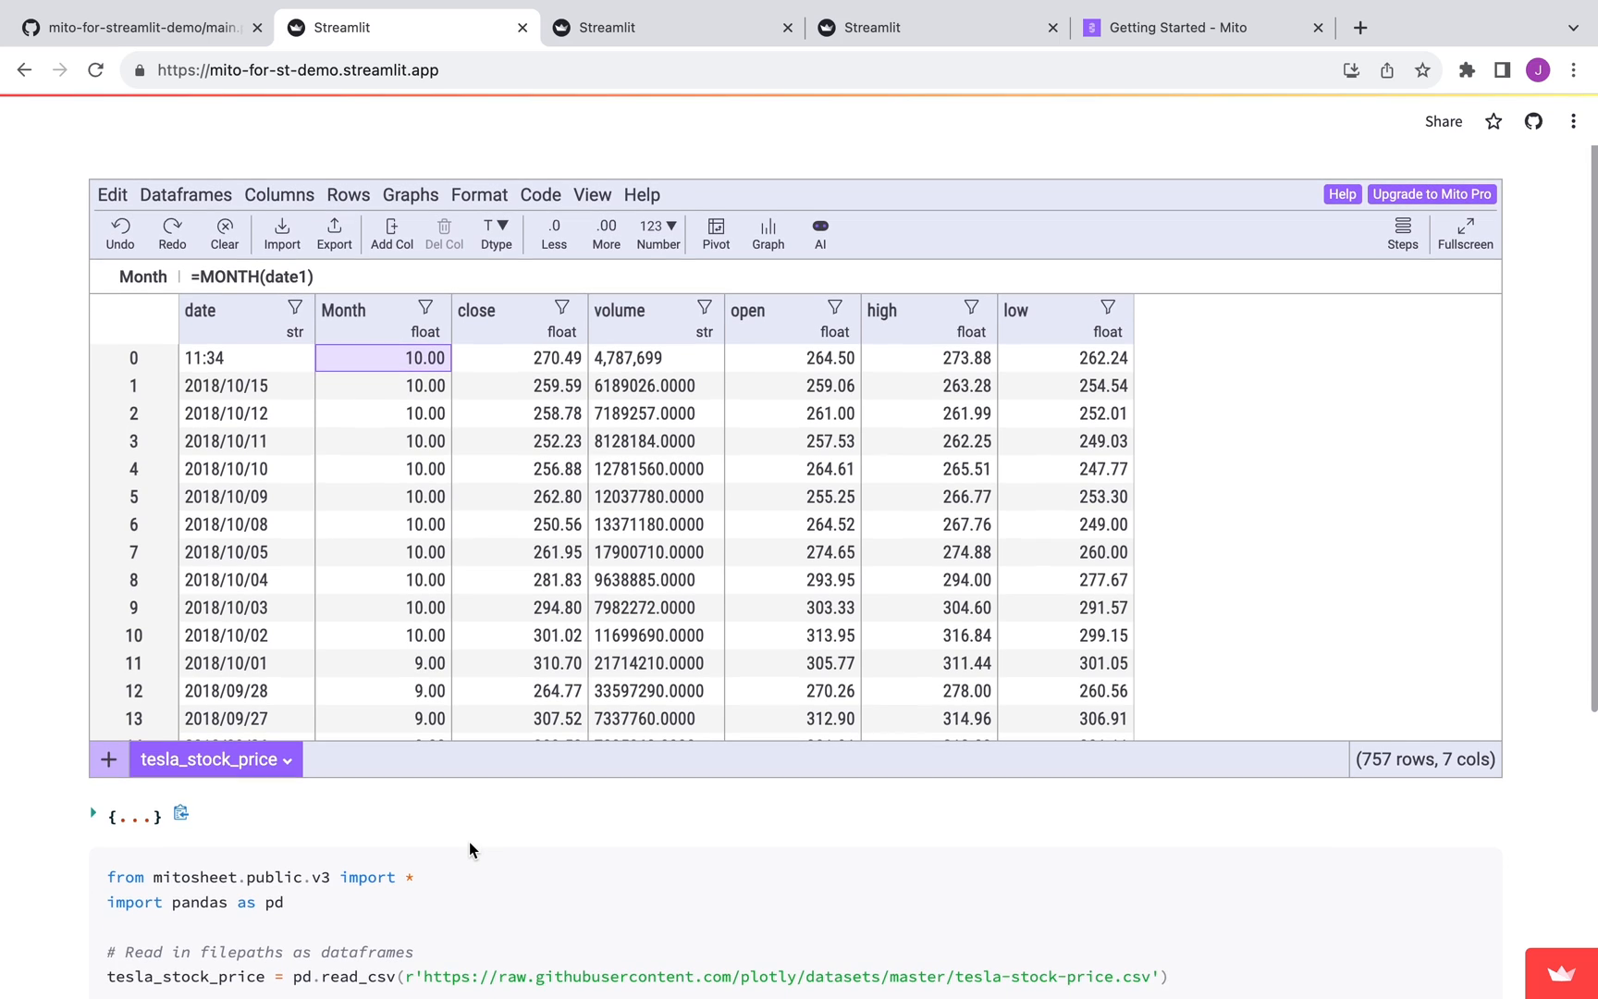
- Inspect a computed month value, the close column and a volume entry
left_click(383, 635)
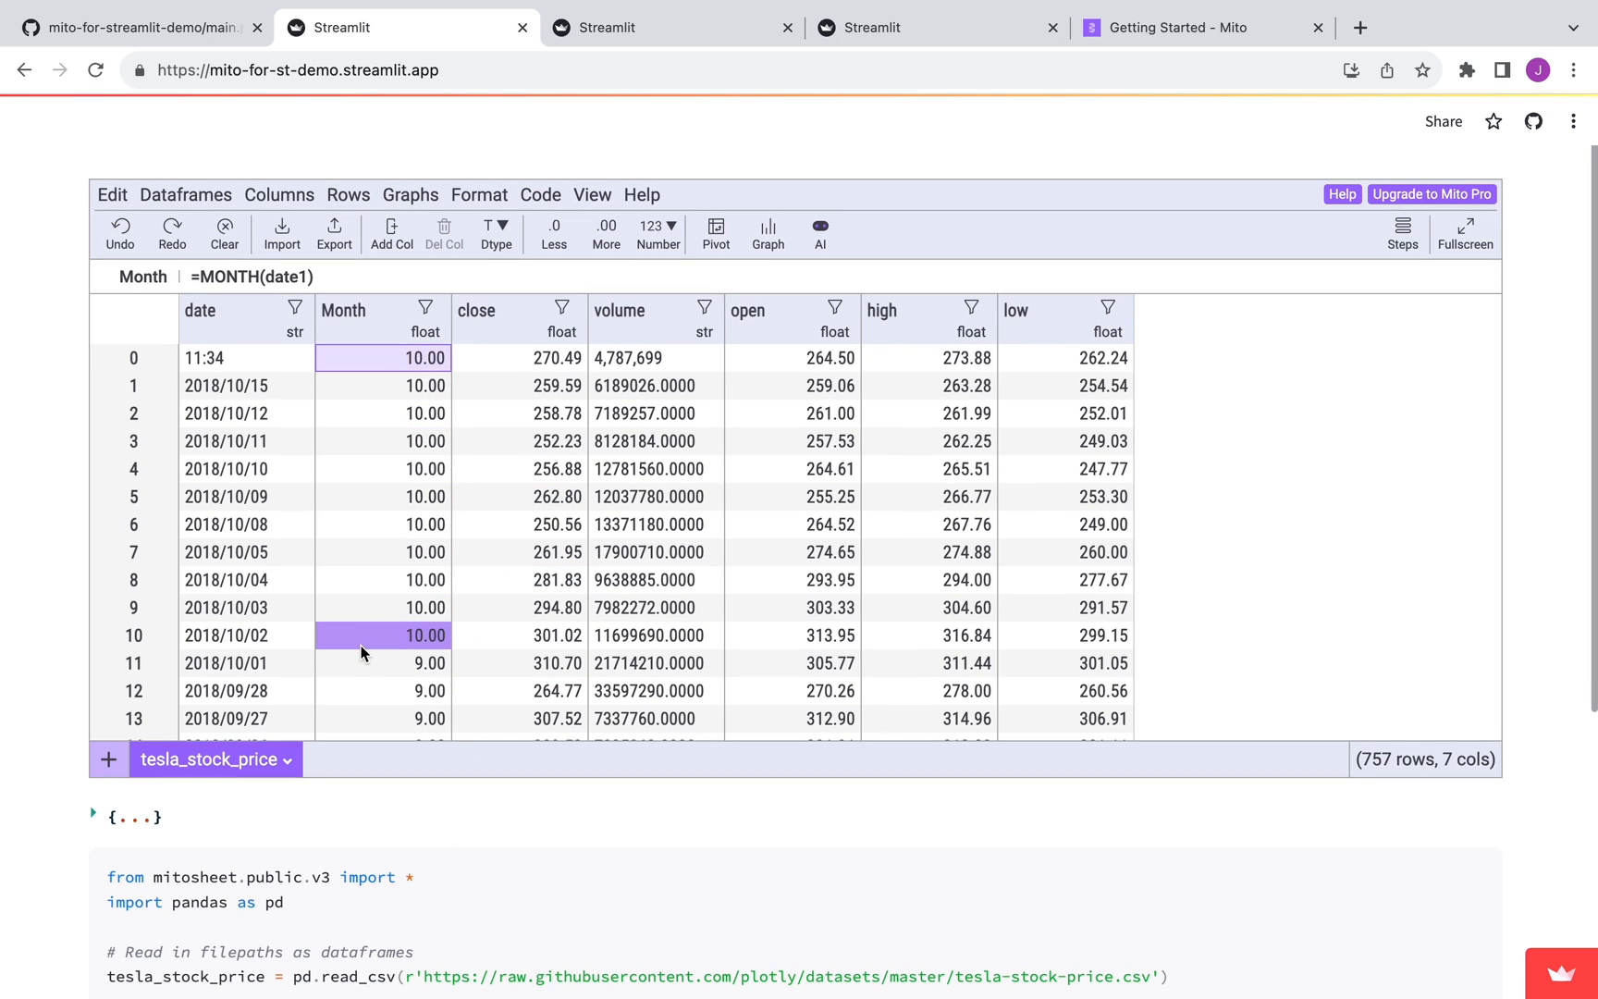
left_click(521, 385)
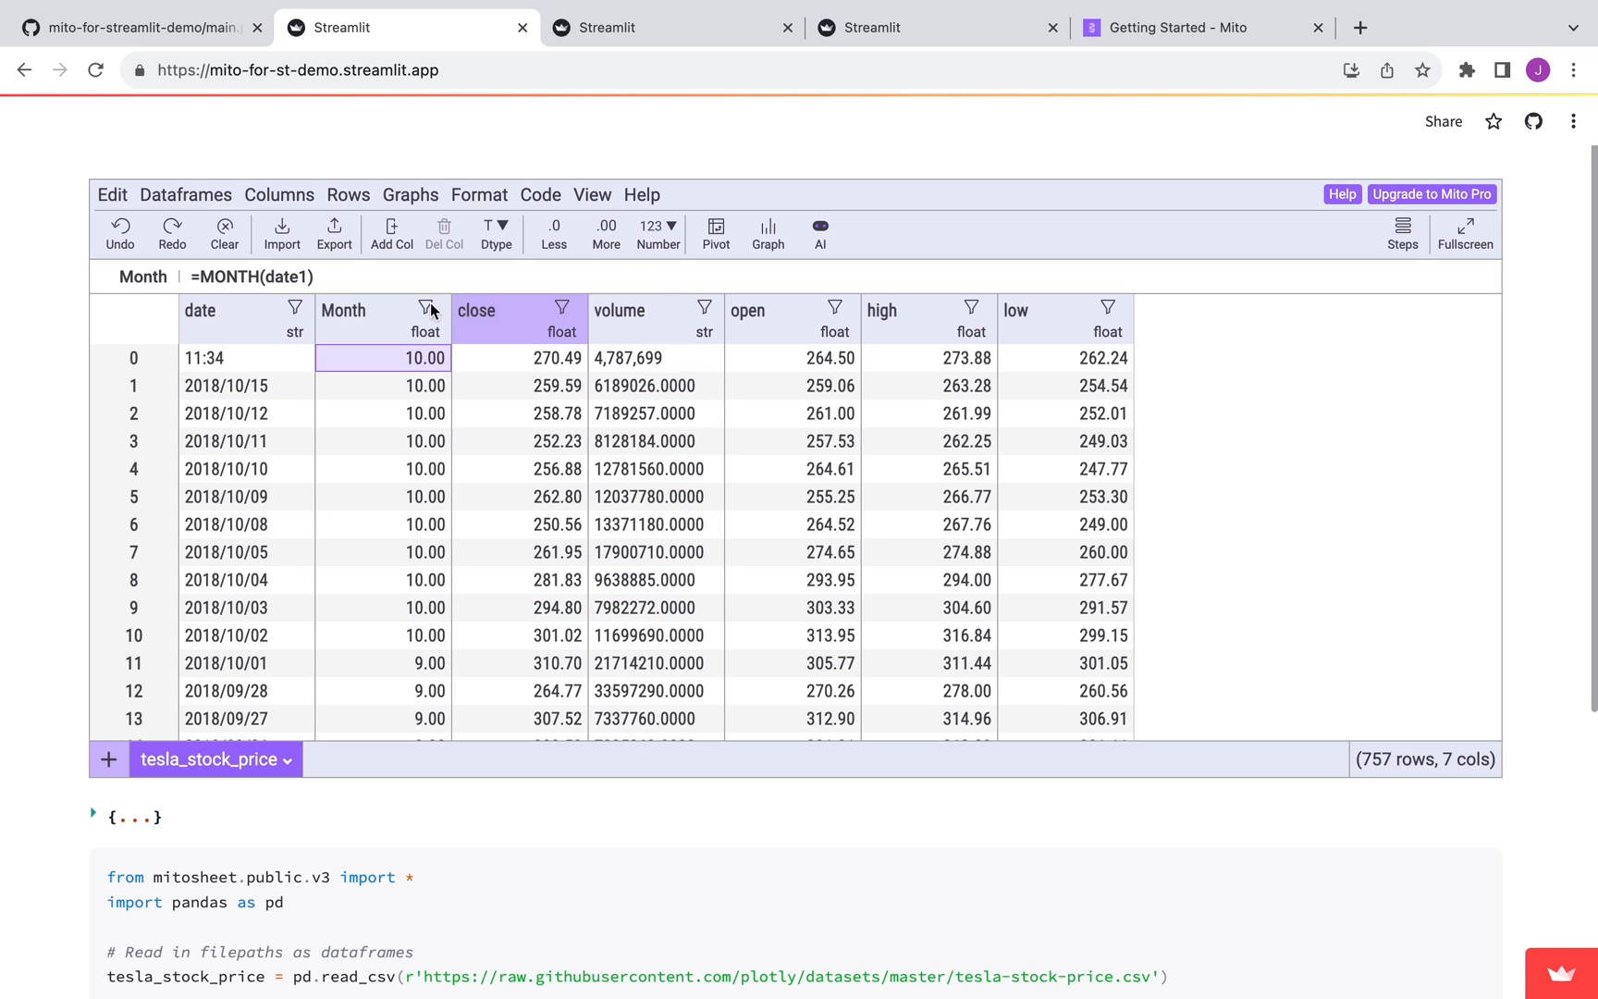
left_click(653, 496)
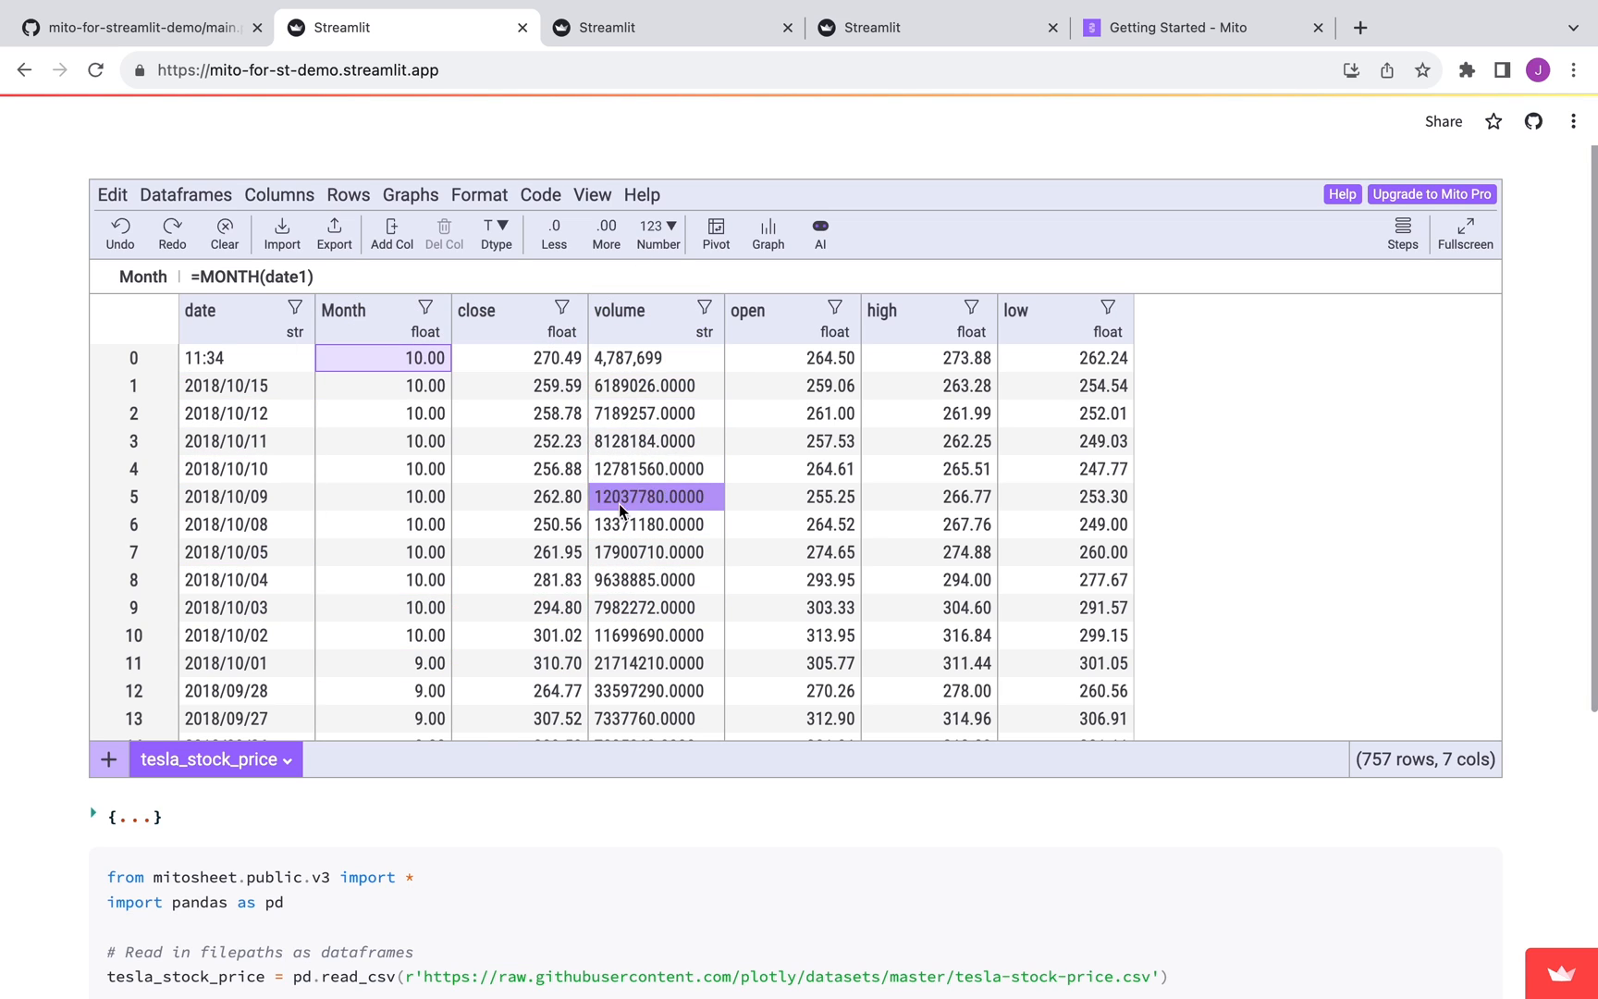
- Start a pivot table from the stock data and make the volume column numeric
left_click(714, 233)
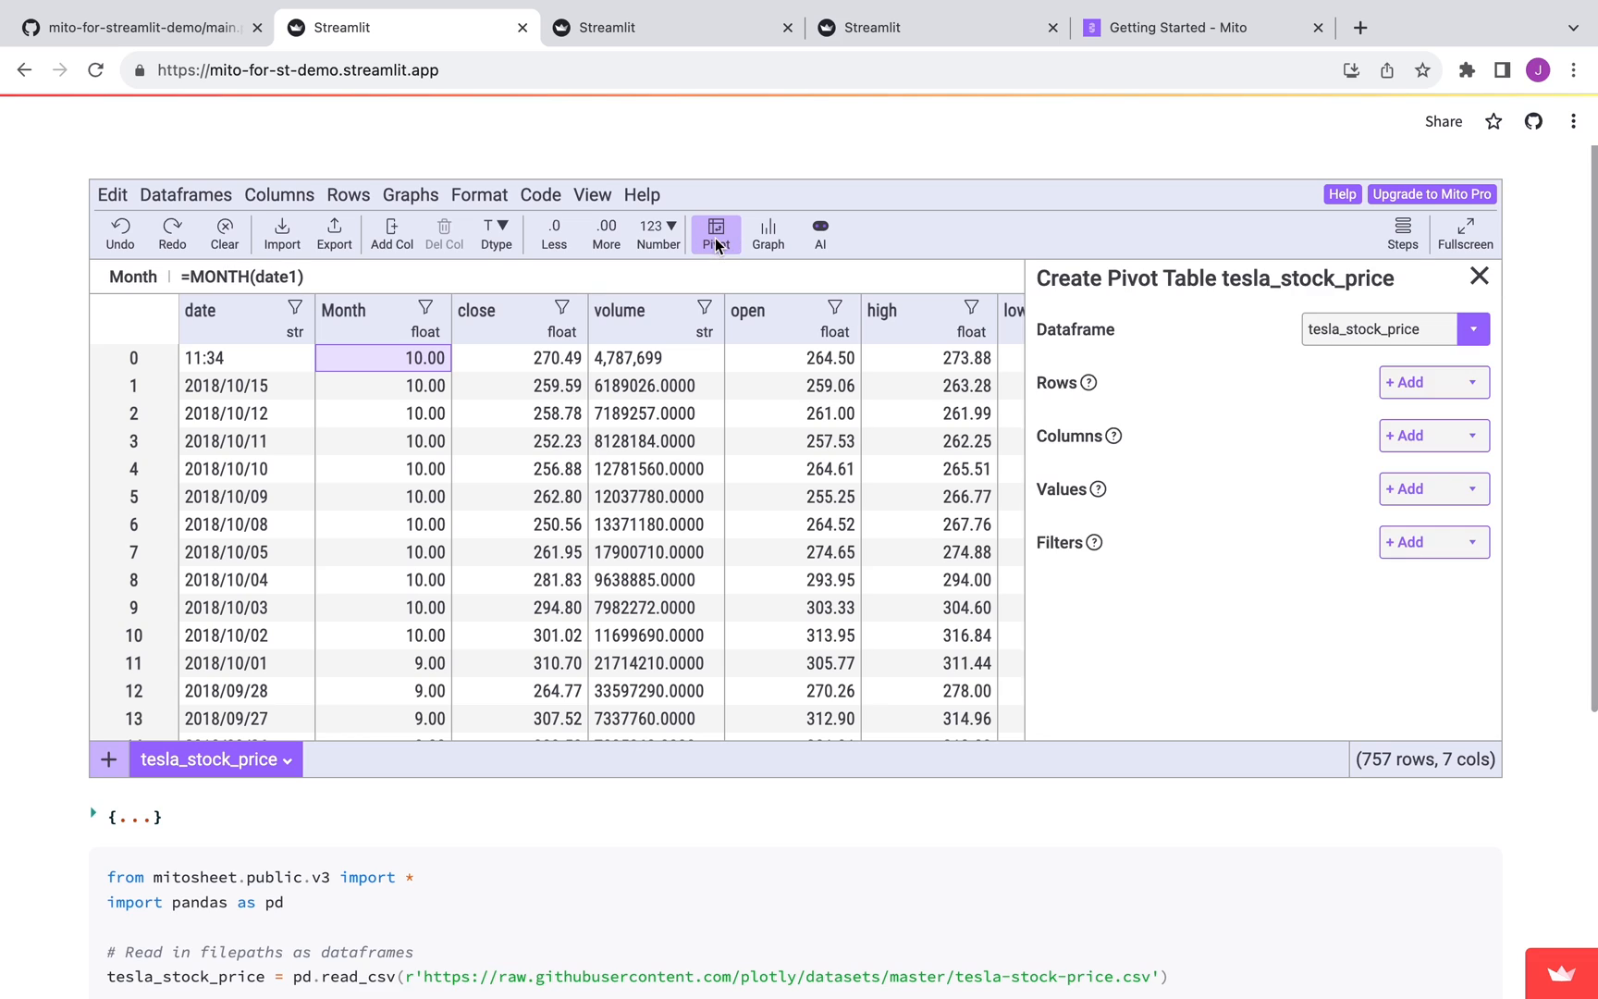
left_click(1428, 373)
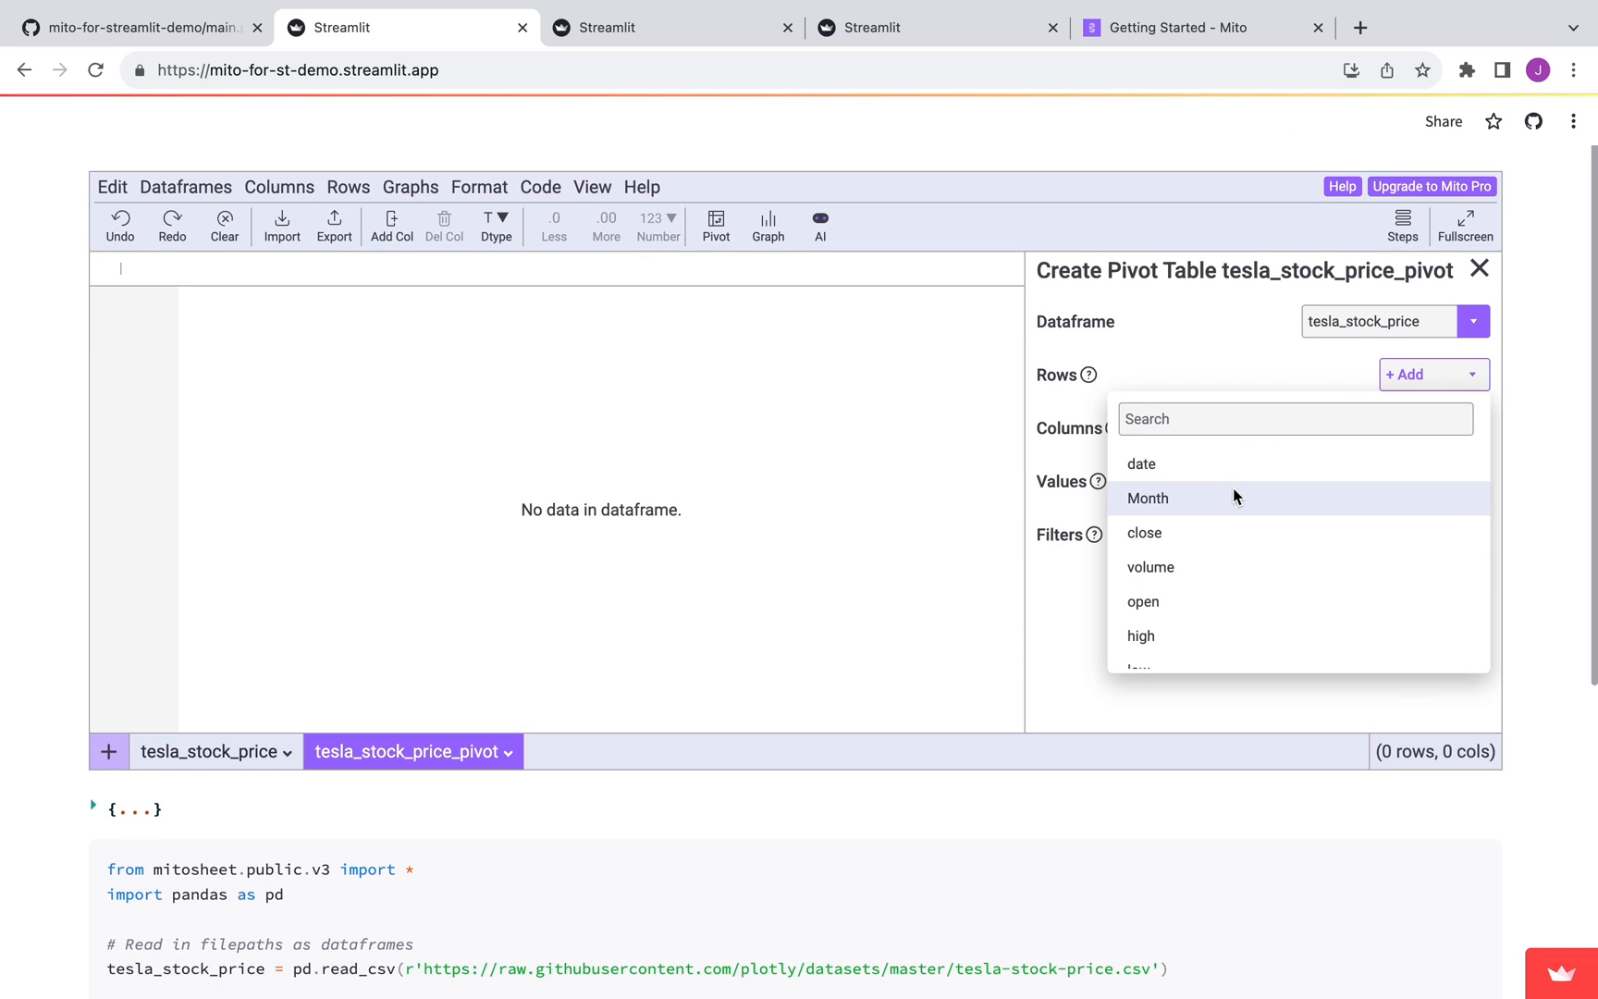
left_click(1147, 498)
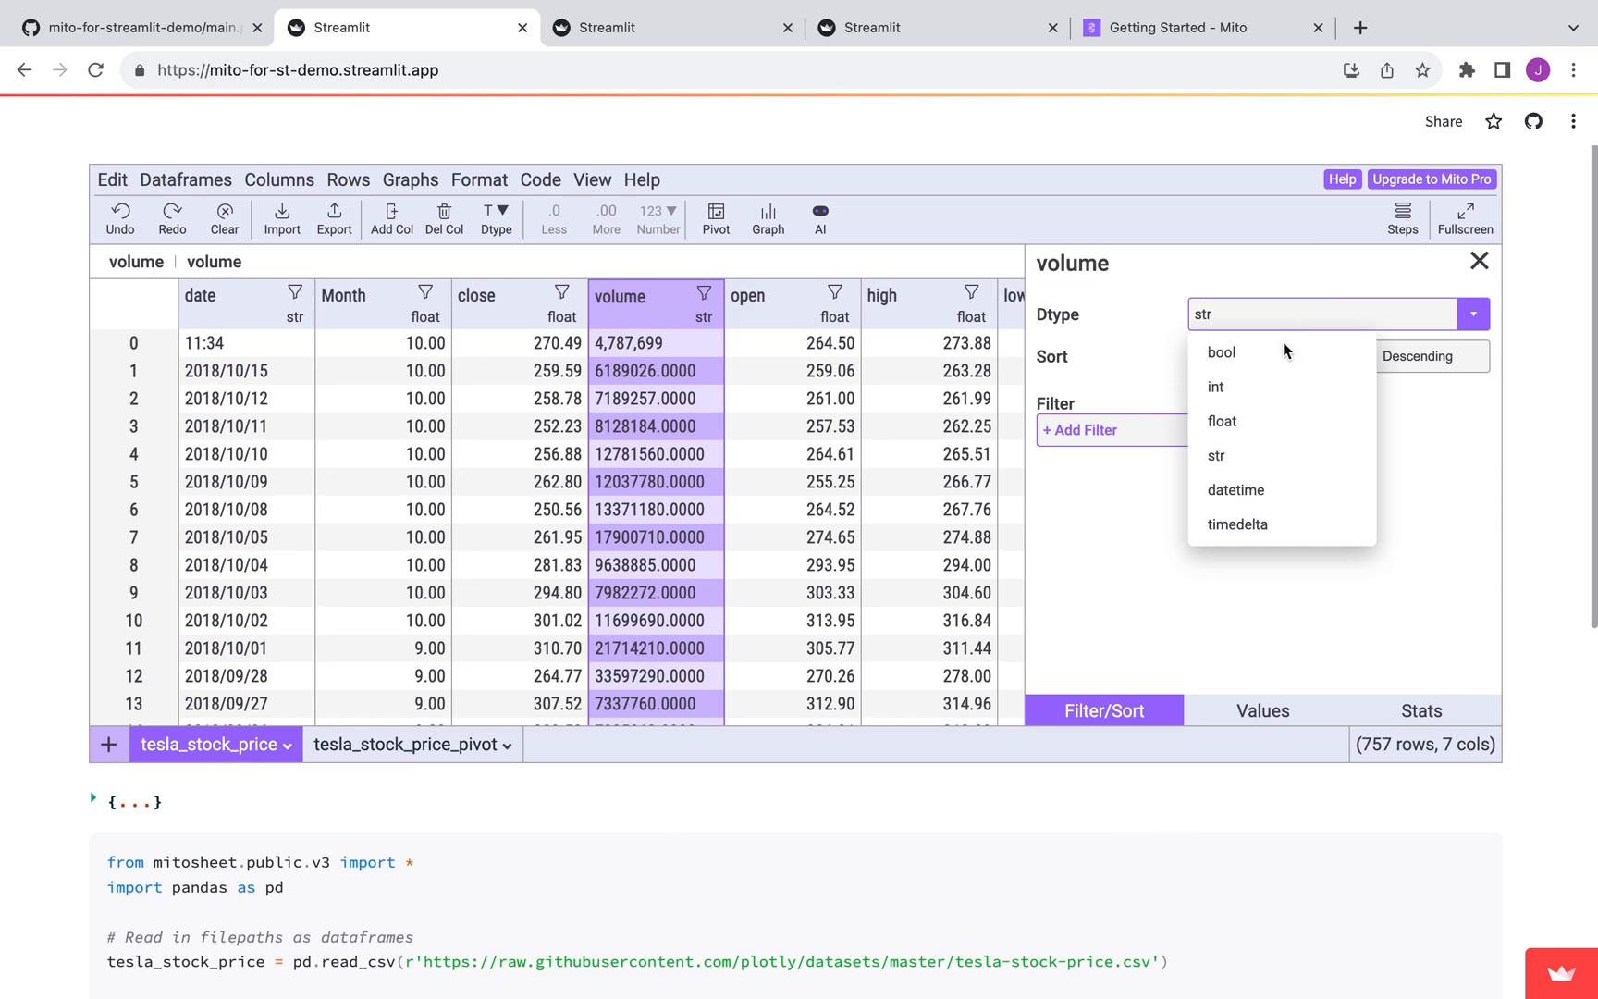
left_click(1221, 422)
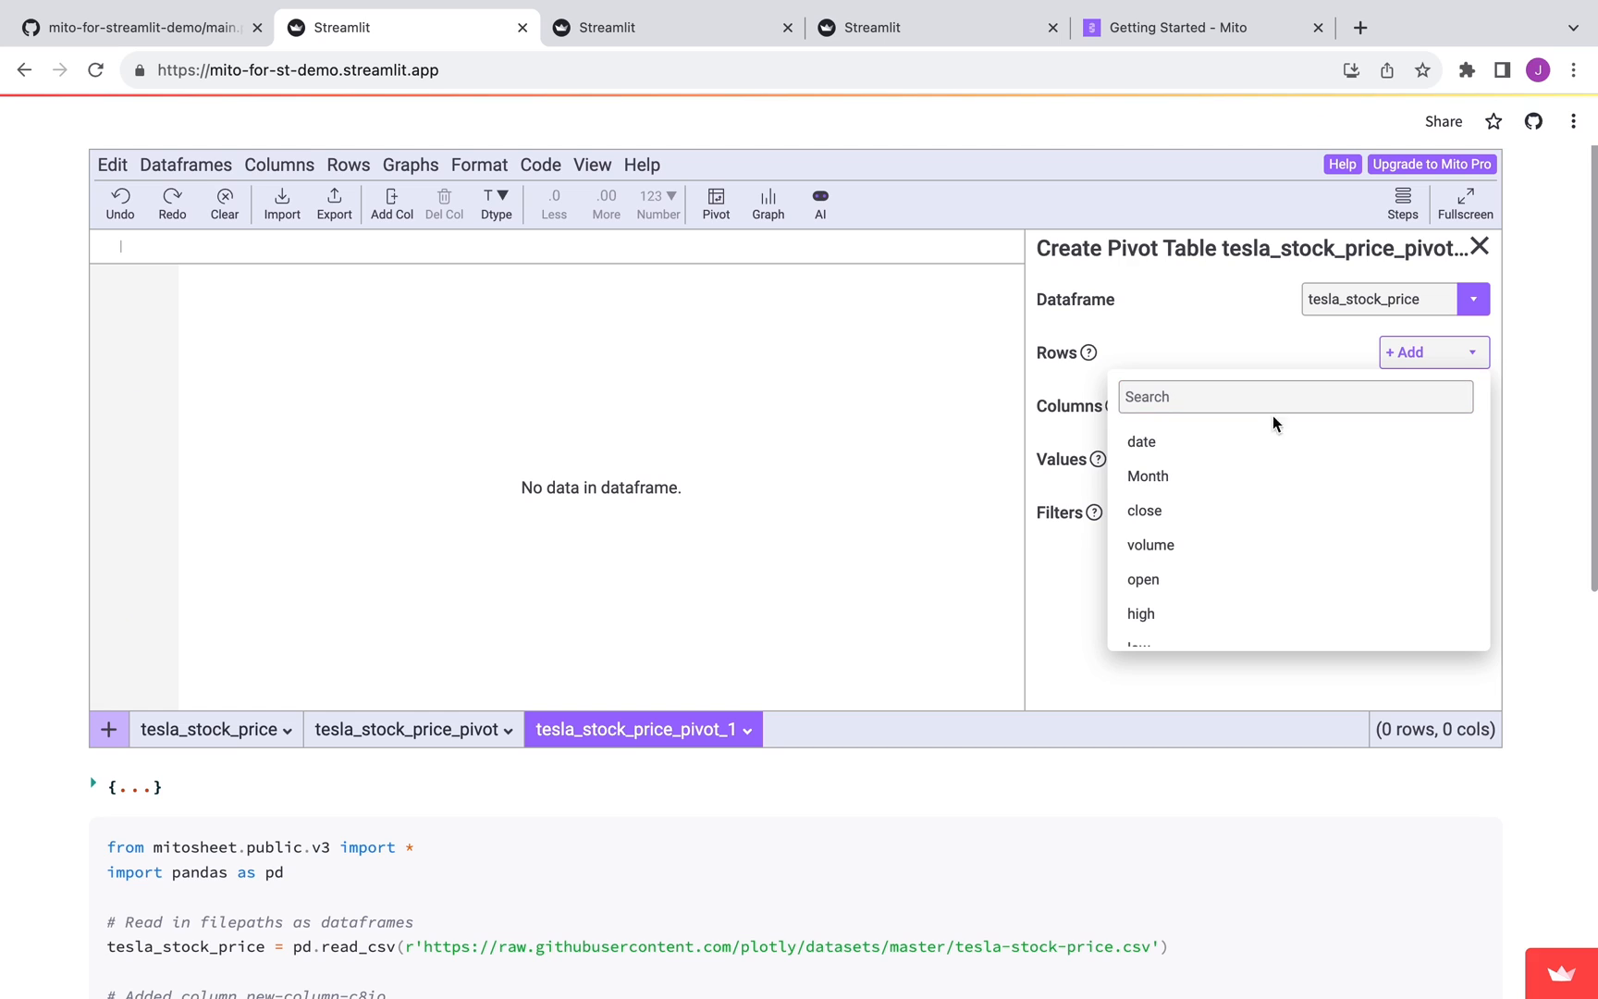
- Group the pivot by Month and summarize volume with the mean aggregation
left_click(1147, 475)
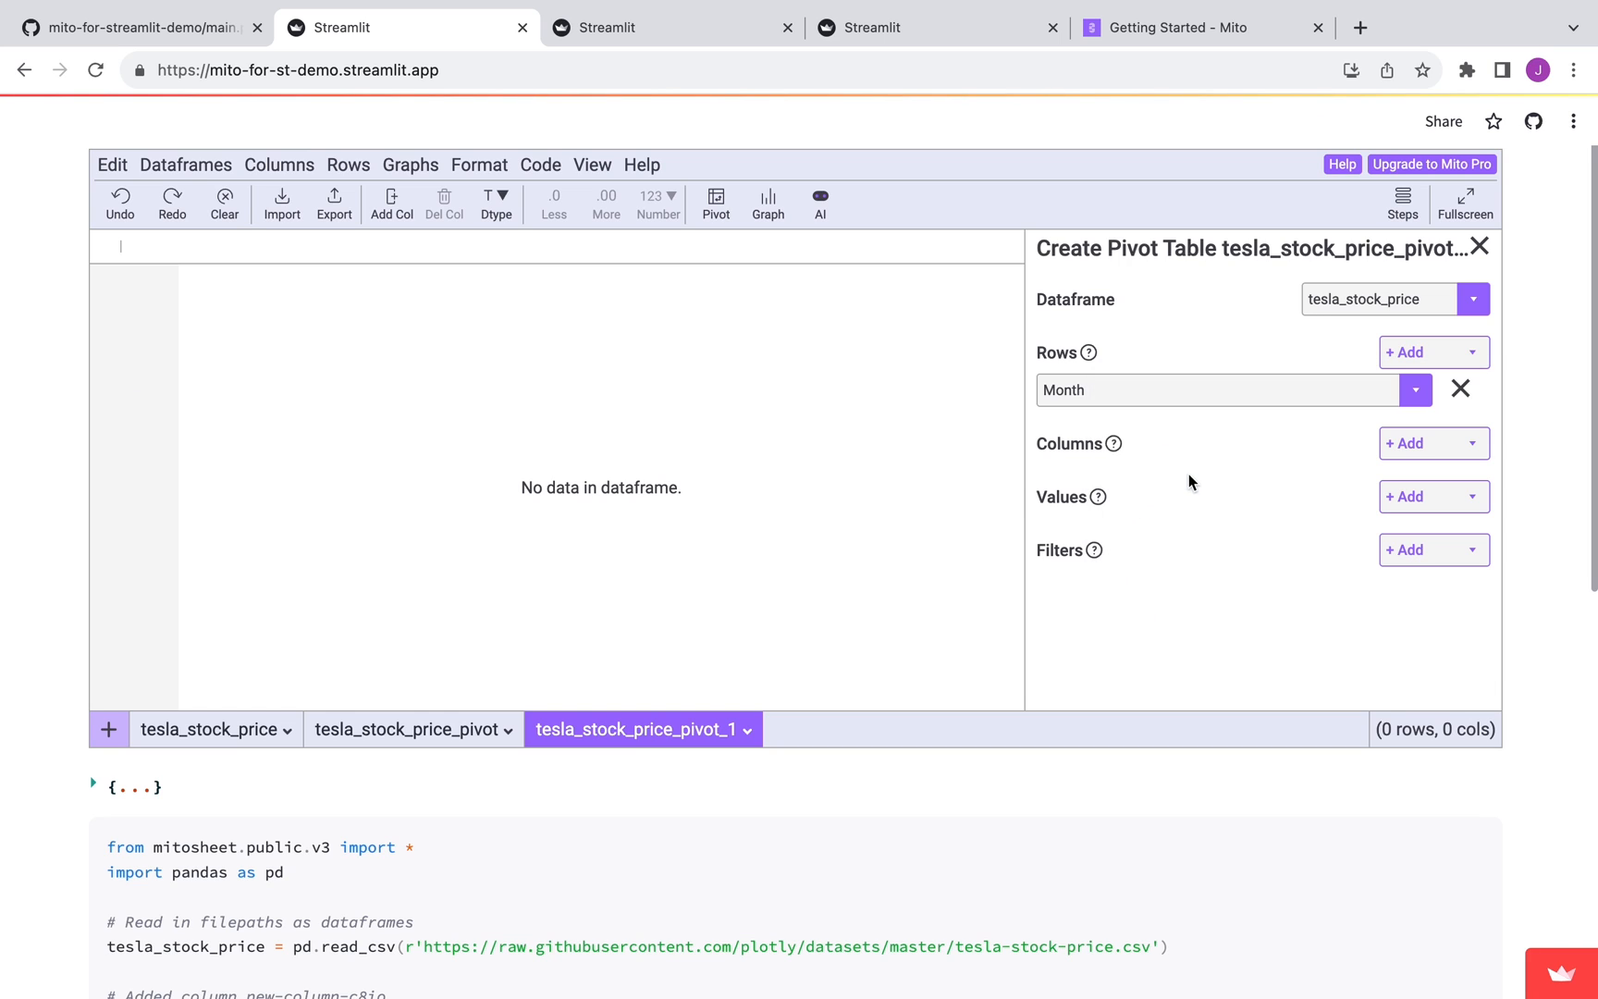
left_click(1407, 496)
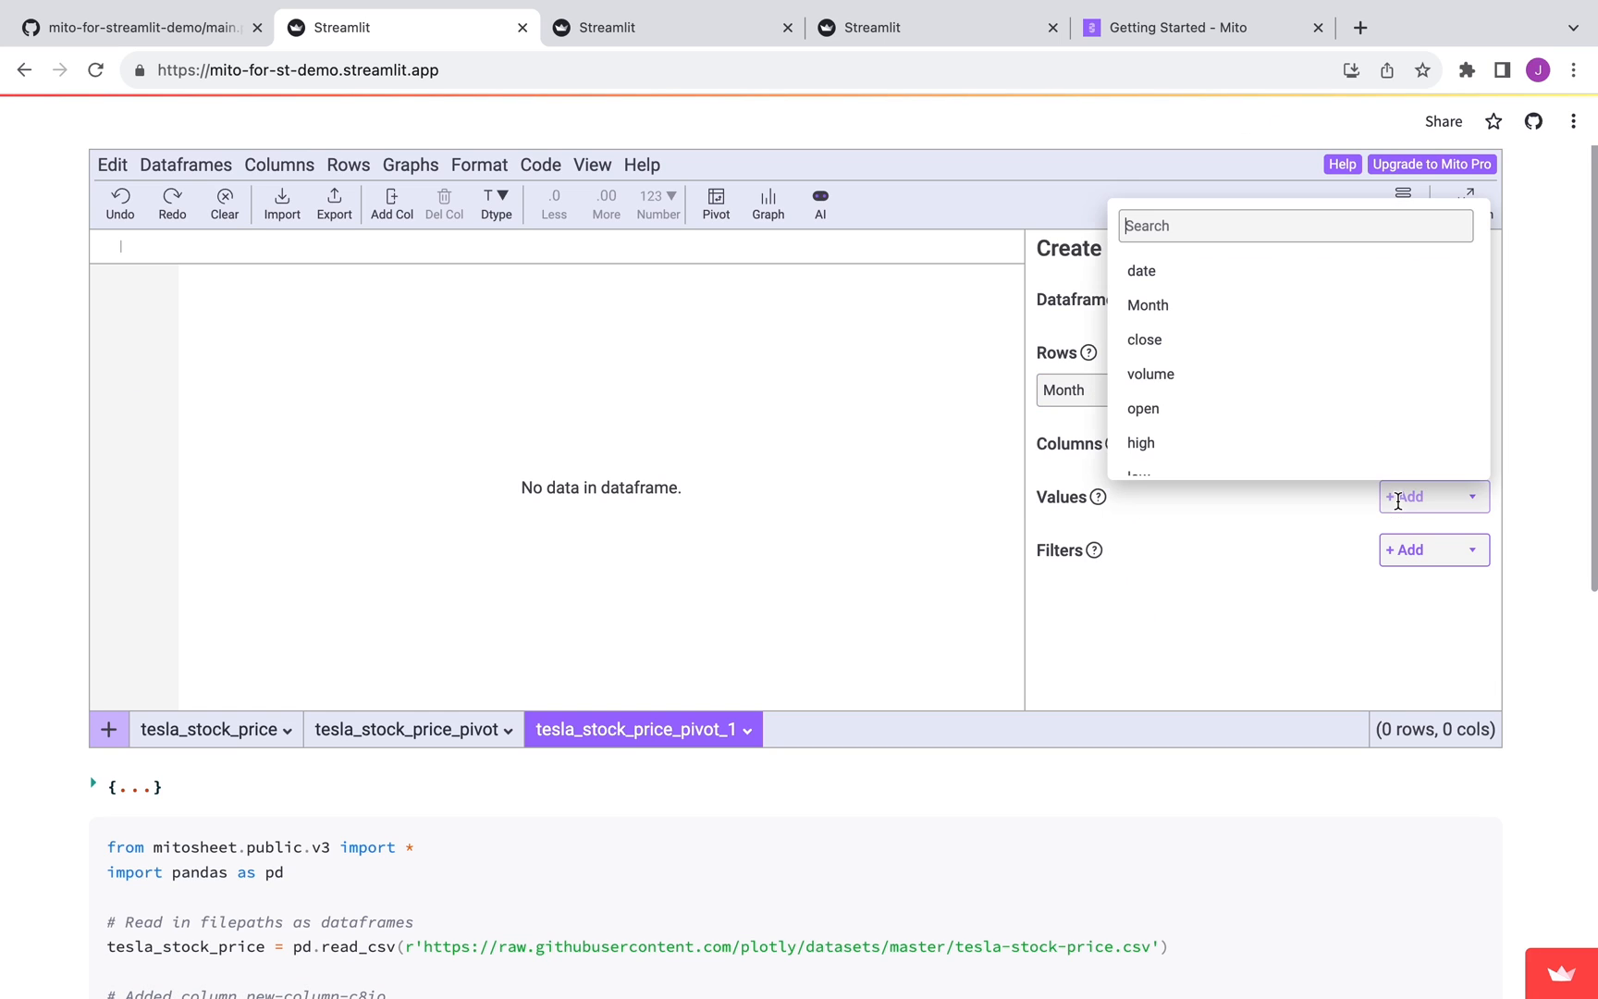
left_click(1150, 373)
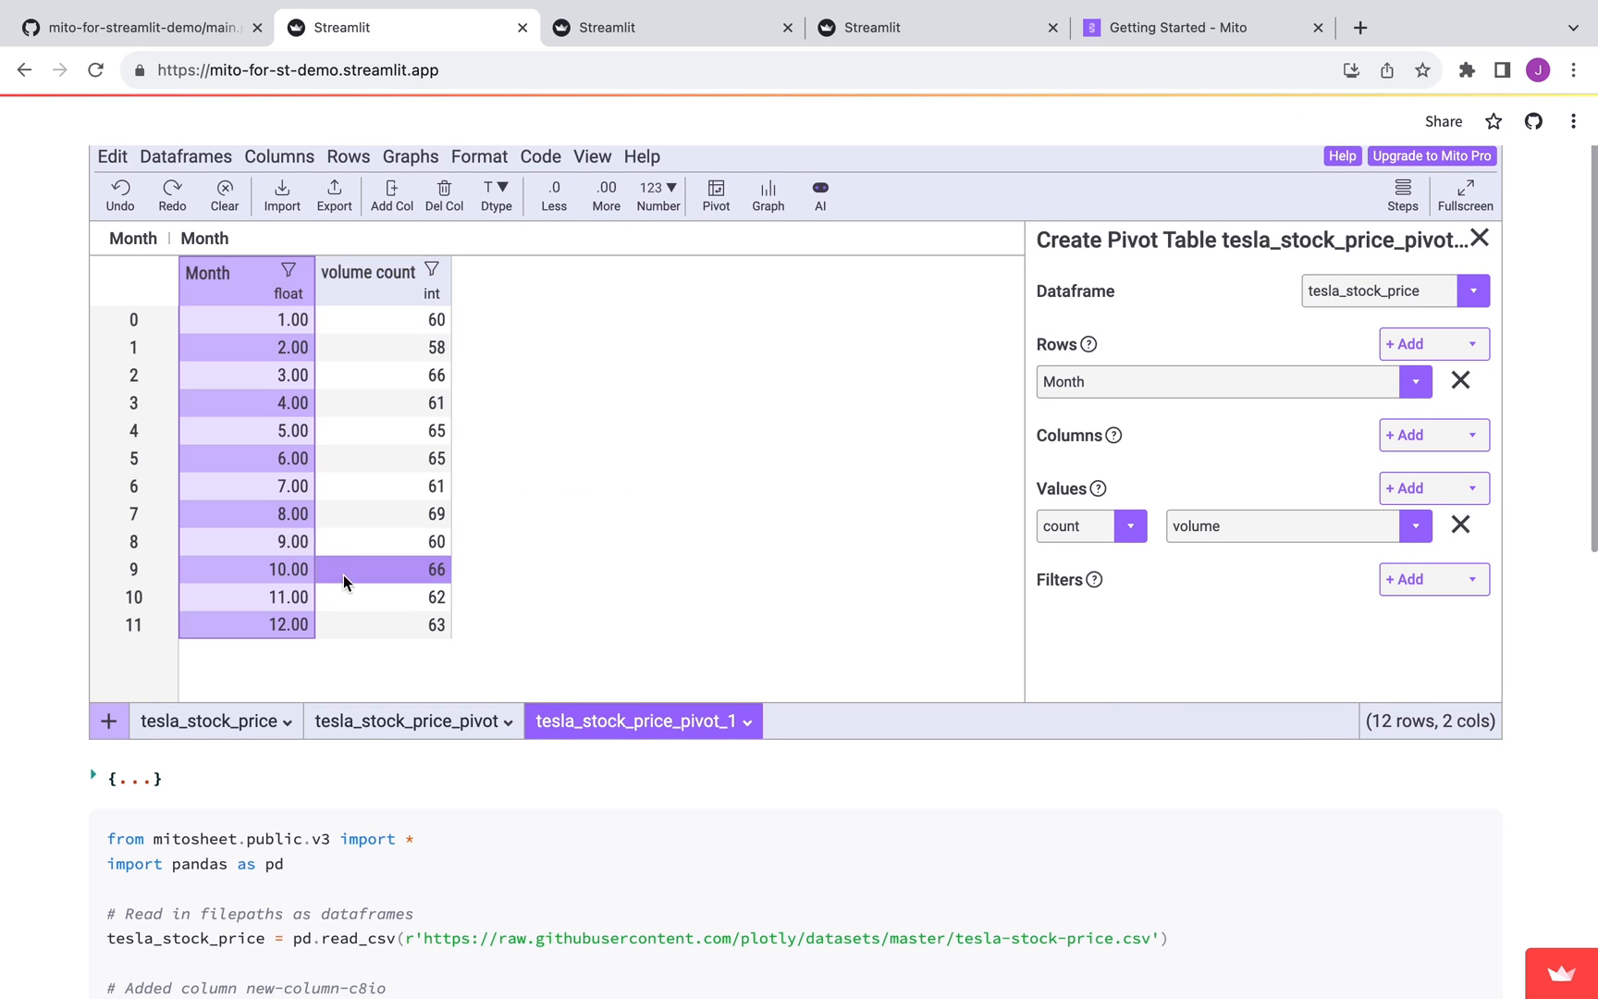
left_click(1130, 525)
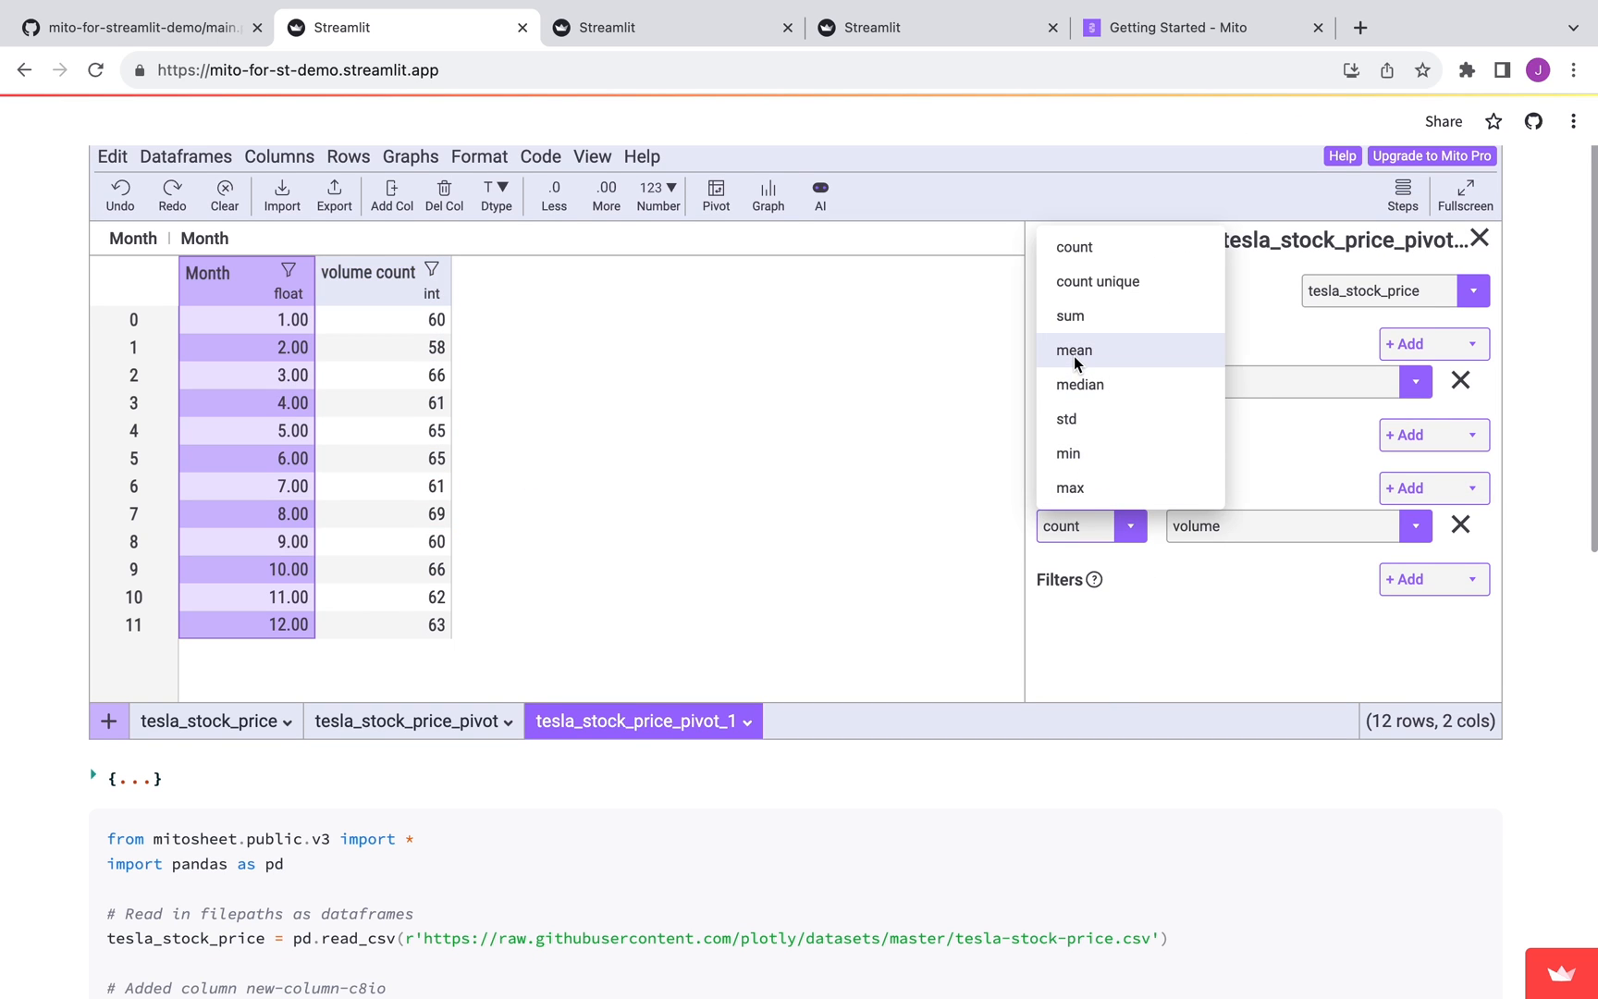
left_click(1073, 350)
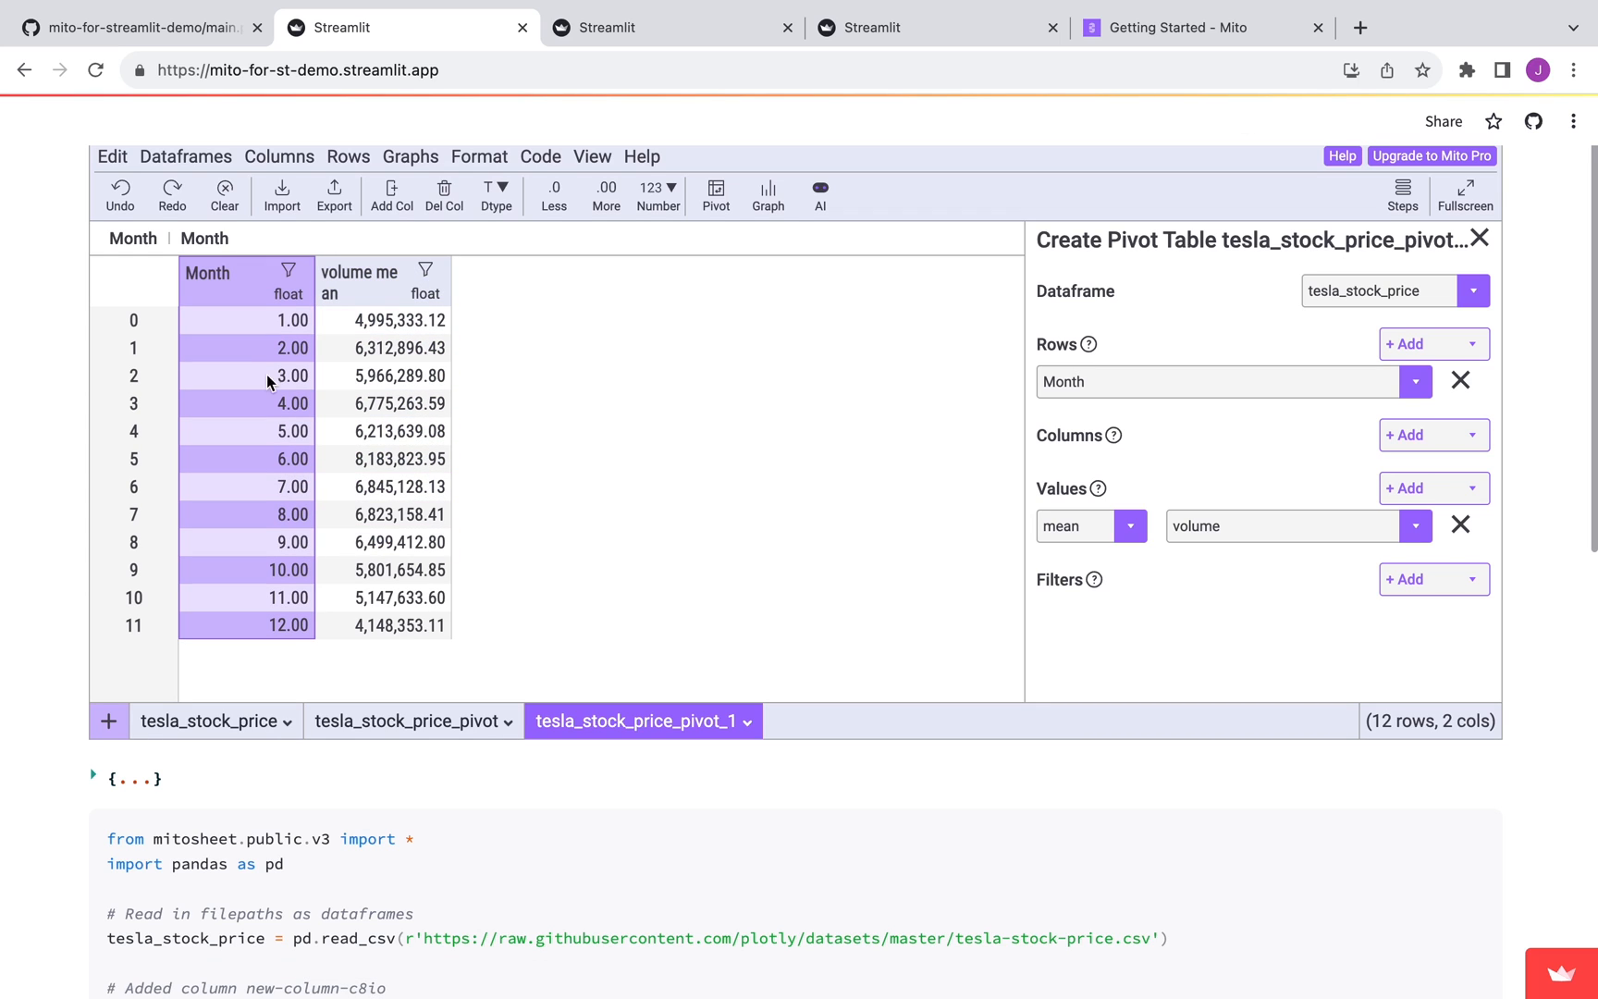
mouse_move(261, 446)
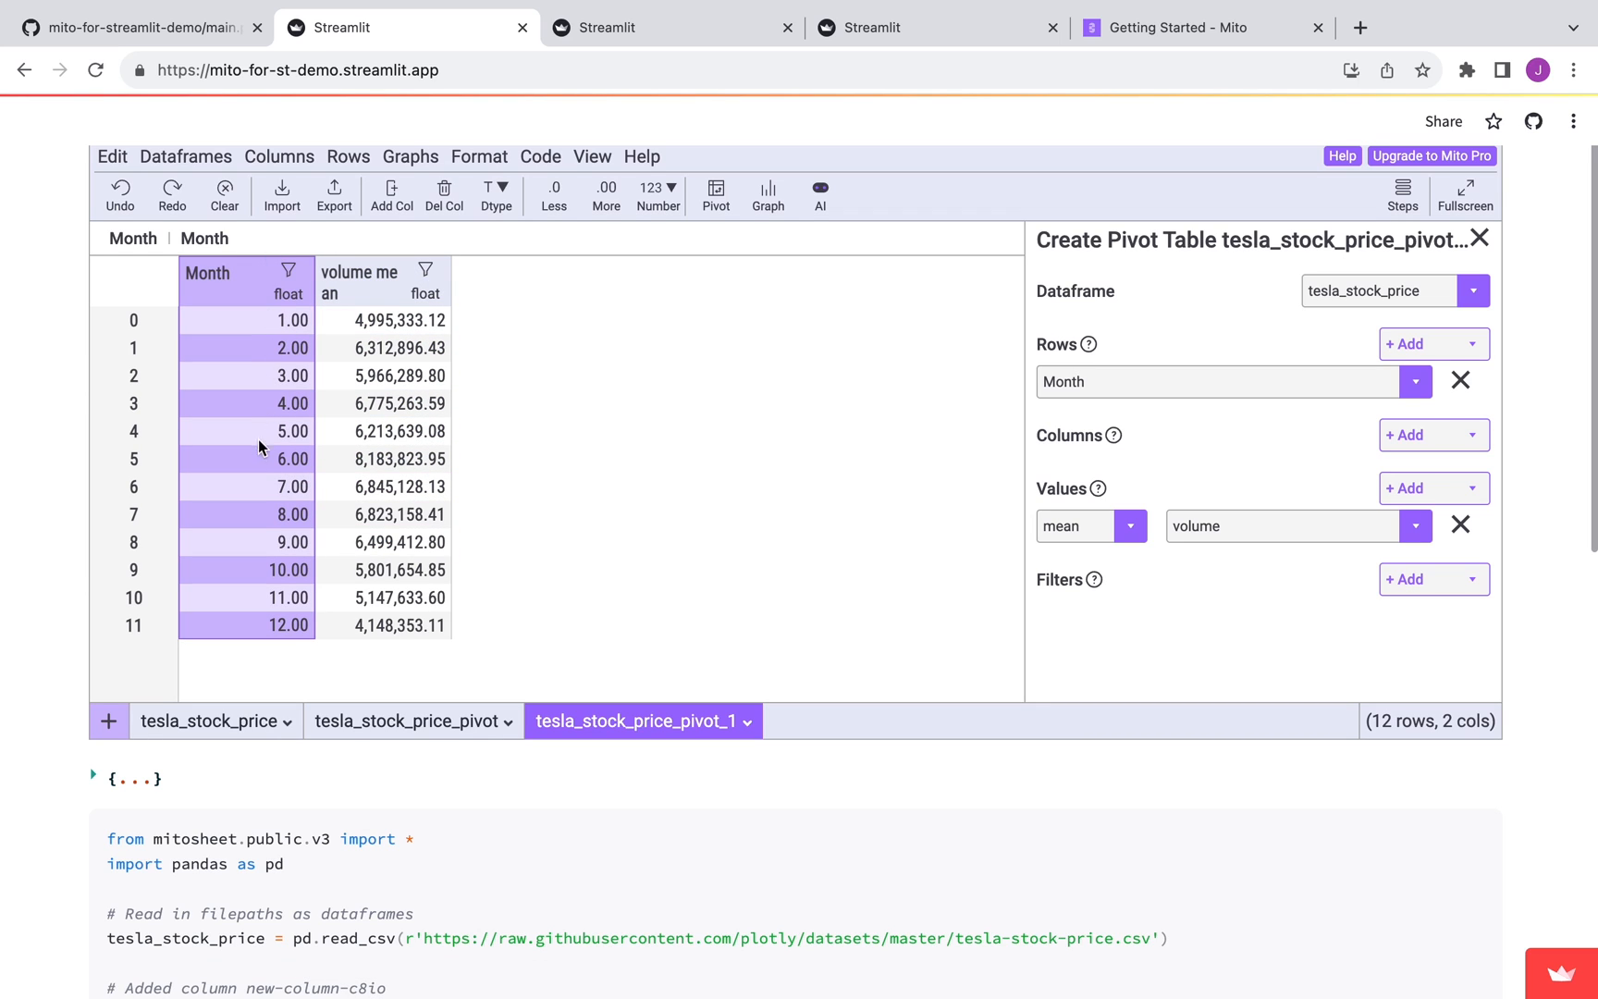
mouse_move(427, 743)
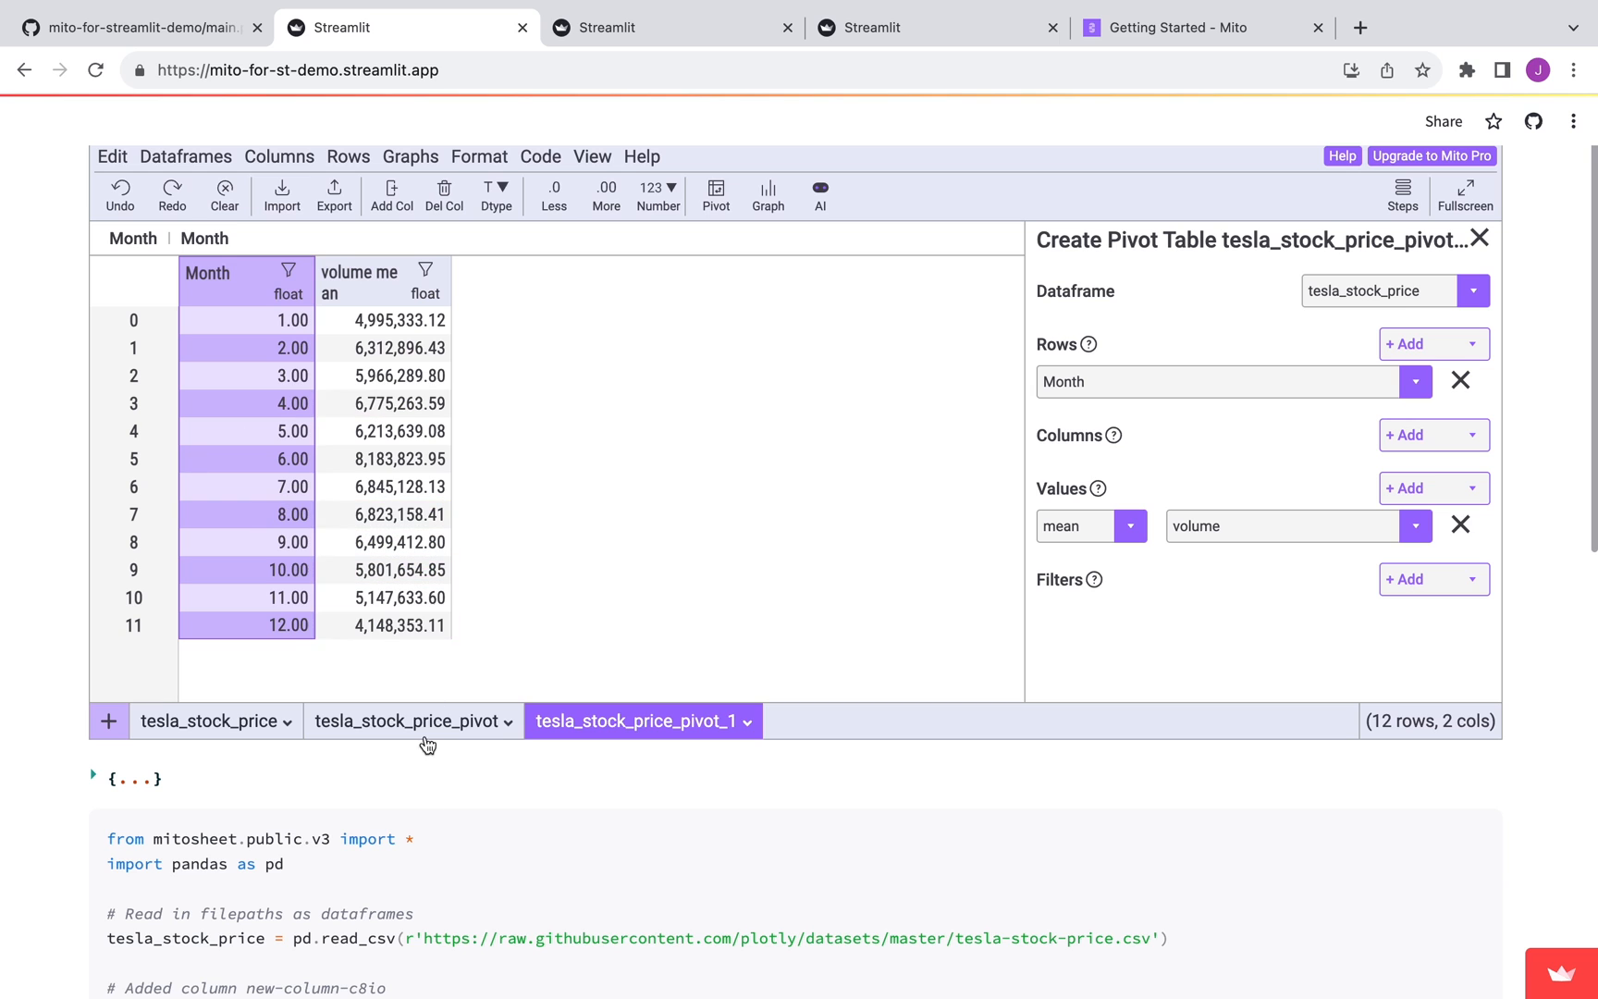
- Read the generated pandas pivot code, then return to the tesla_stock_price sheet
scroll("down", 3)
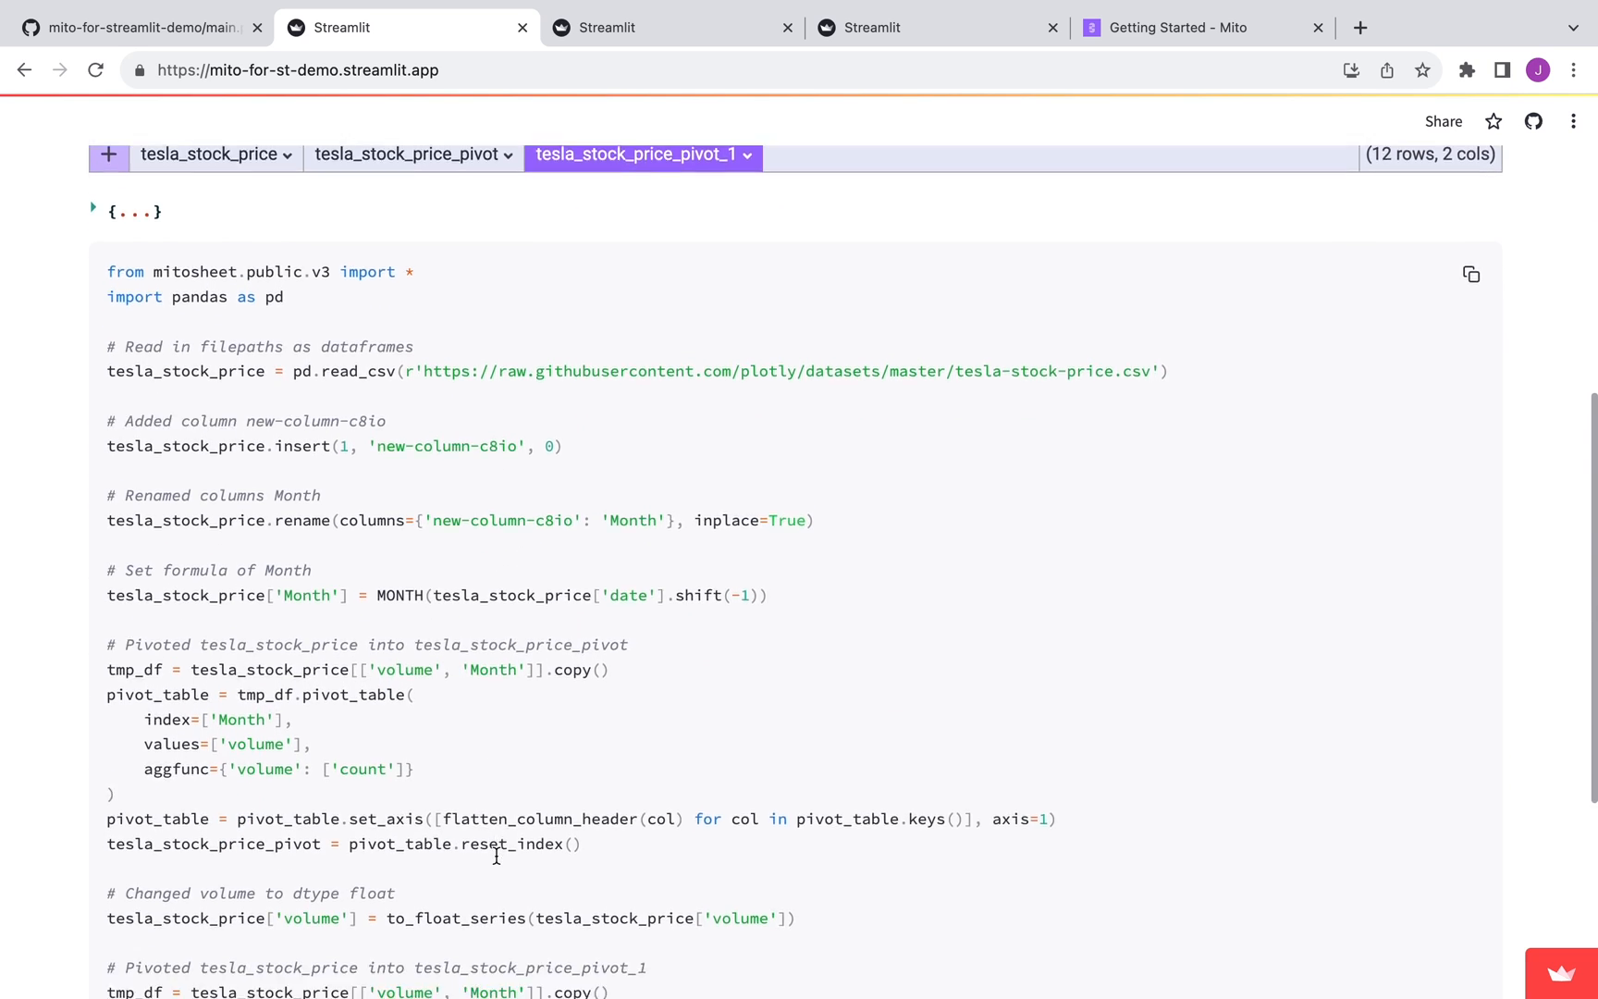
scroll("down", 3)
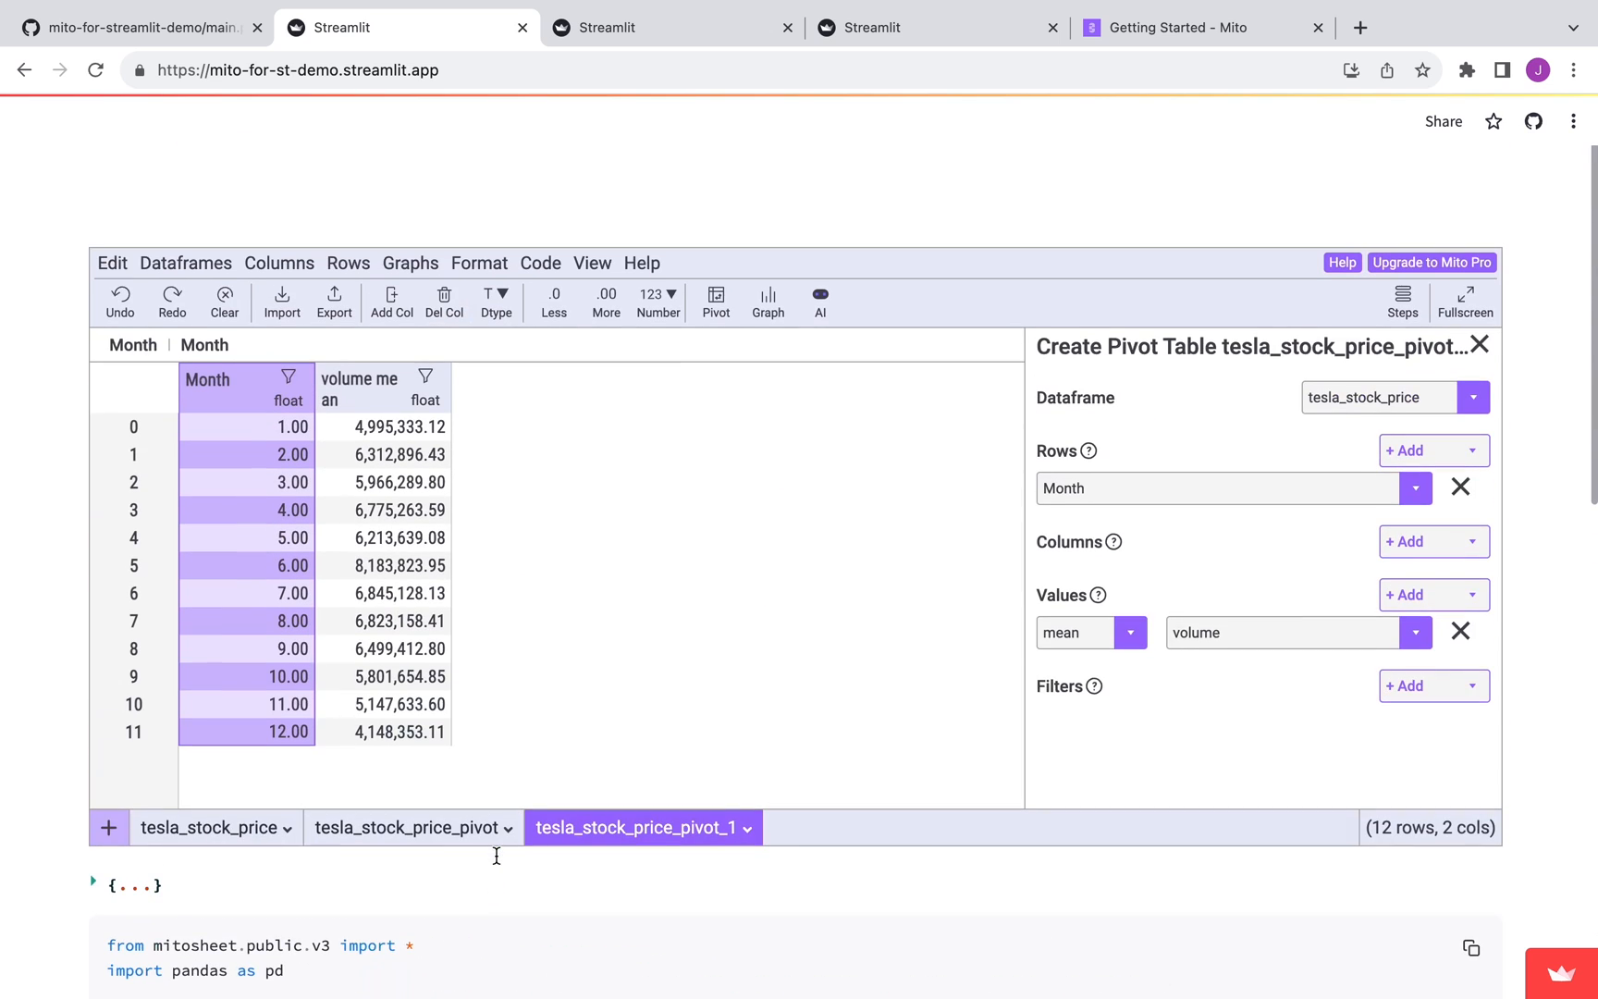
mouse_move(502, 864)
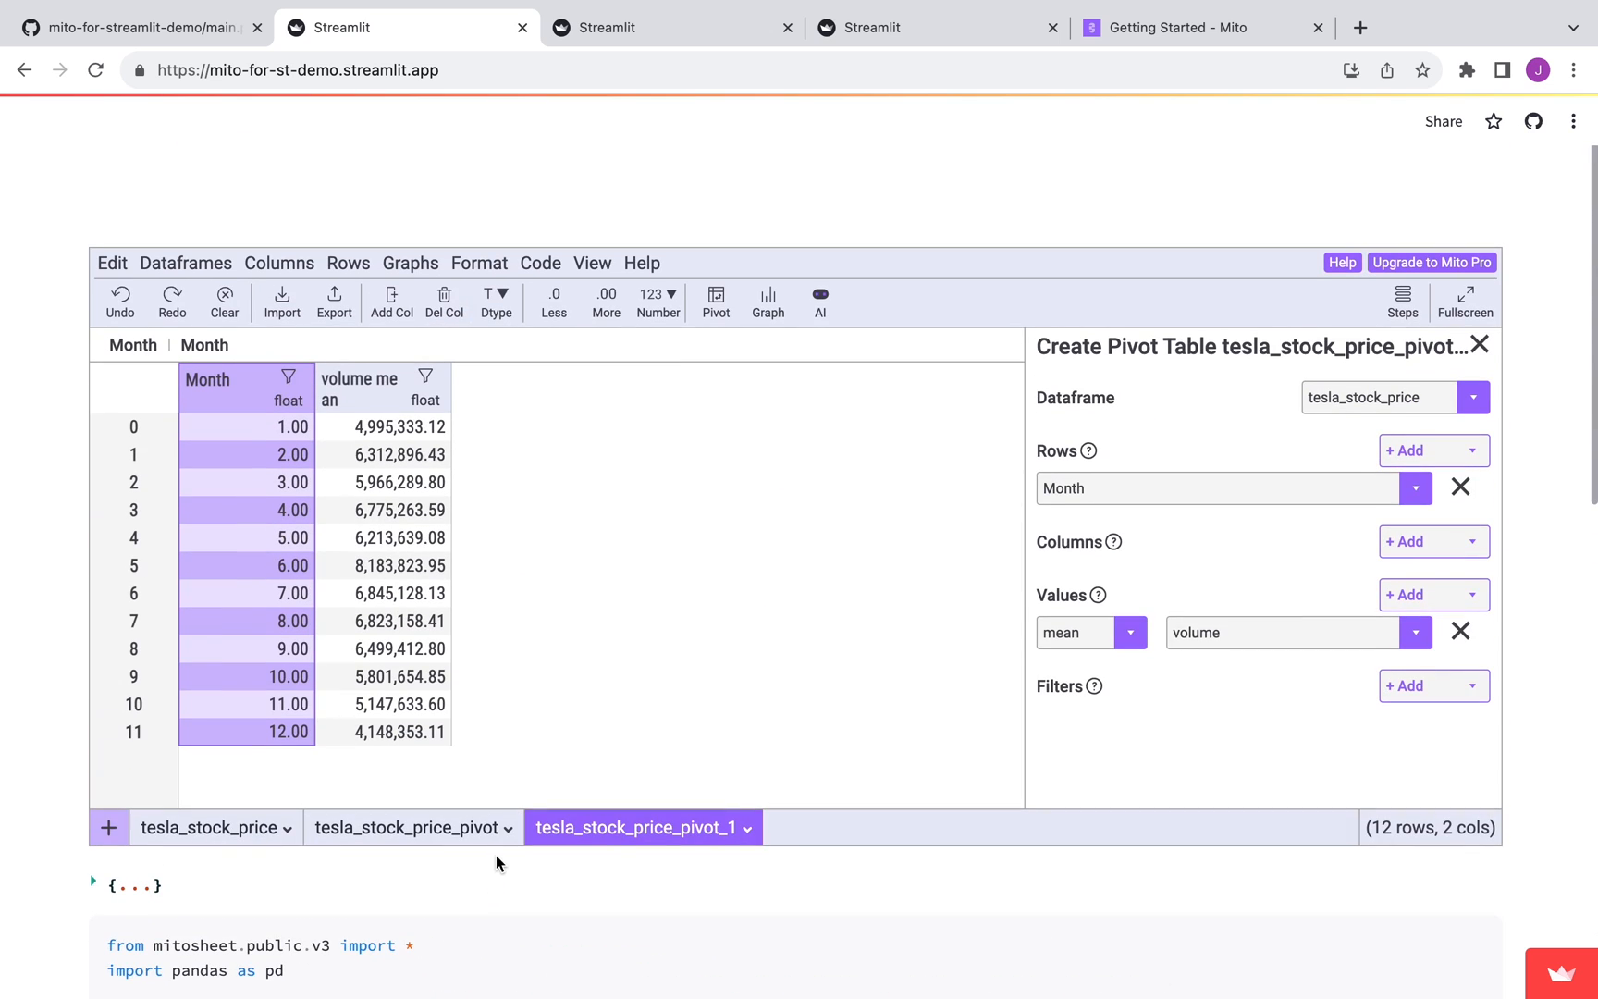
left_click(207, 827)
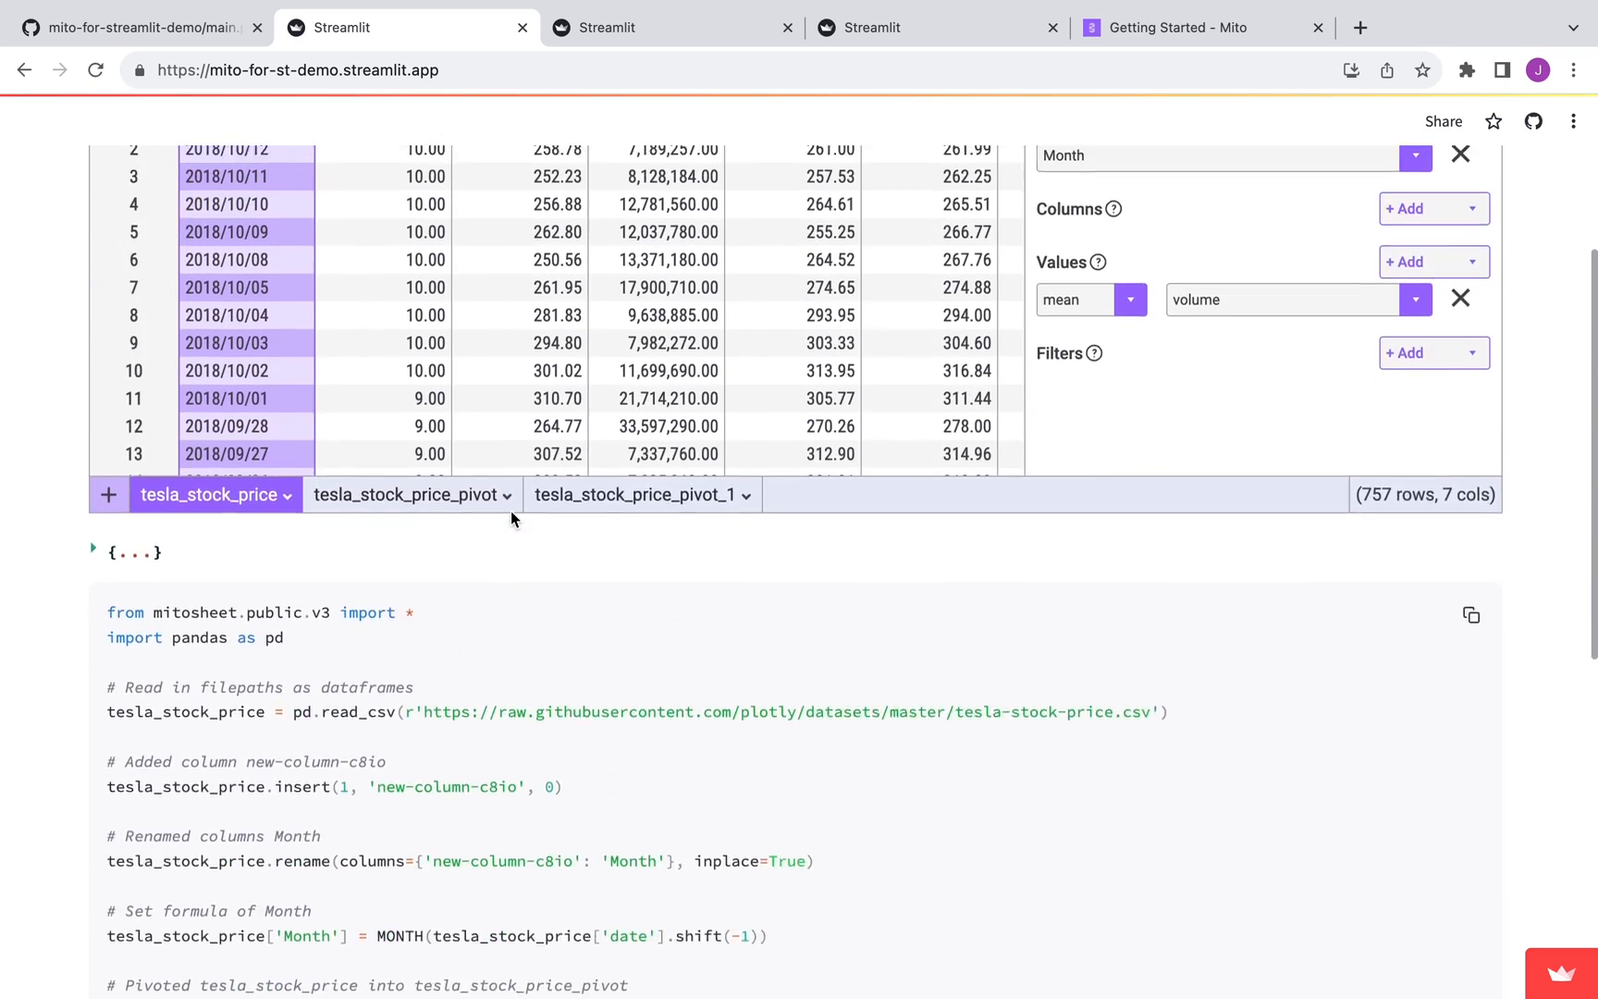
- Show the demo's main.py on GitHub, the 10-line script loading the Tesla CSV into Mito
left_click(137, 28)
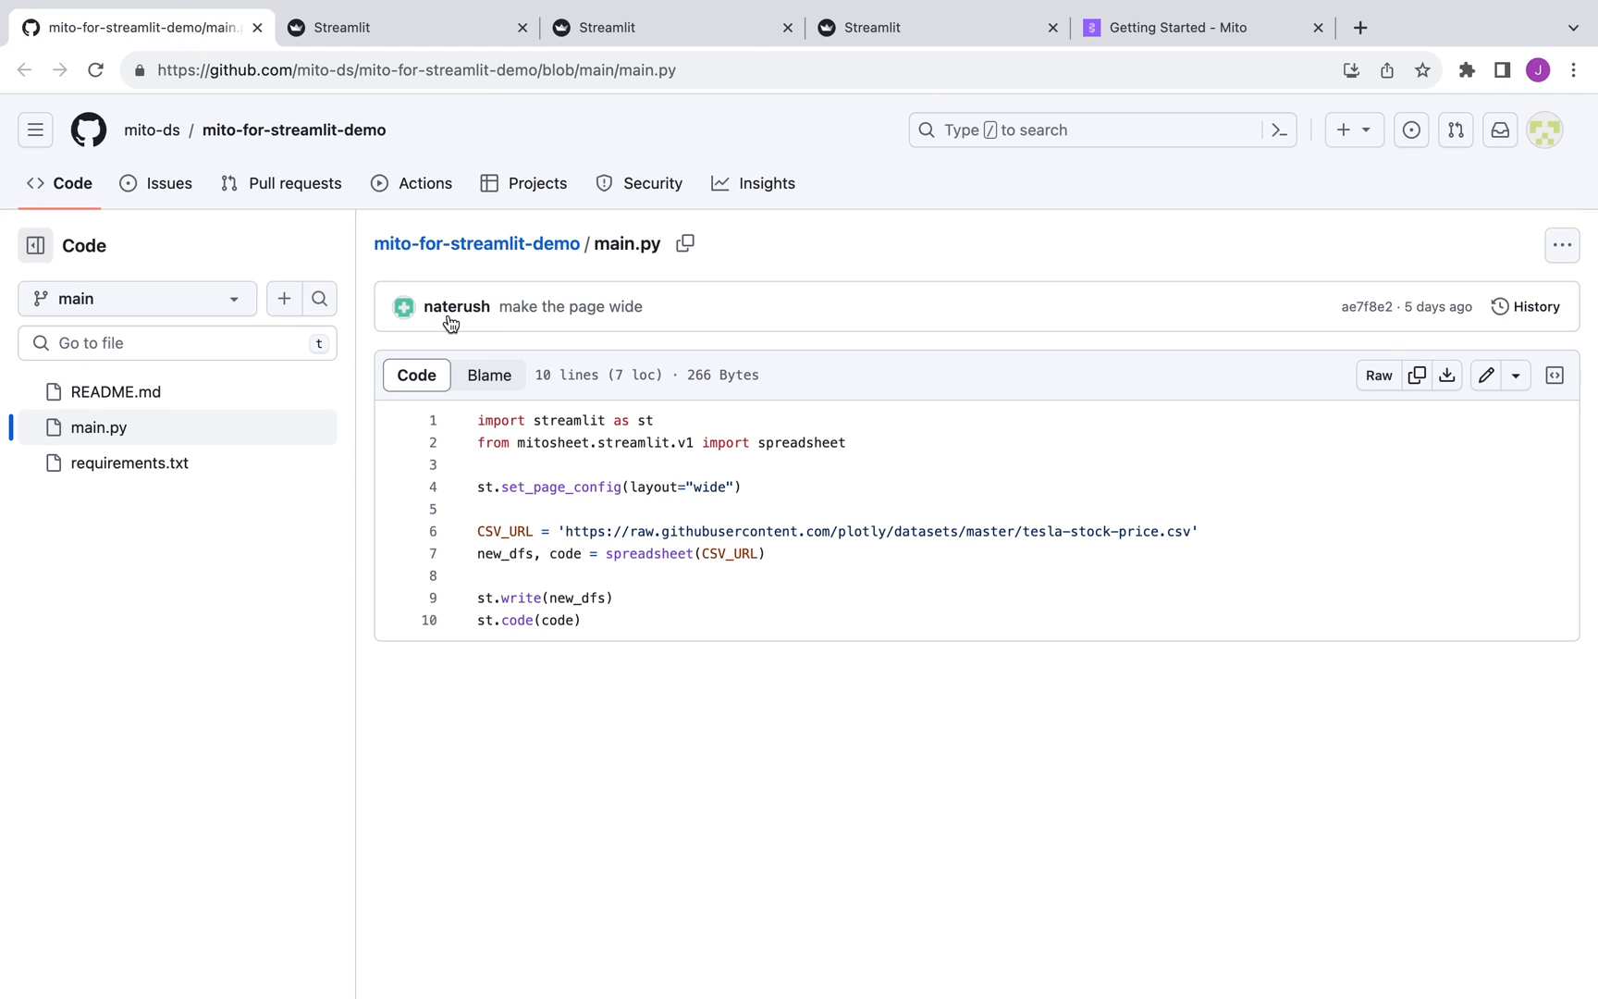
mouse_move(557, 466)
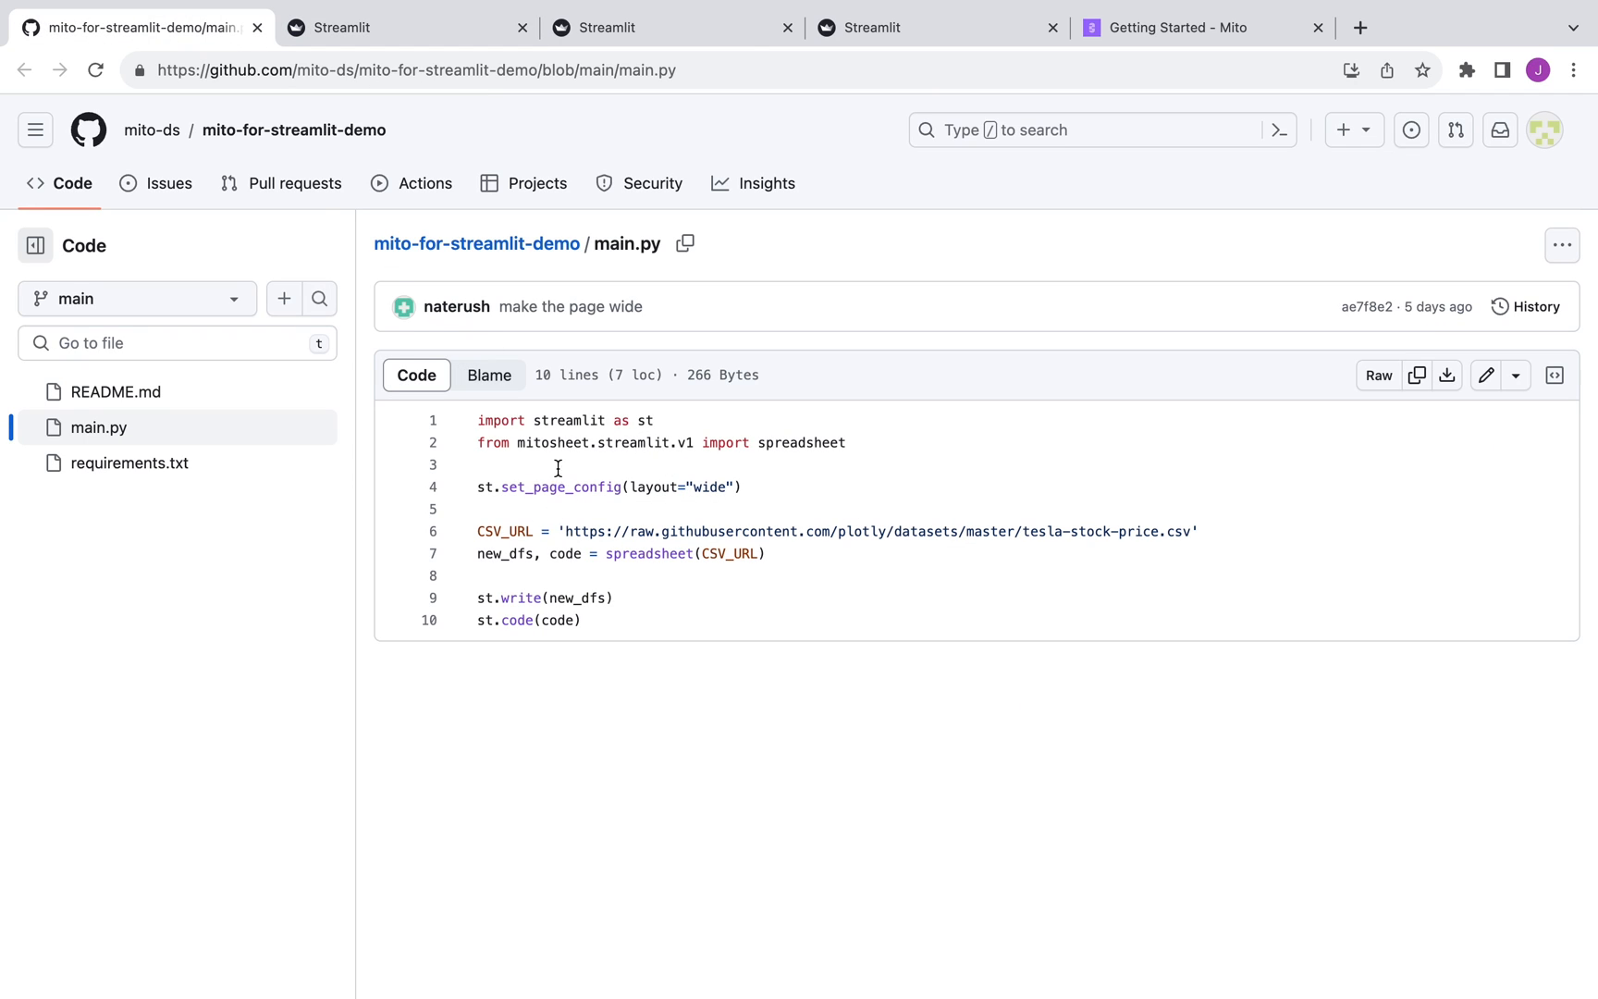
mouse_move(475, 452)
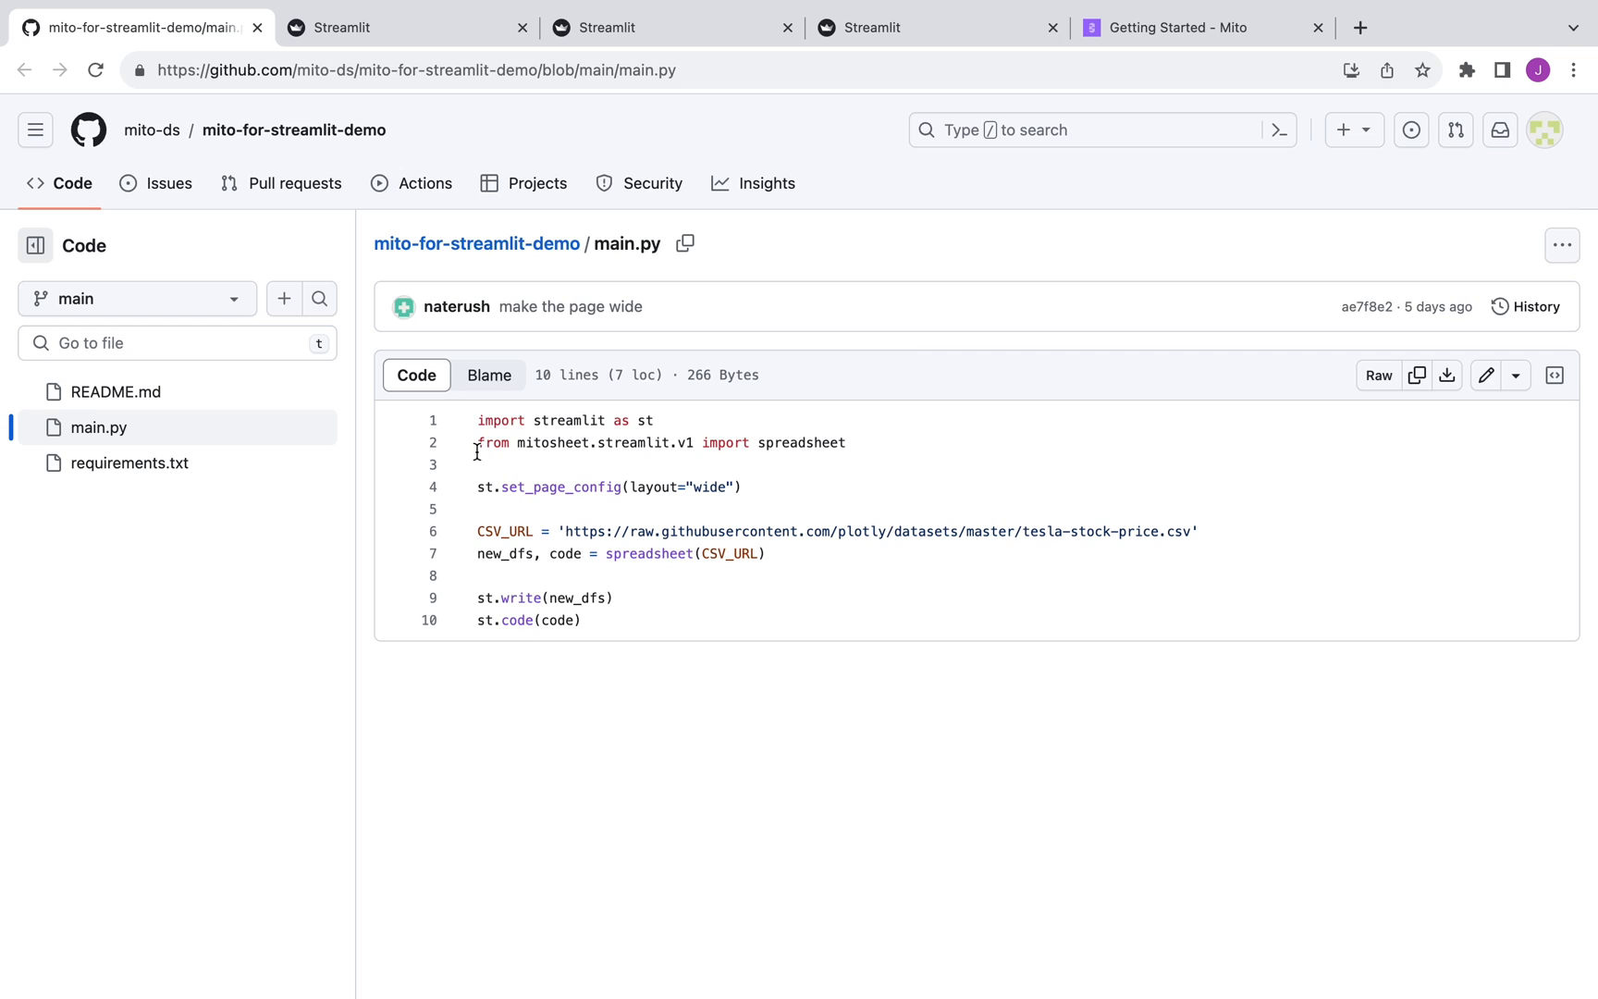
mouse_move(579, 451)
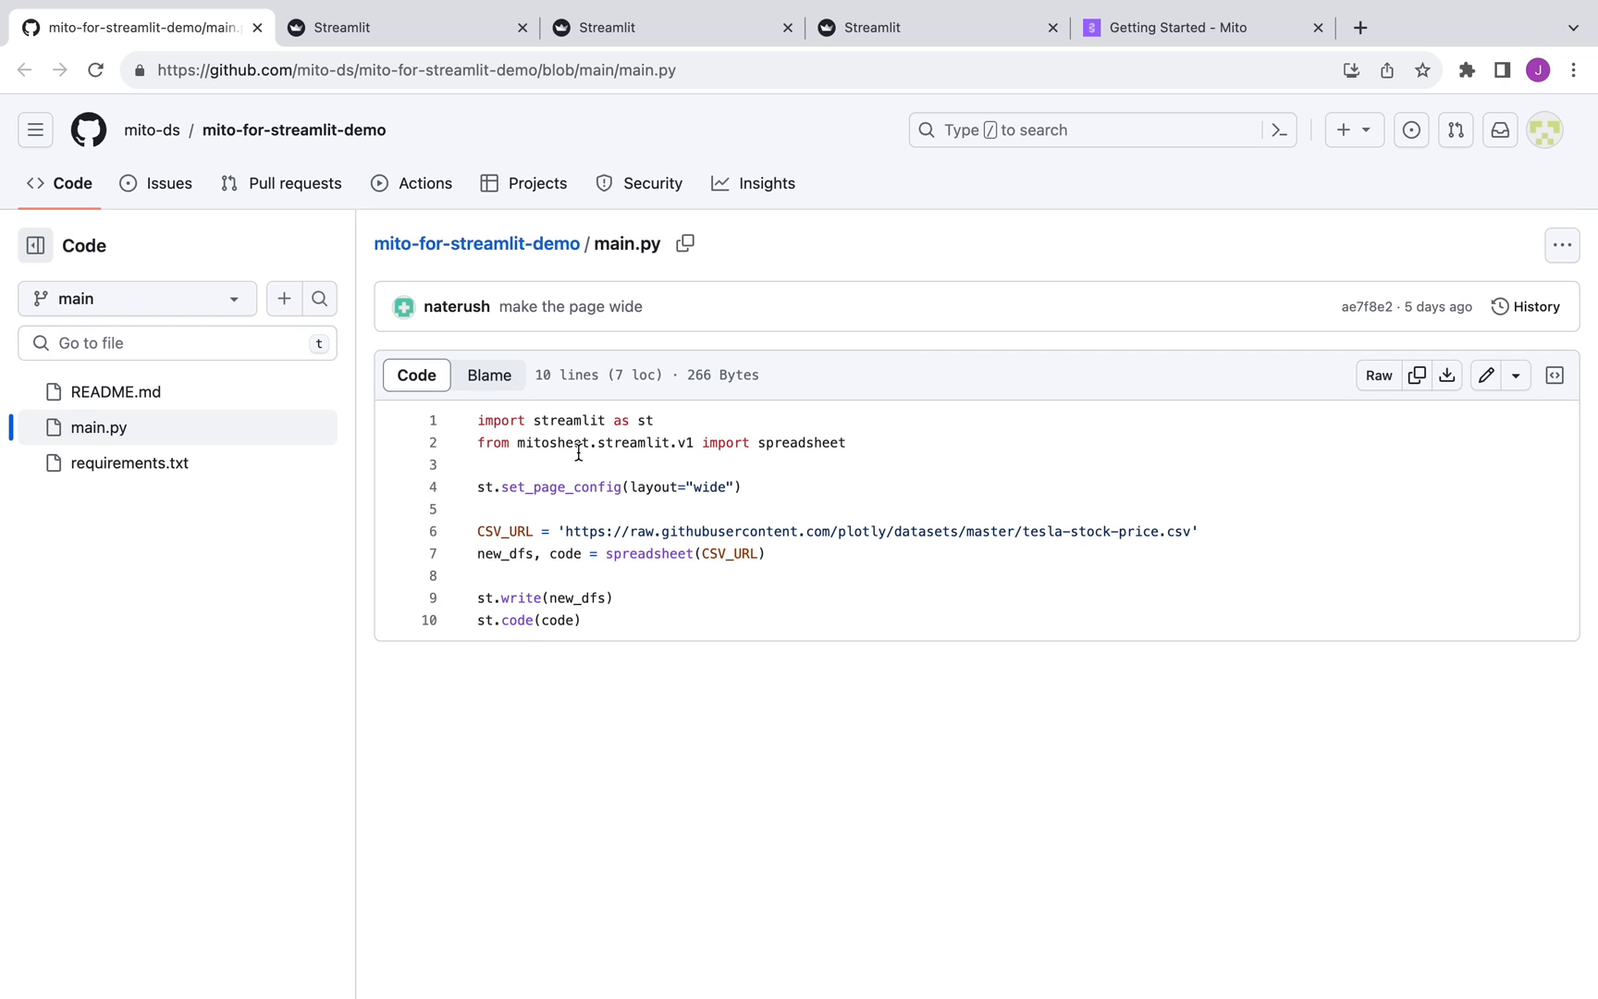
mouse_move(792, 453)
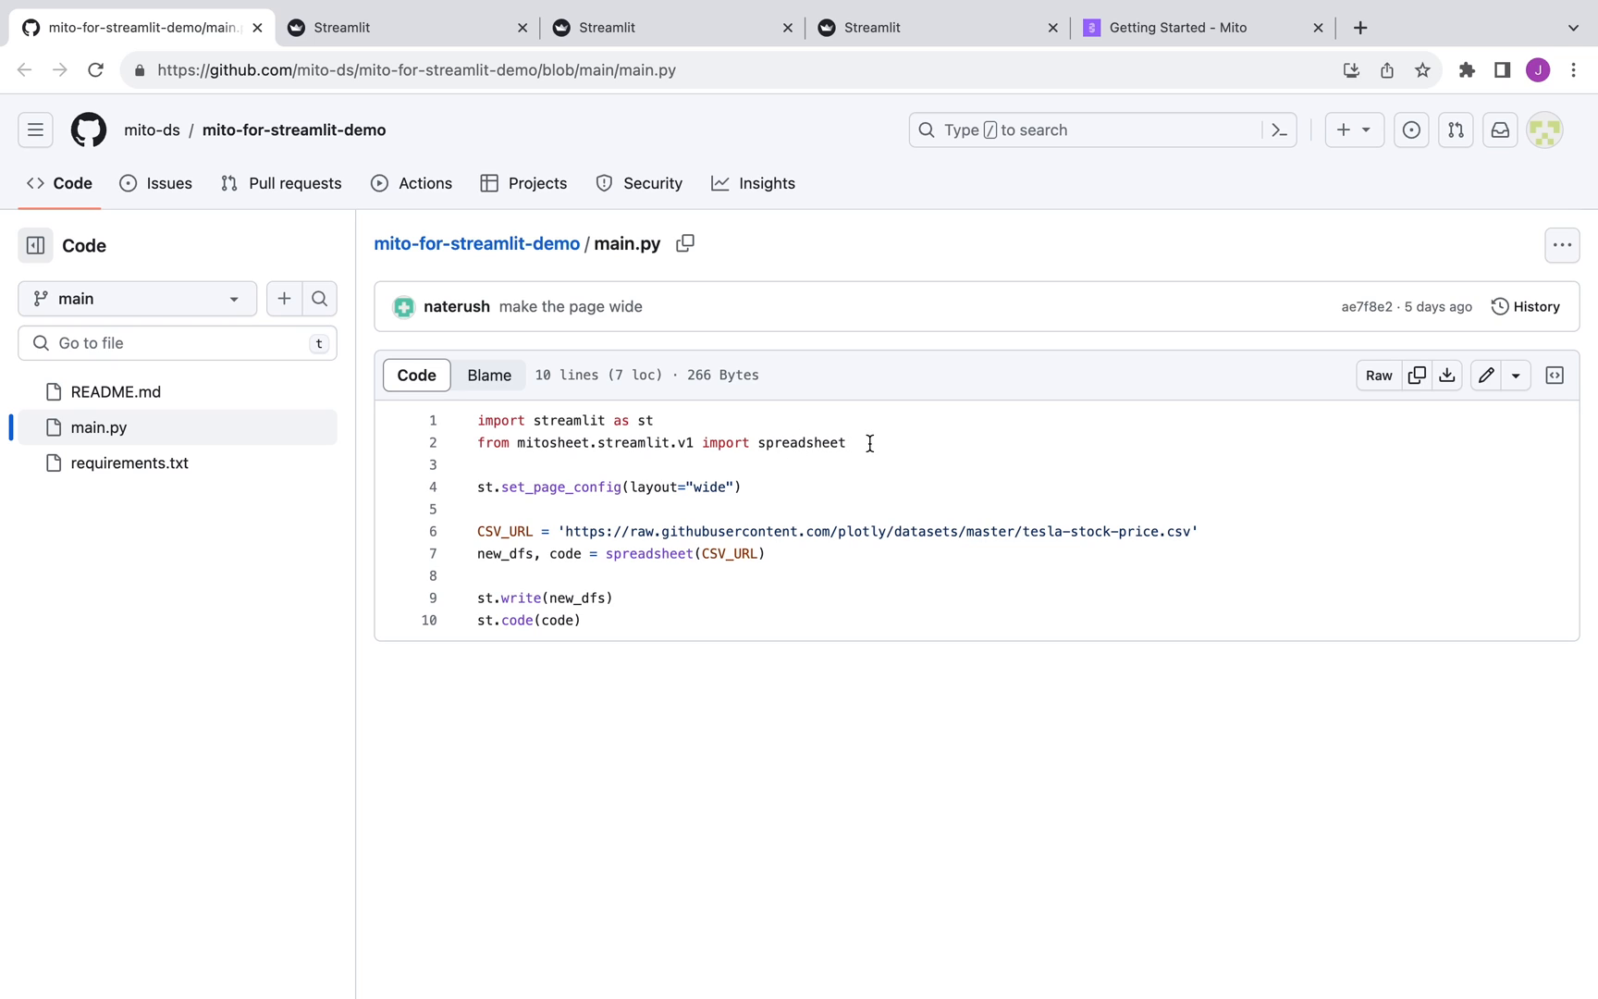
mouse_move(616, 553)
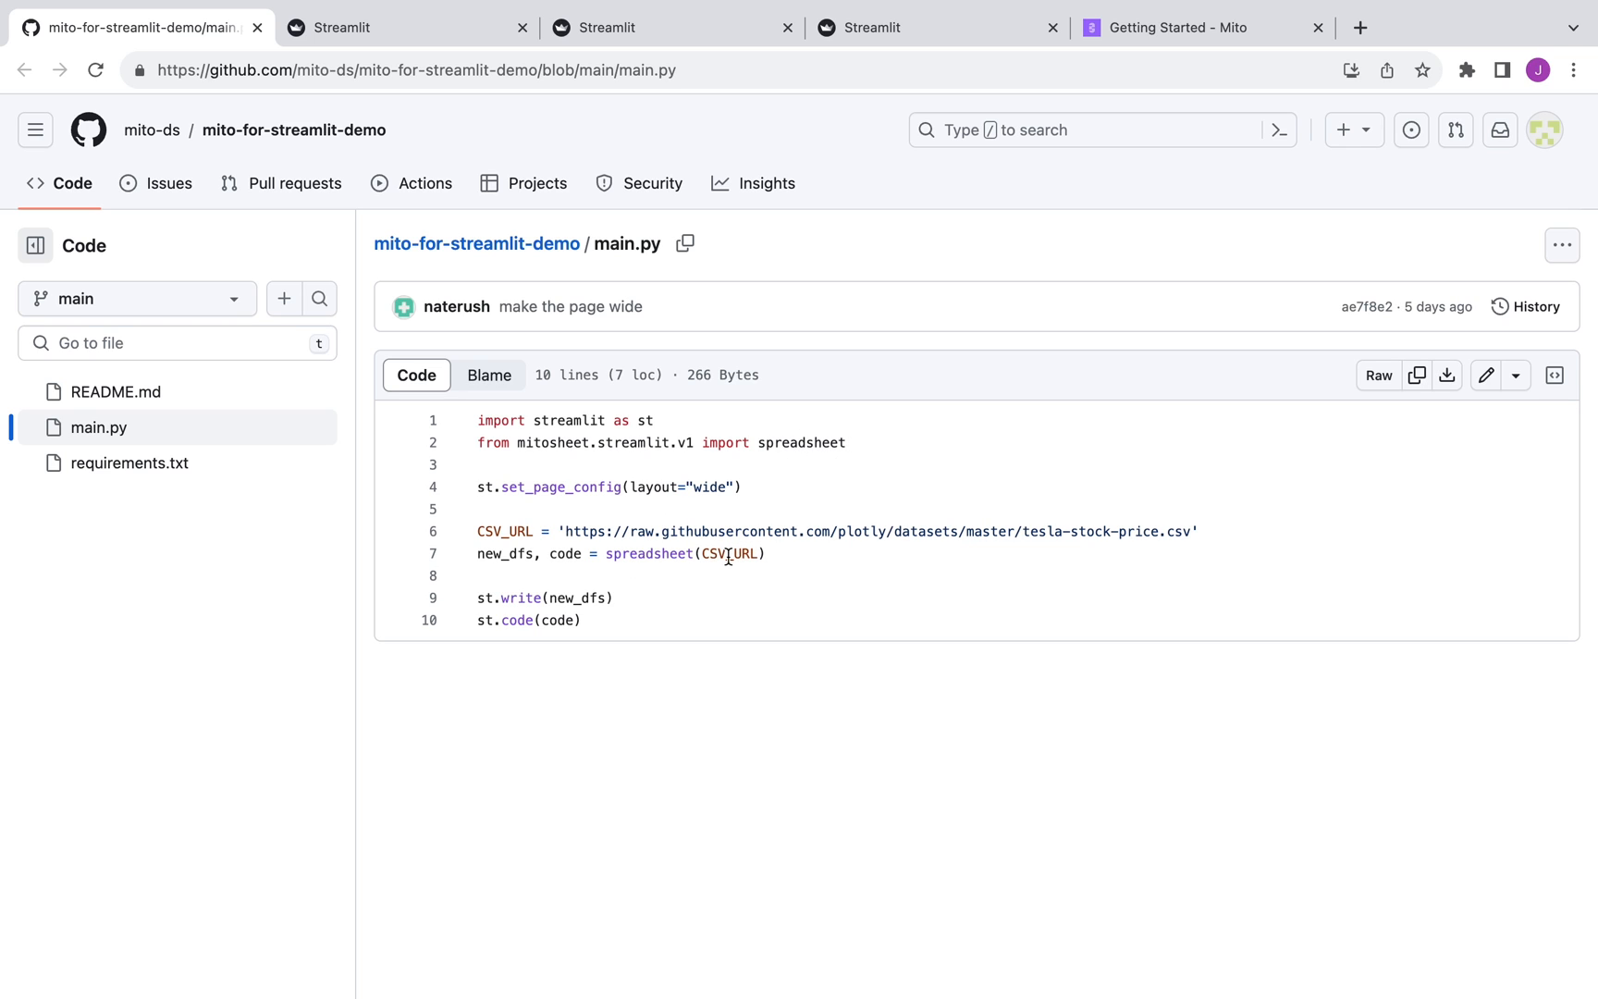
mouse_move(483, 601)
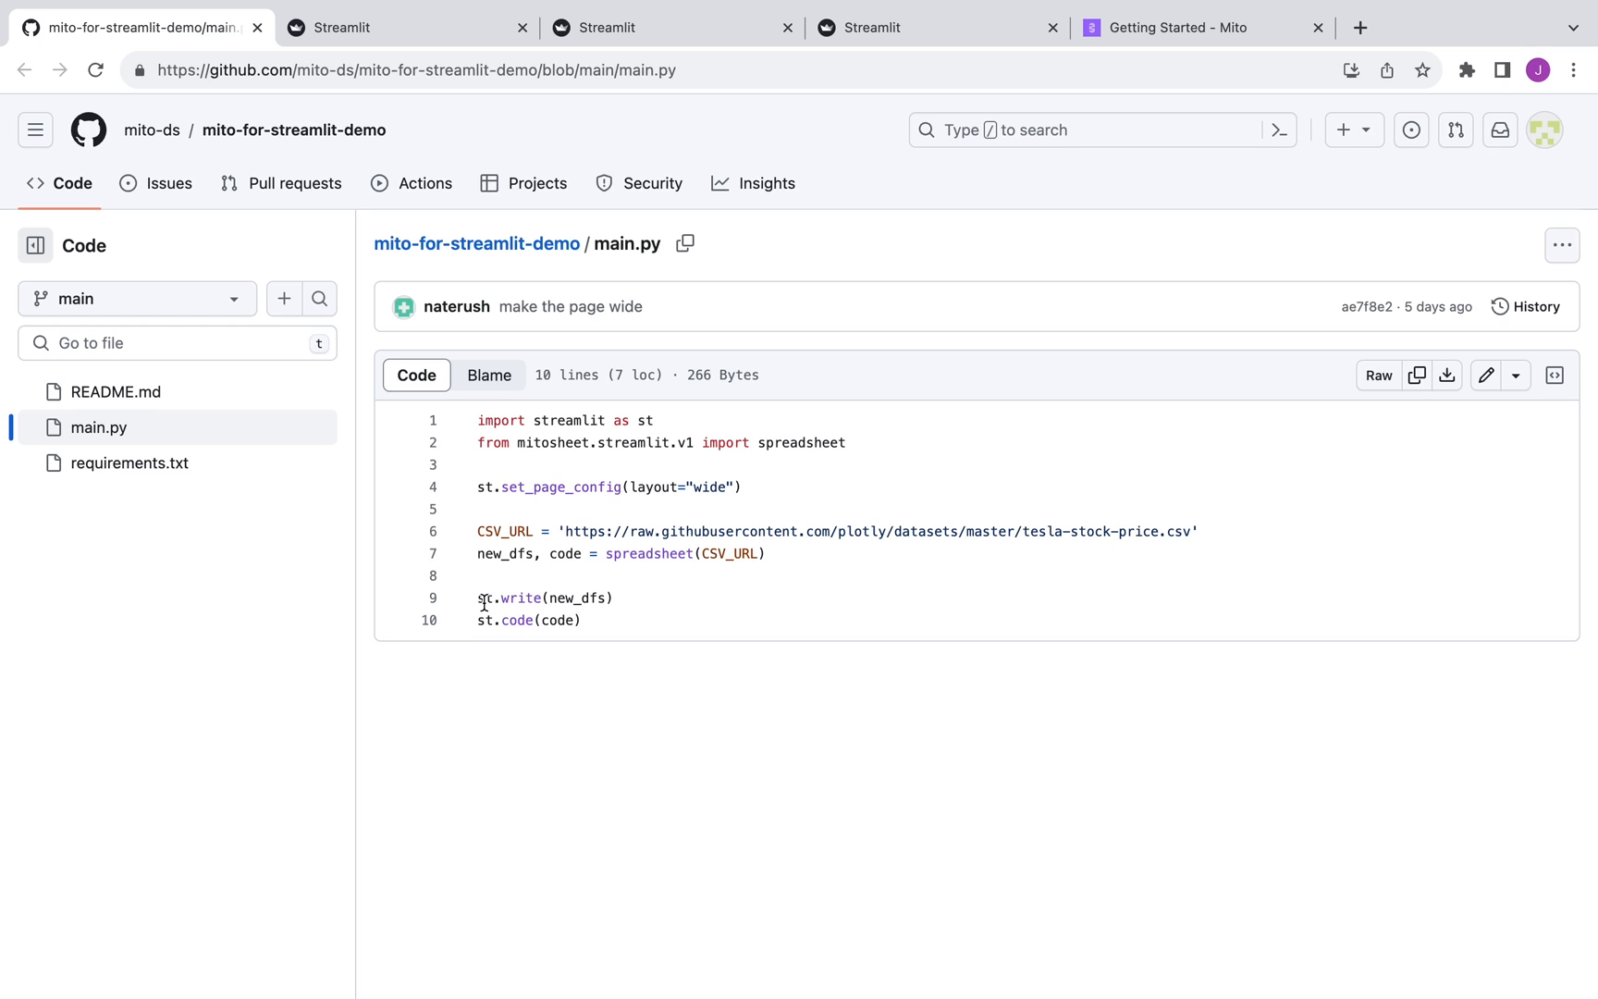
mouse_move(555, 633)
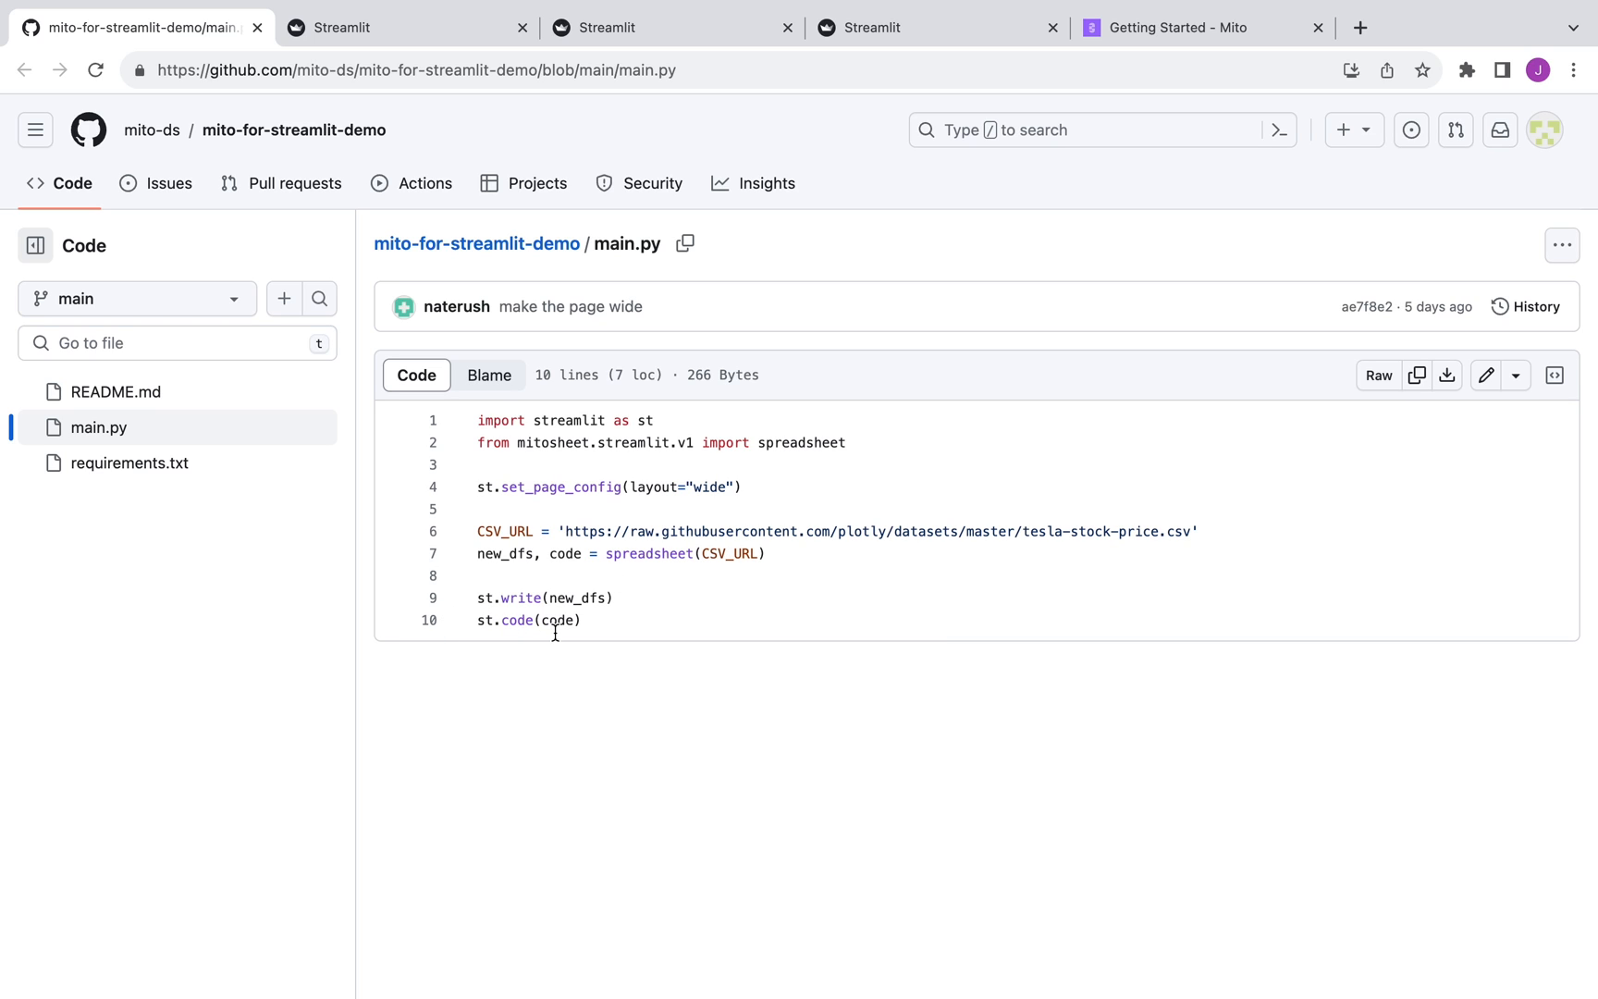
left_click(405, 28)
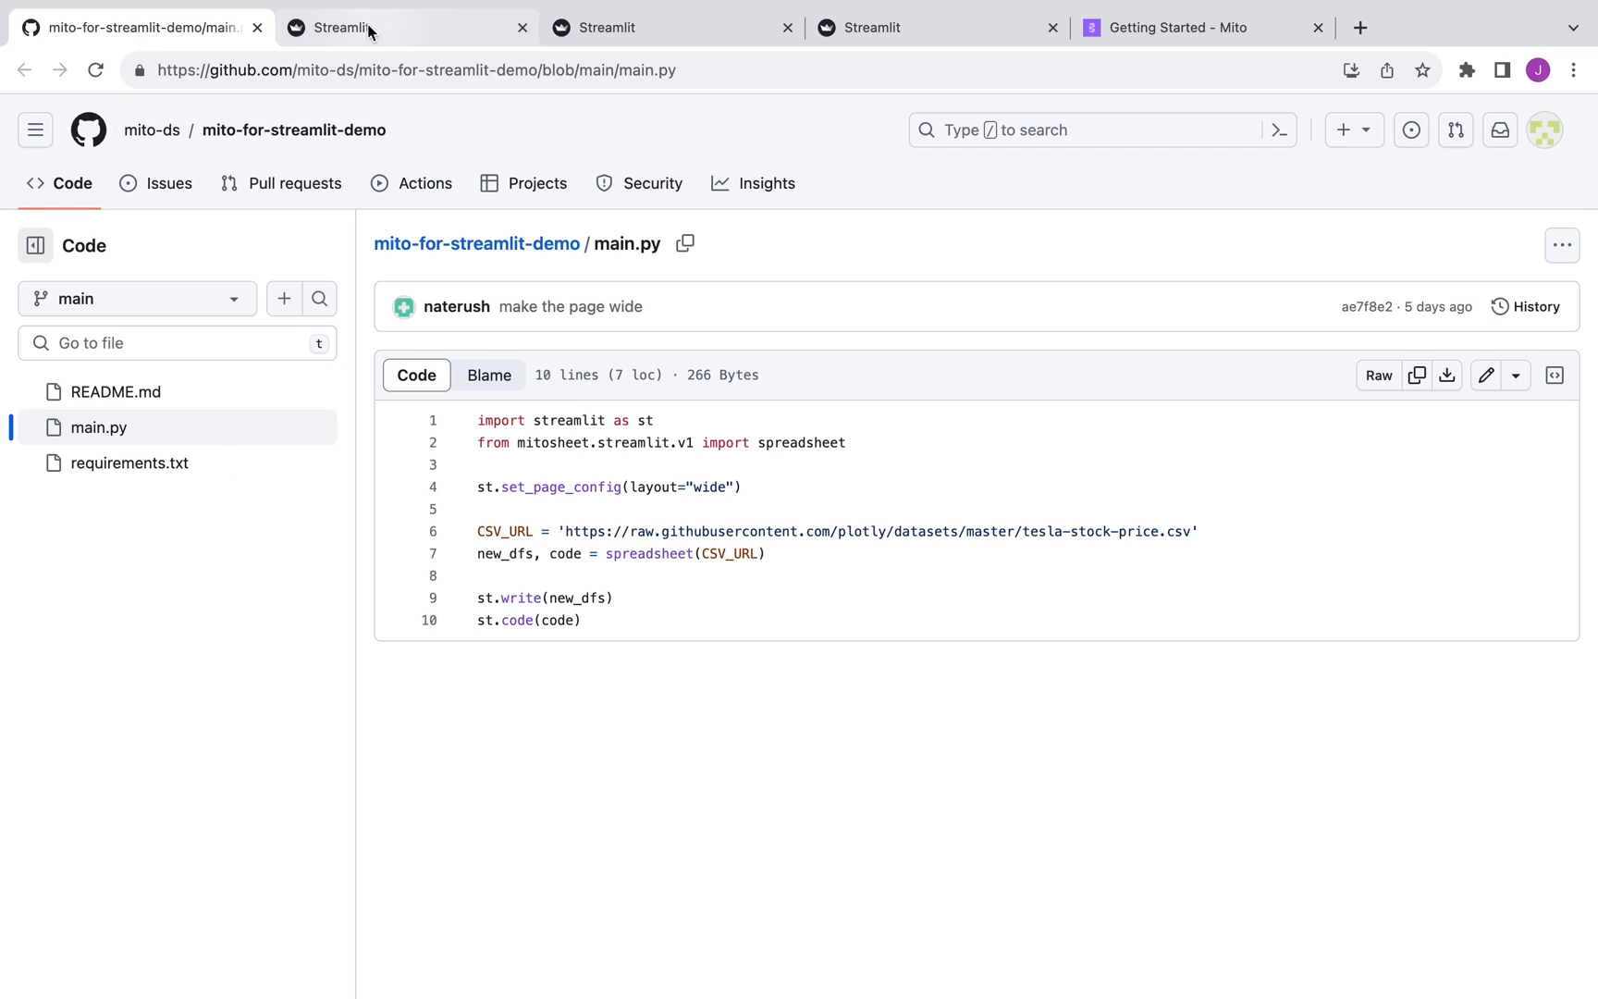
mouse_move(596, 28)
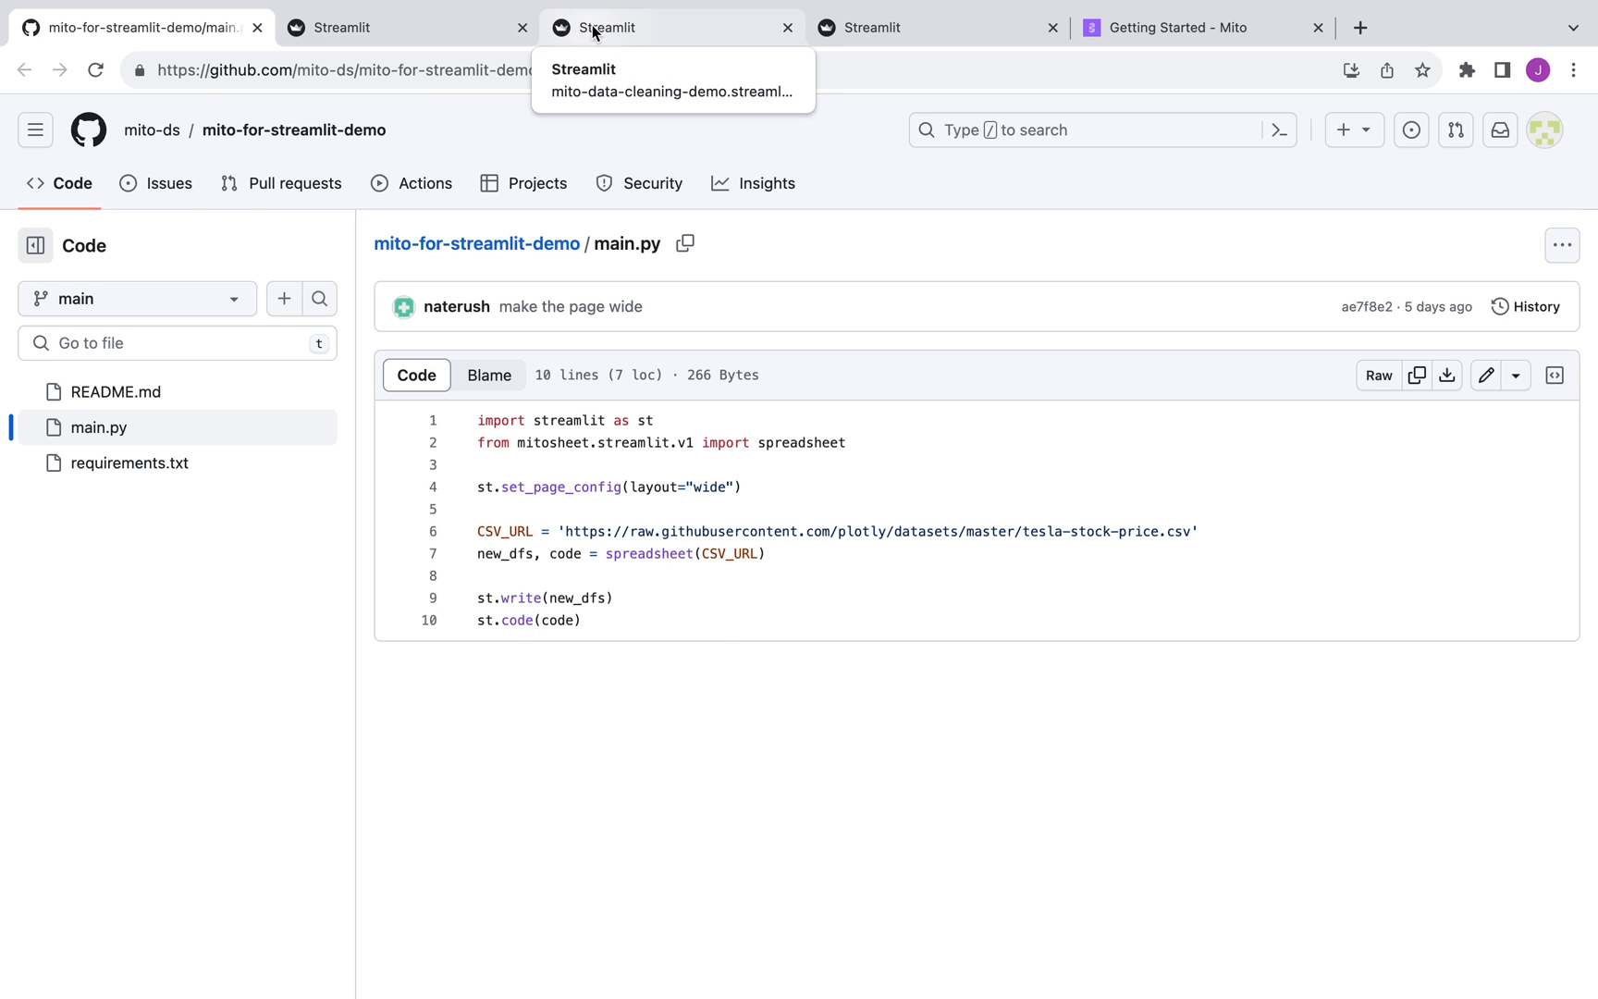
- Bring up the Data Cleaning Verification app and its loans_2010 sheet with the rename prompt
left_click(662, 27)
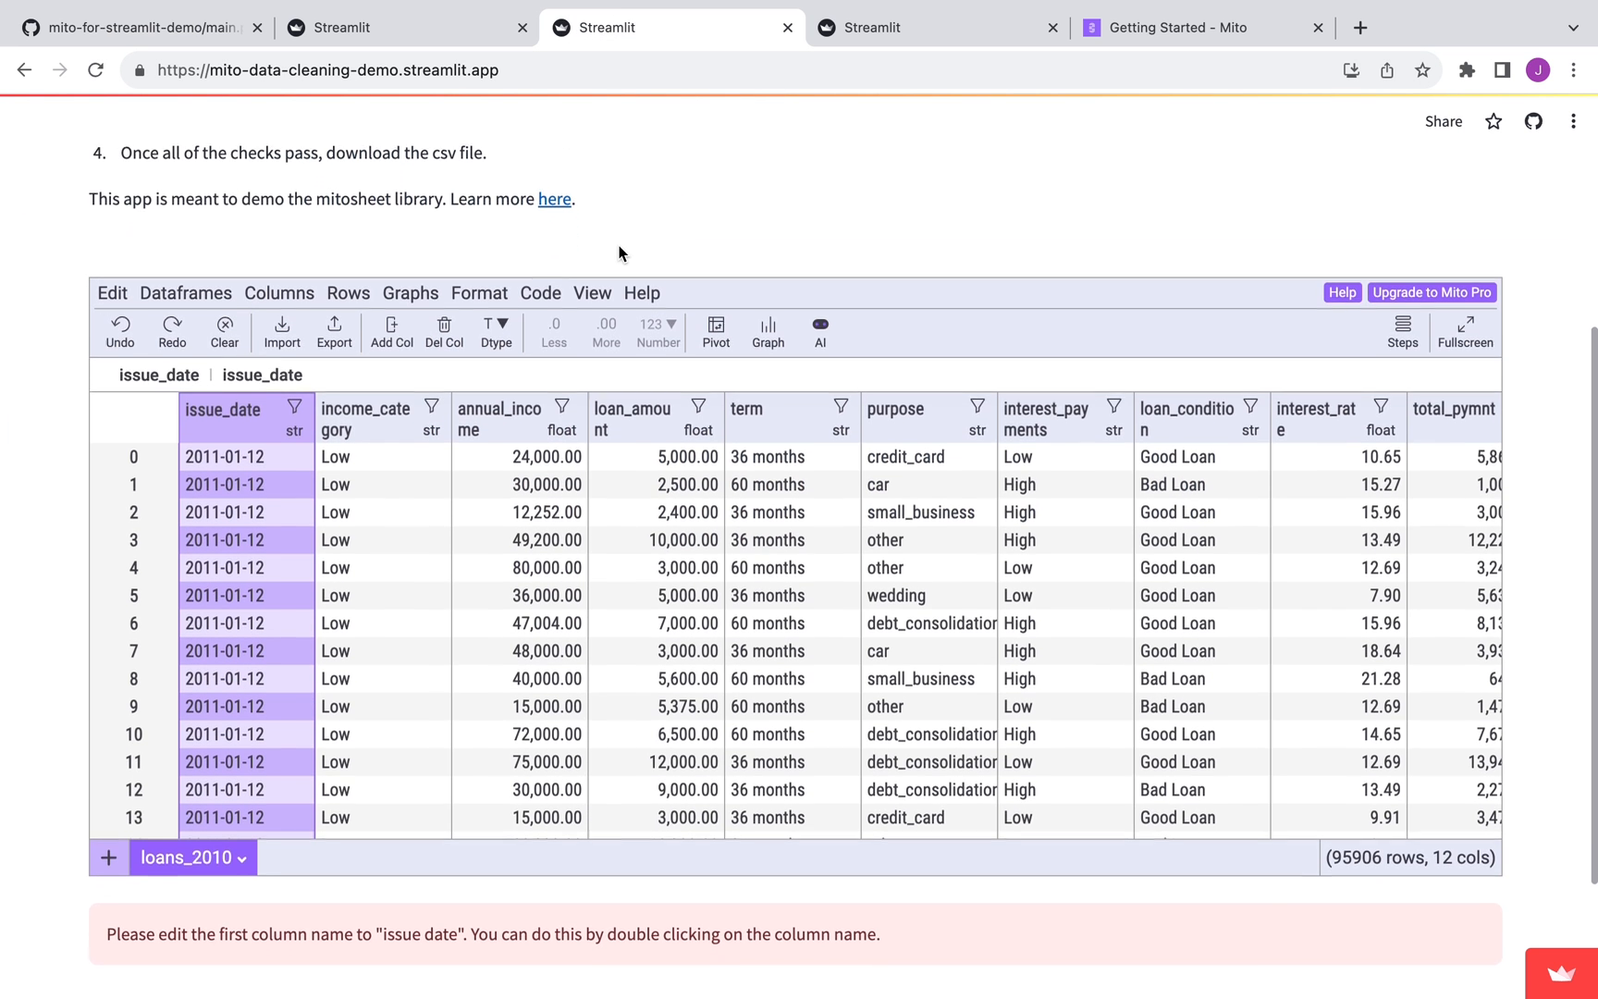
scroll("down", 3)
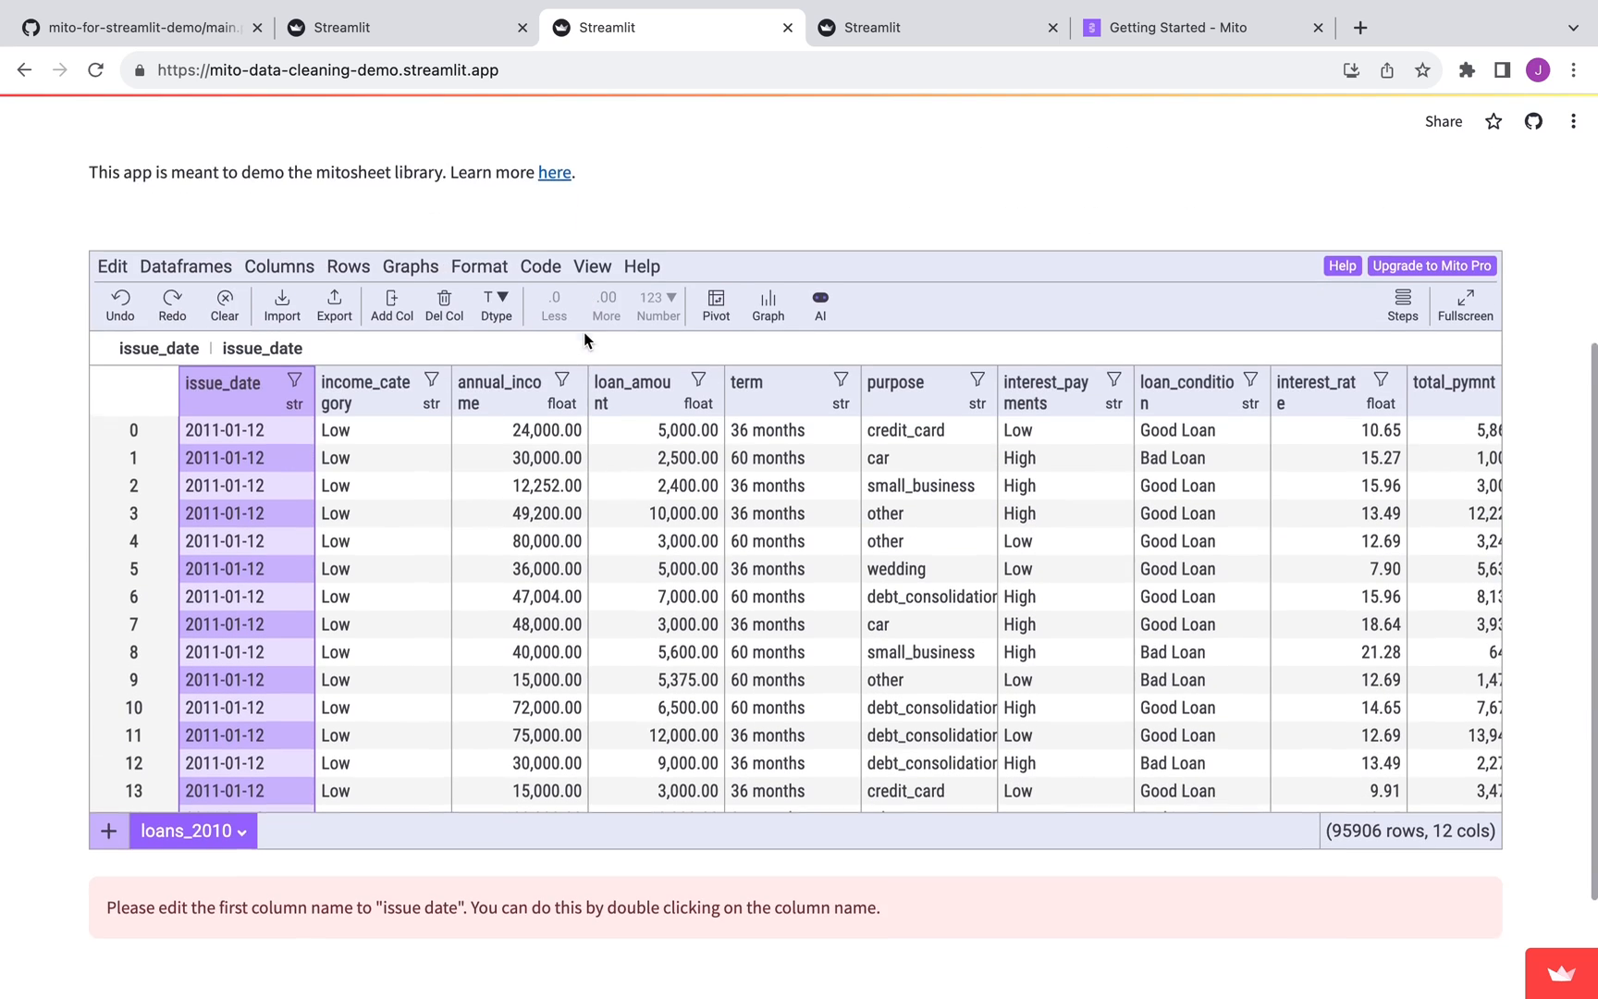
scroll("down", 3)
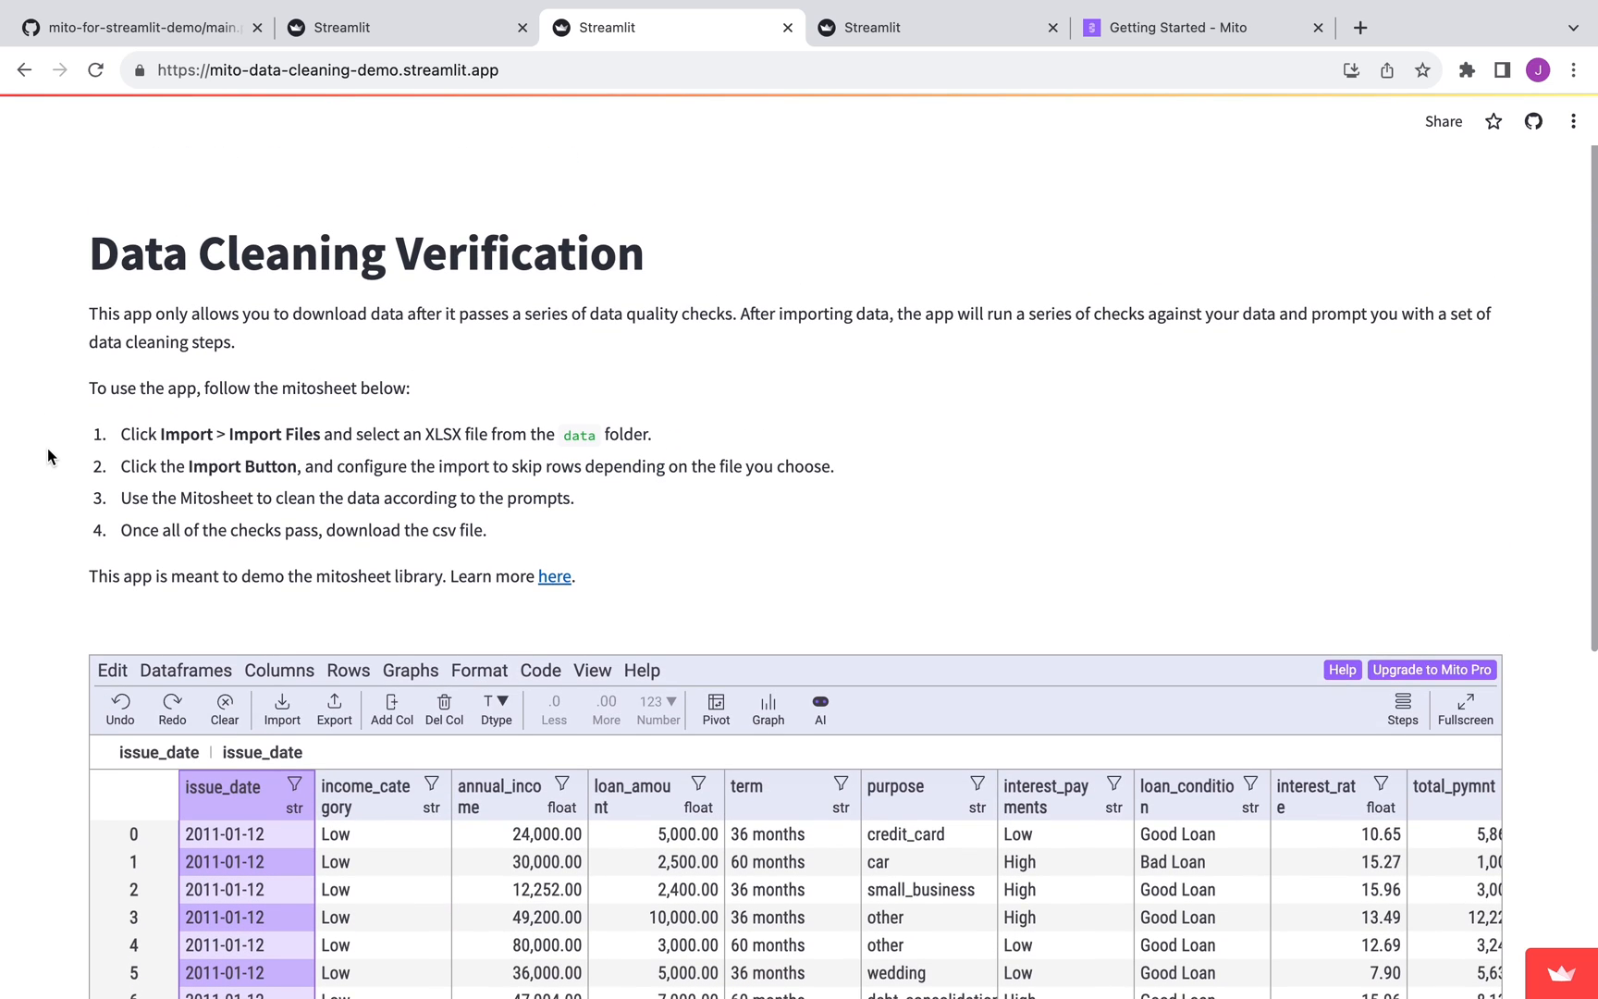
scroll("down", 3)
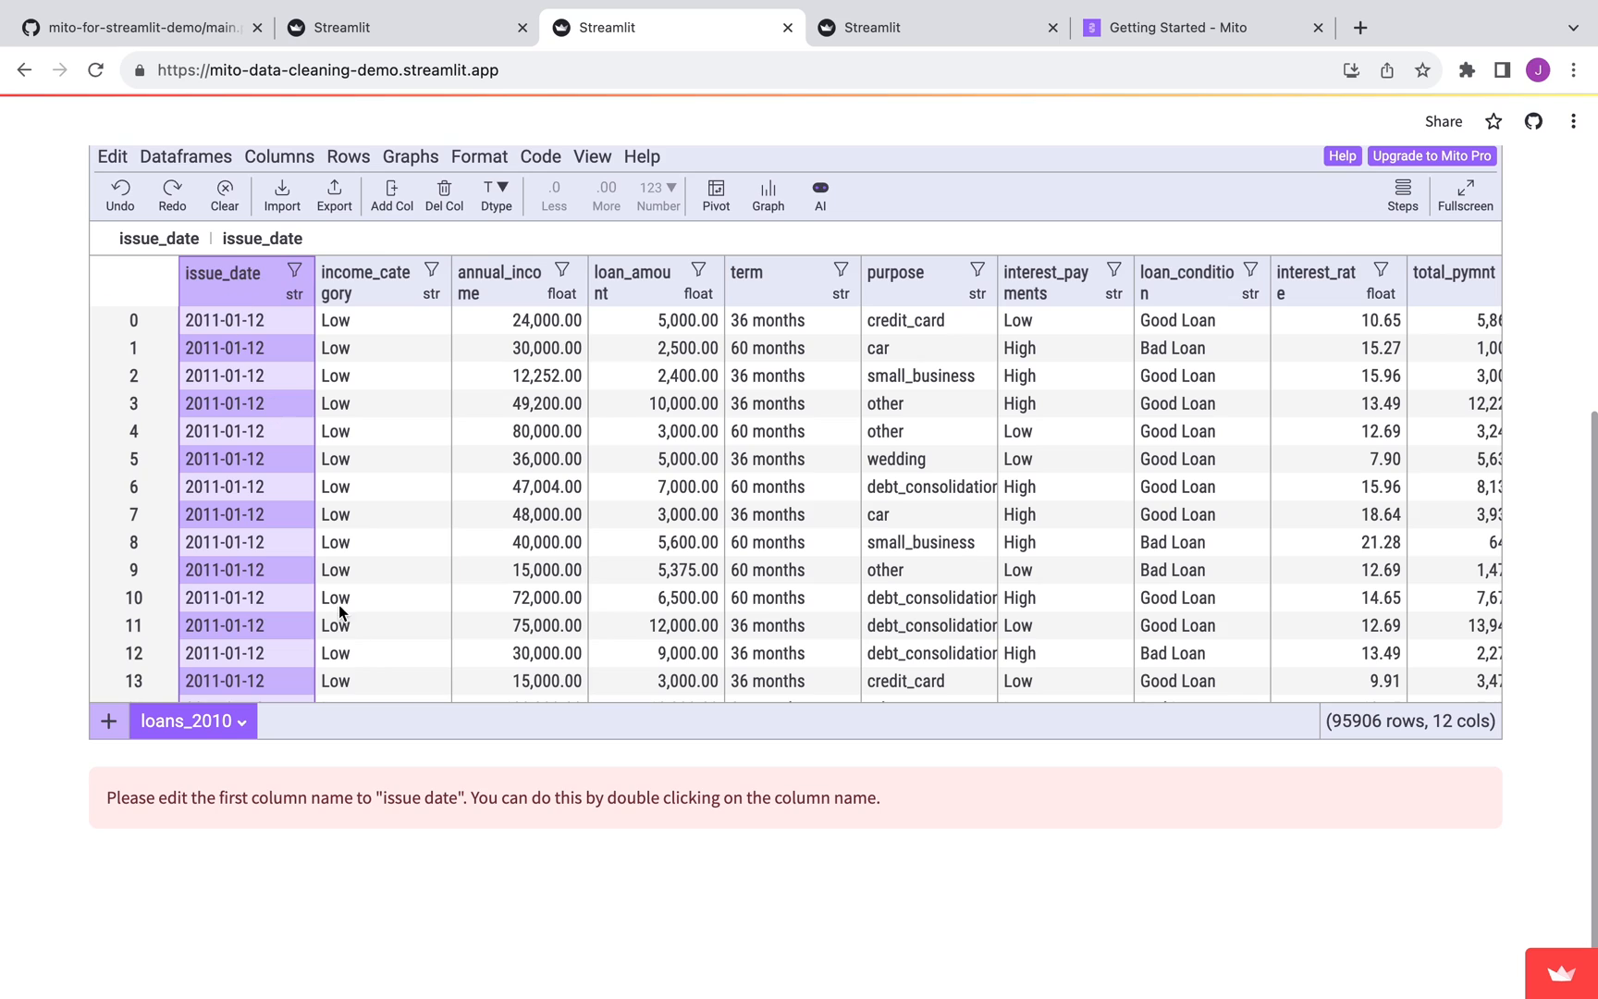
mouse_move(237, 288)
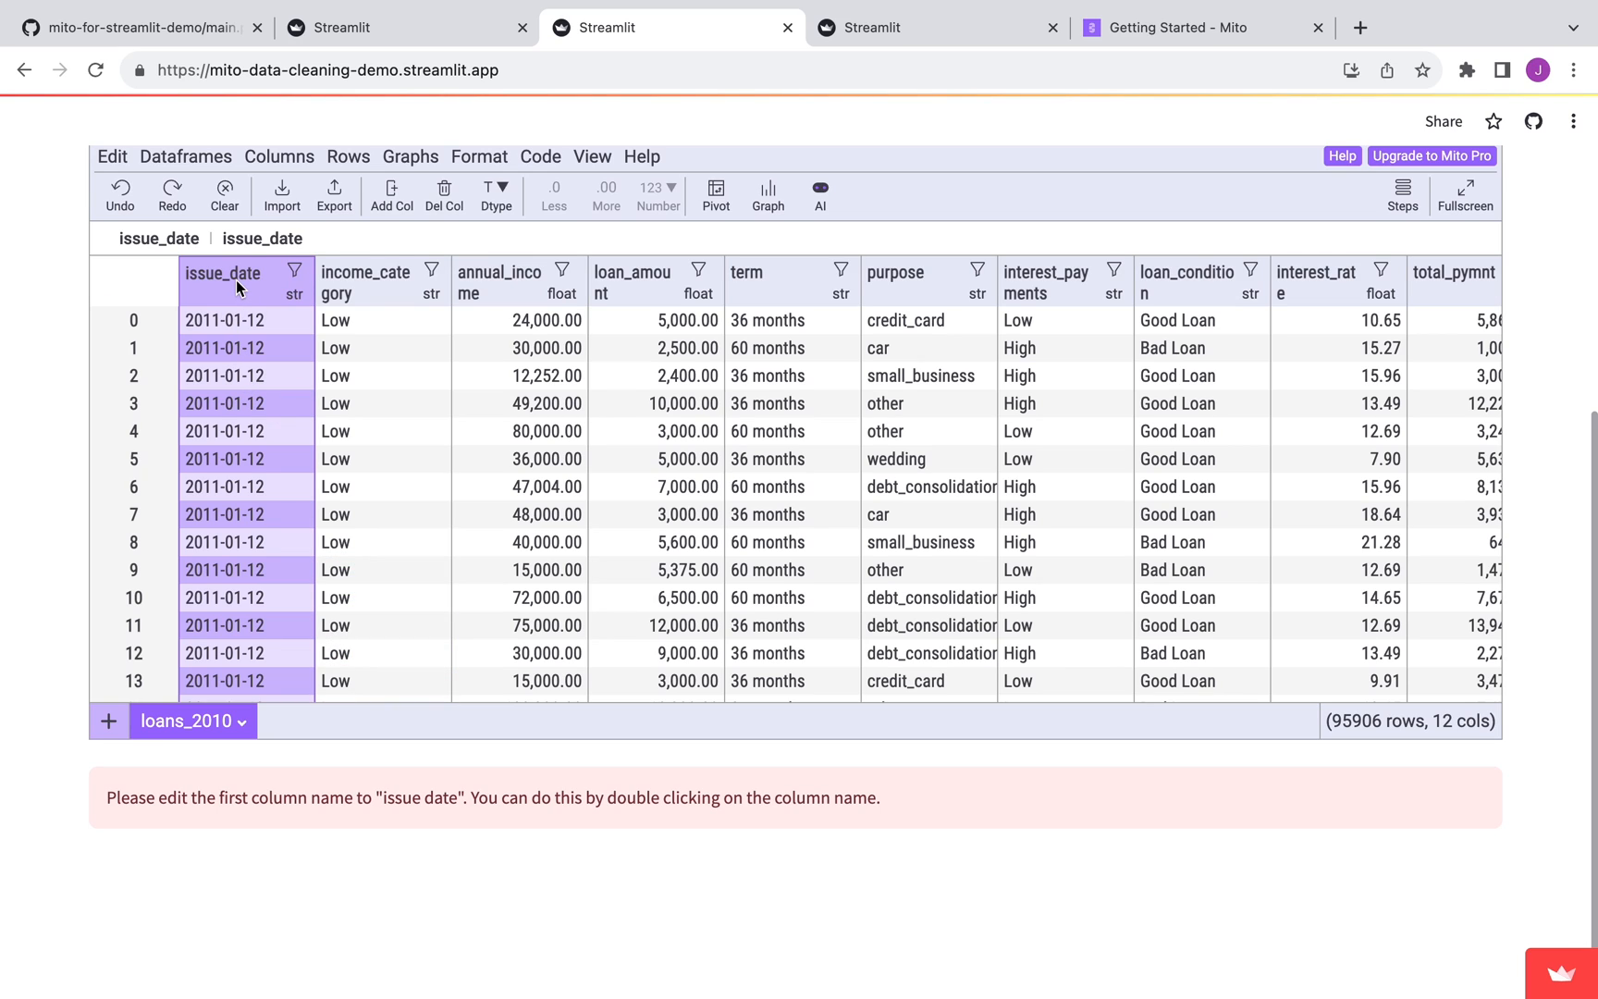
- Rename the issue_date column of loans_2010 to 'issue date'
double_click(222, 273)
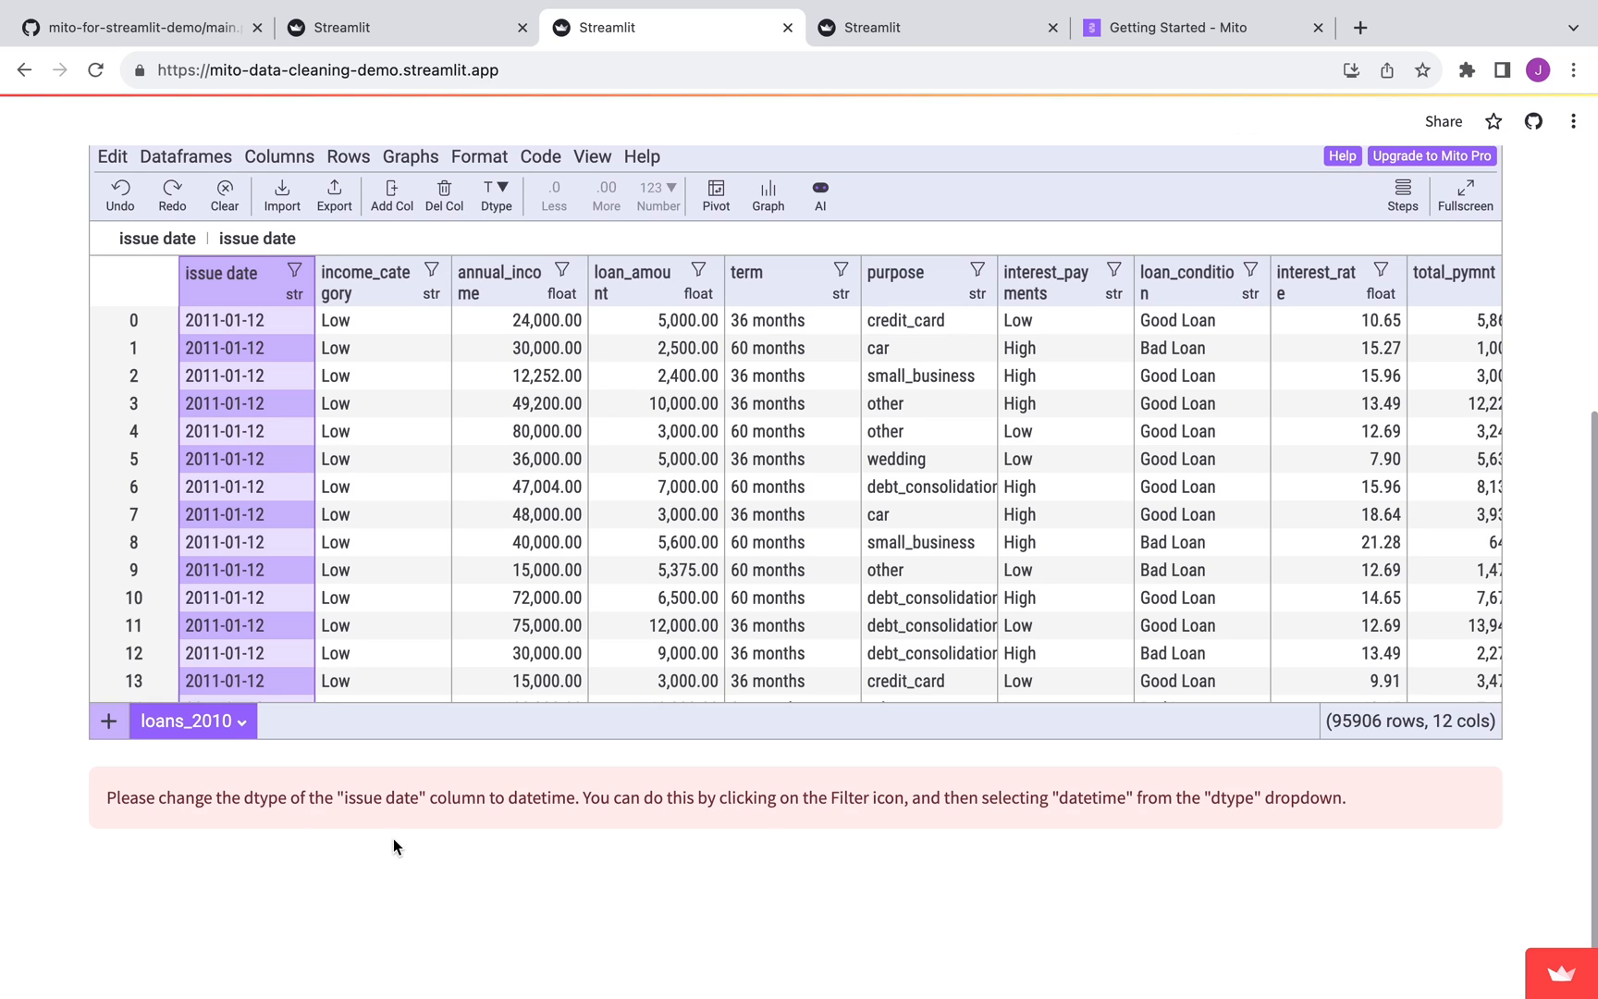
mouse_move(353, 823)
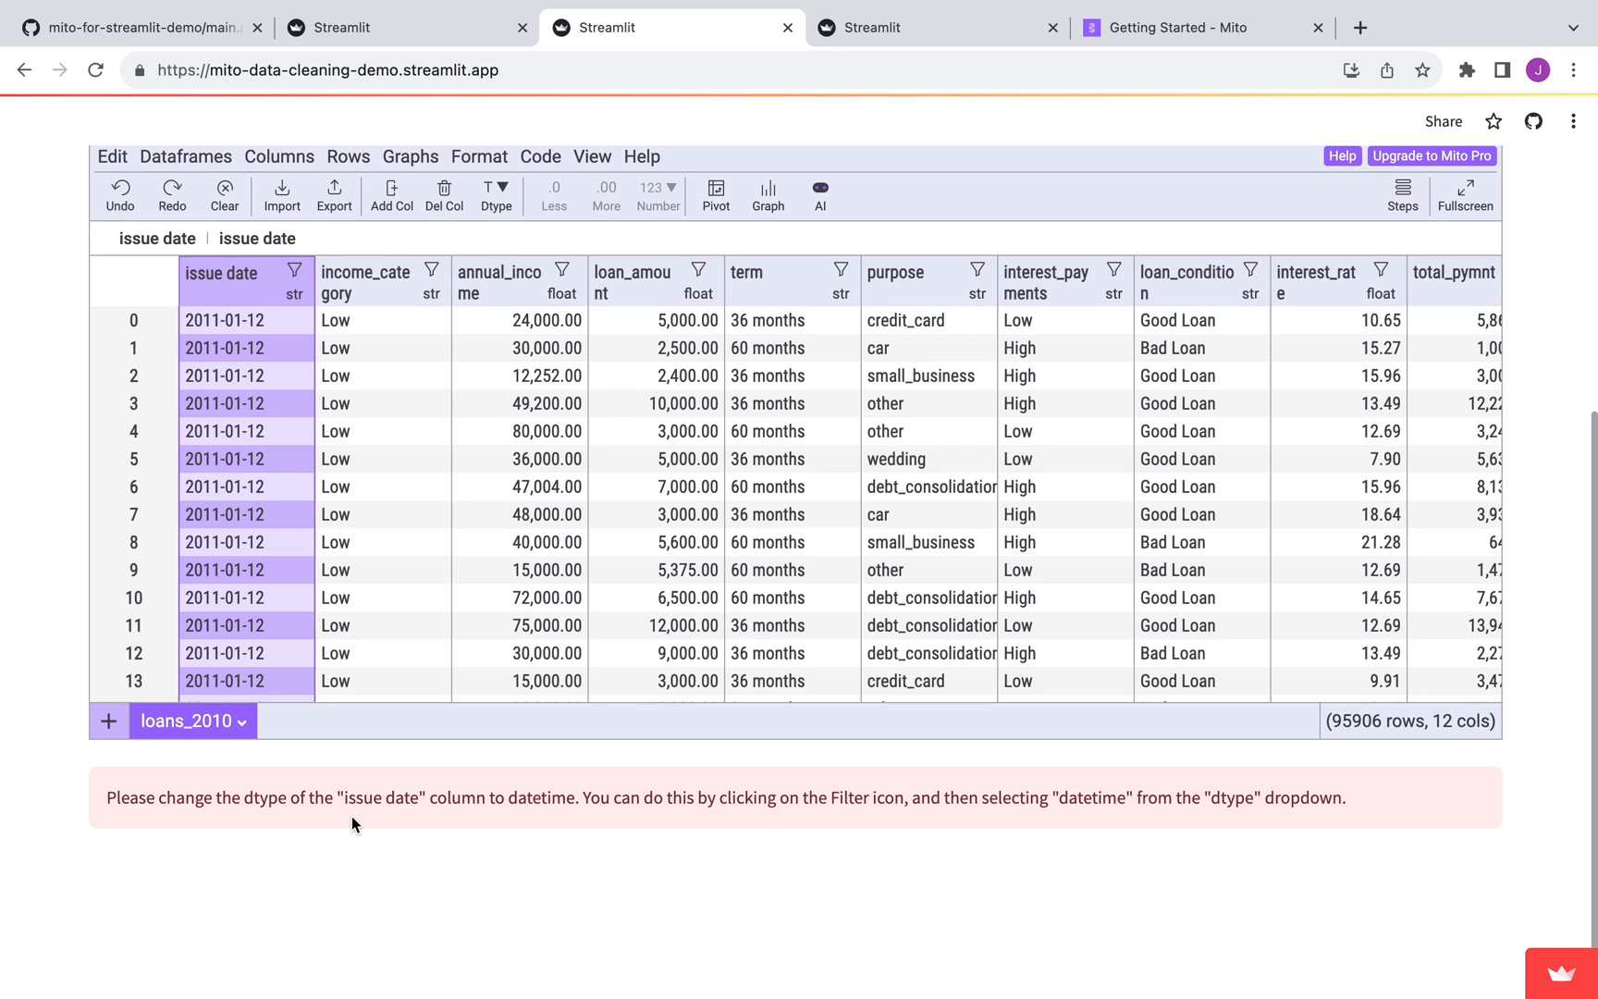
mouse_move(386, 821)
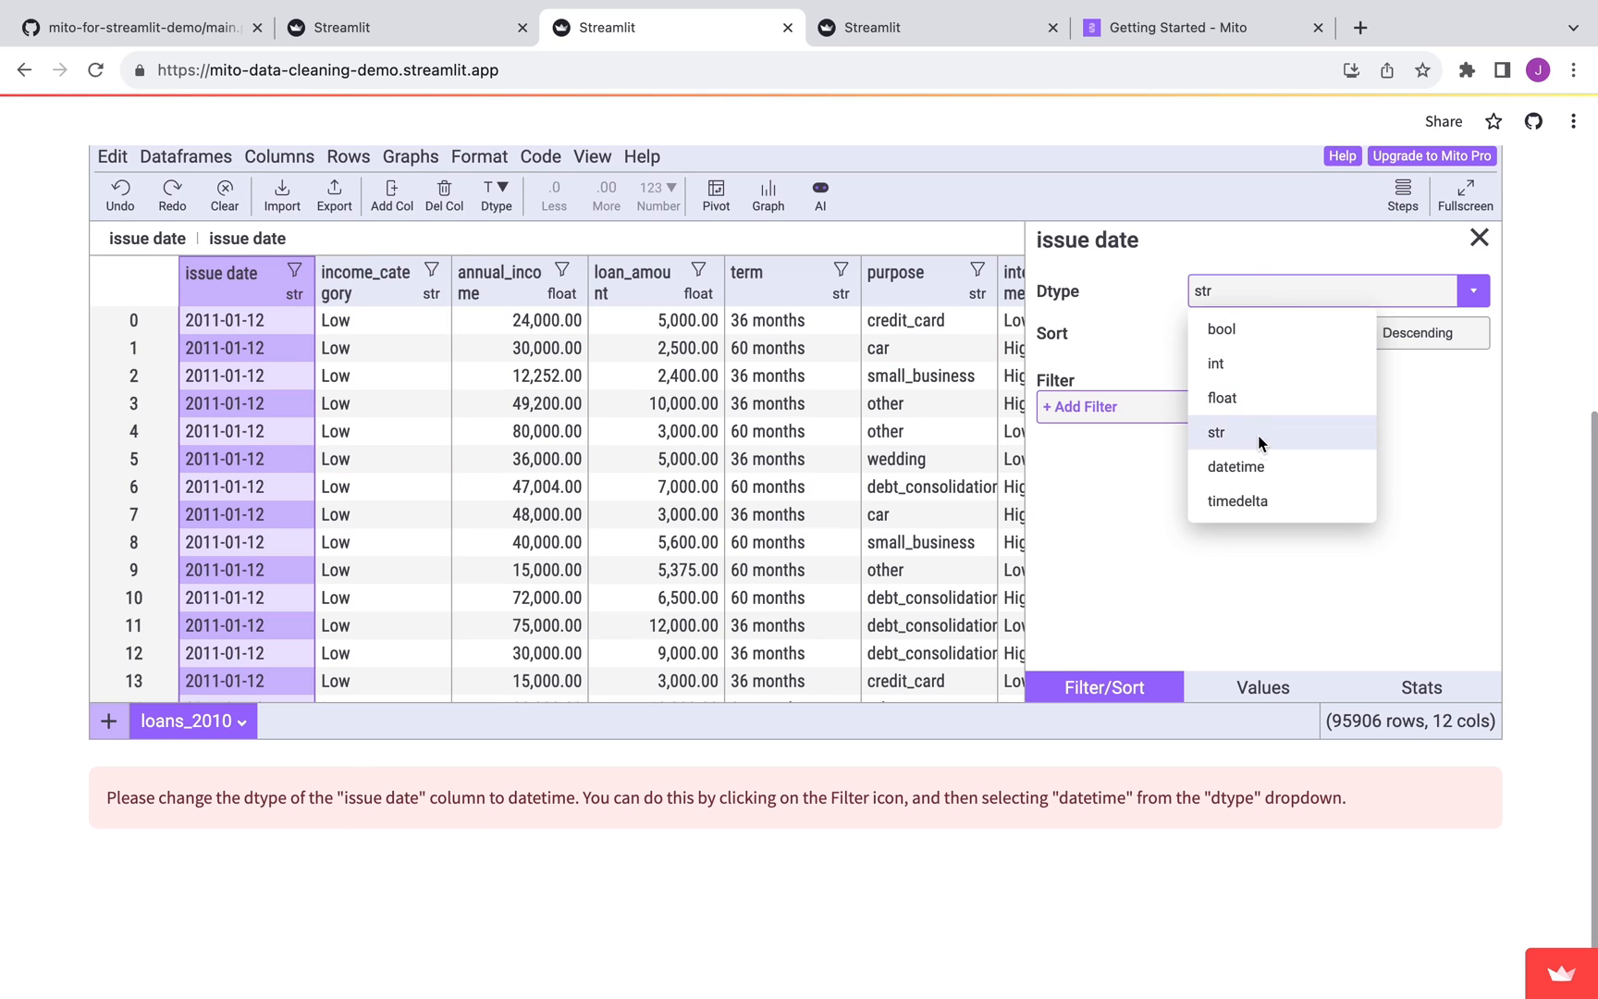
left_click(1235, 466)
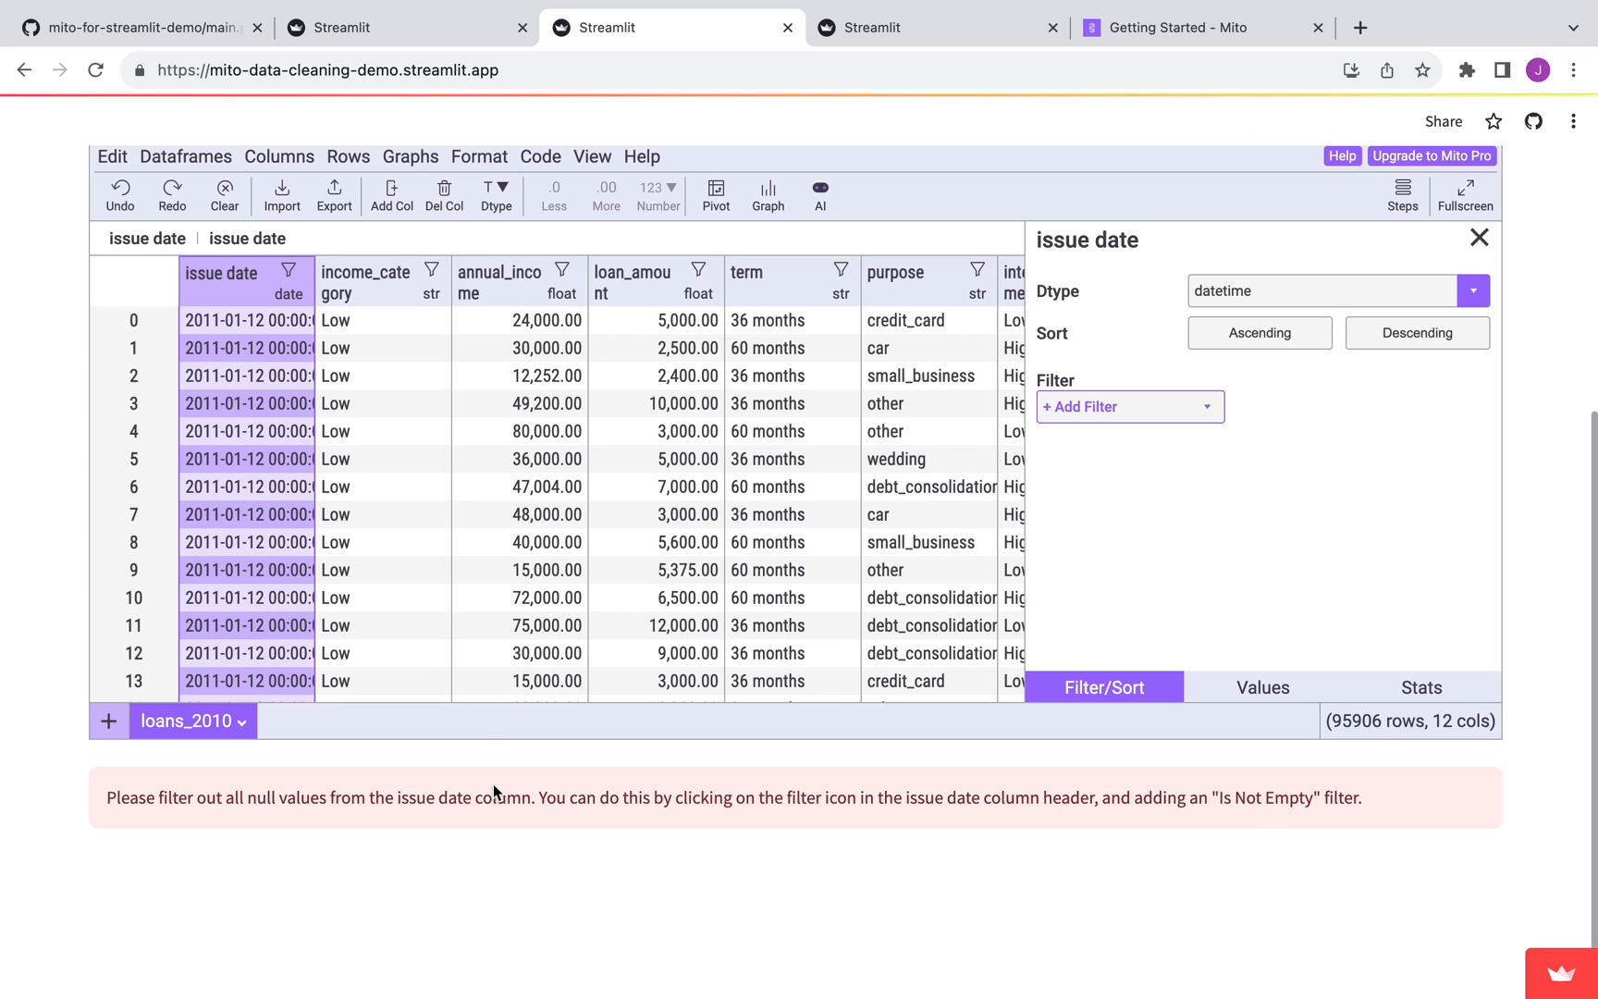
mouse_move(385, 804)
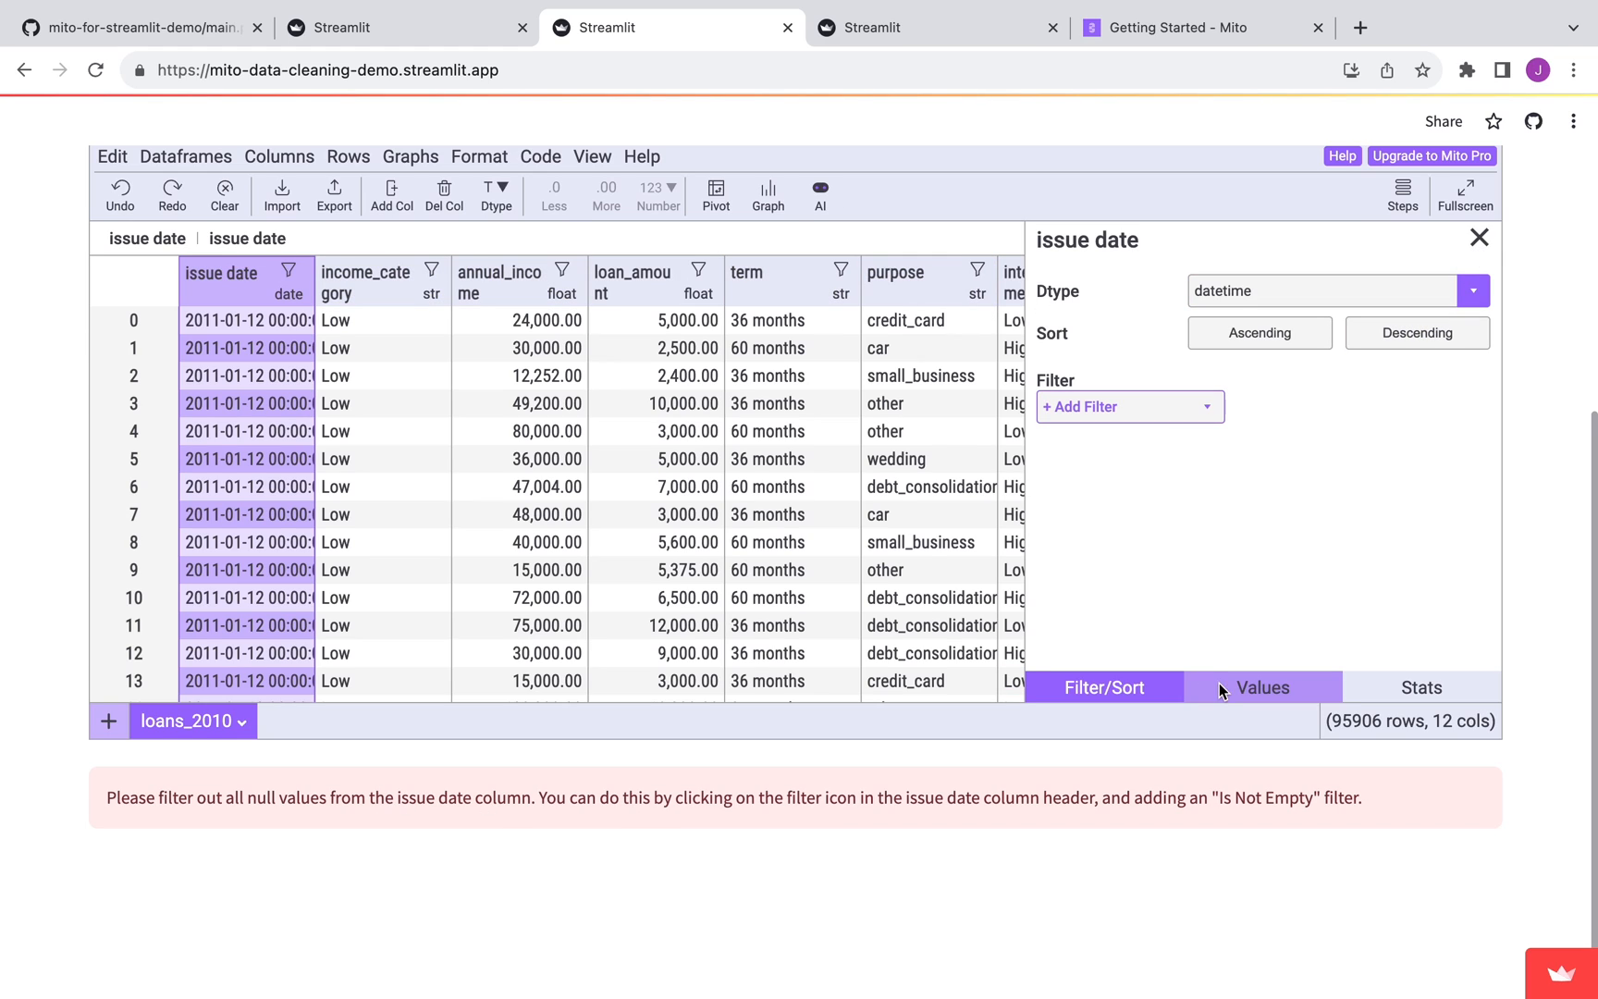
- Filter issue date to 'is not empty', leaving 95,902 rows, and close the column menu
left_click(1121, 405)
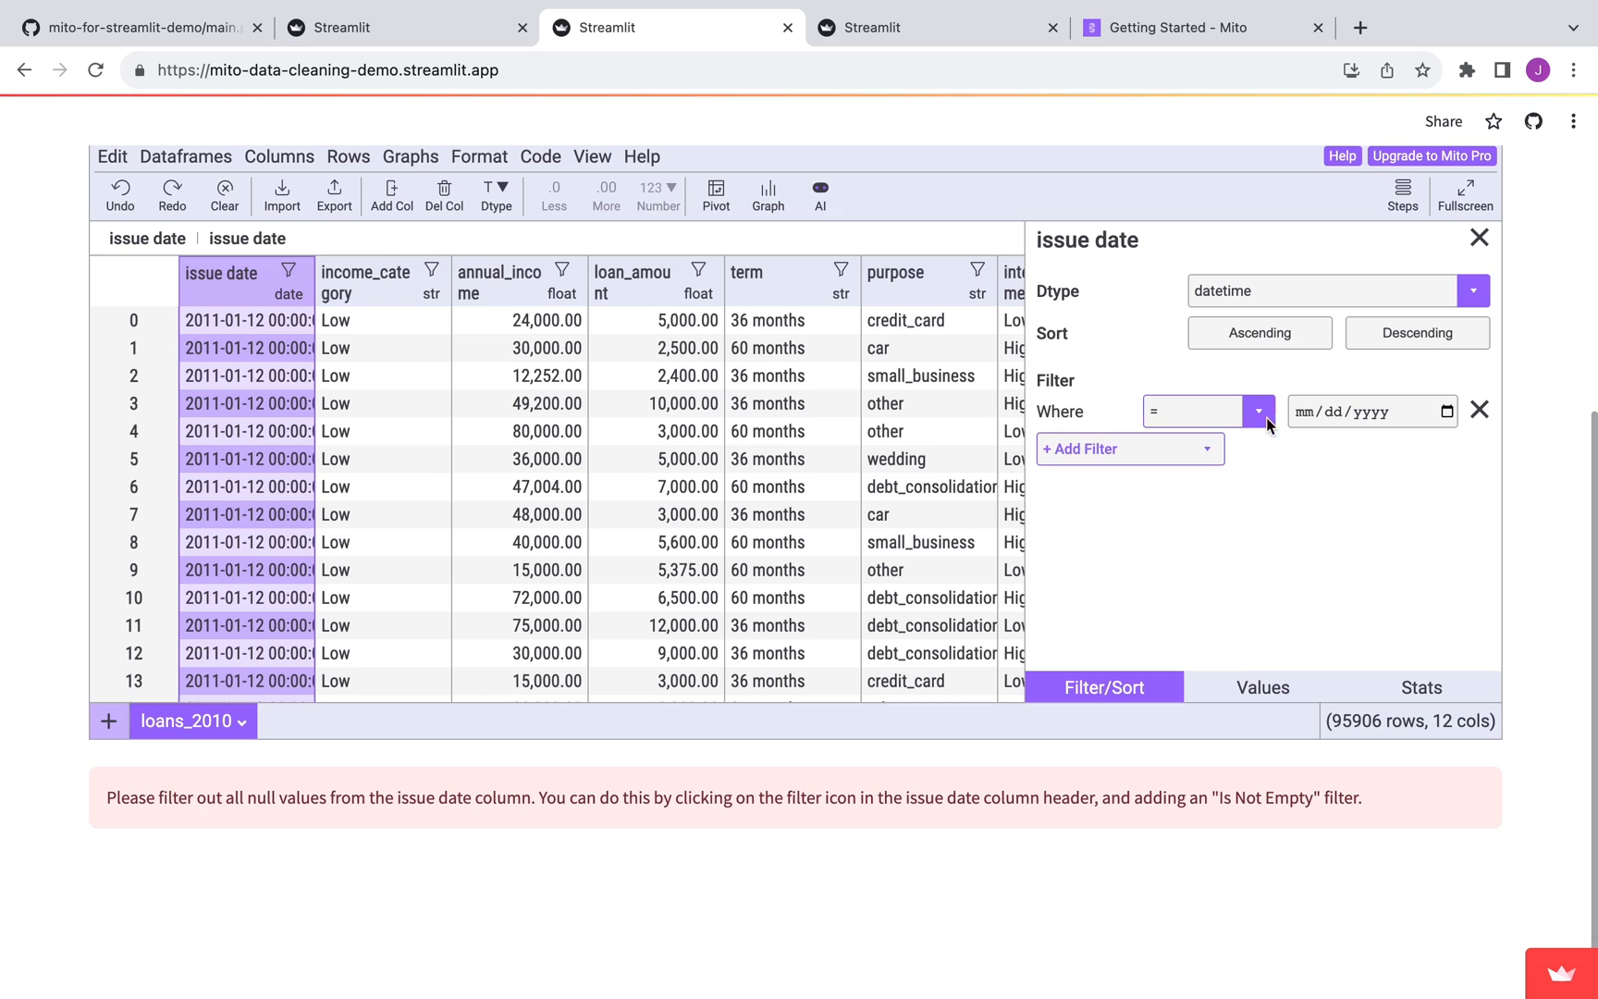
left_click(1258, 410)
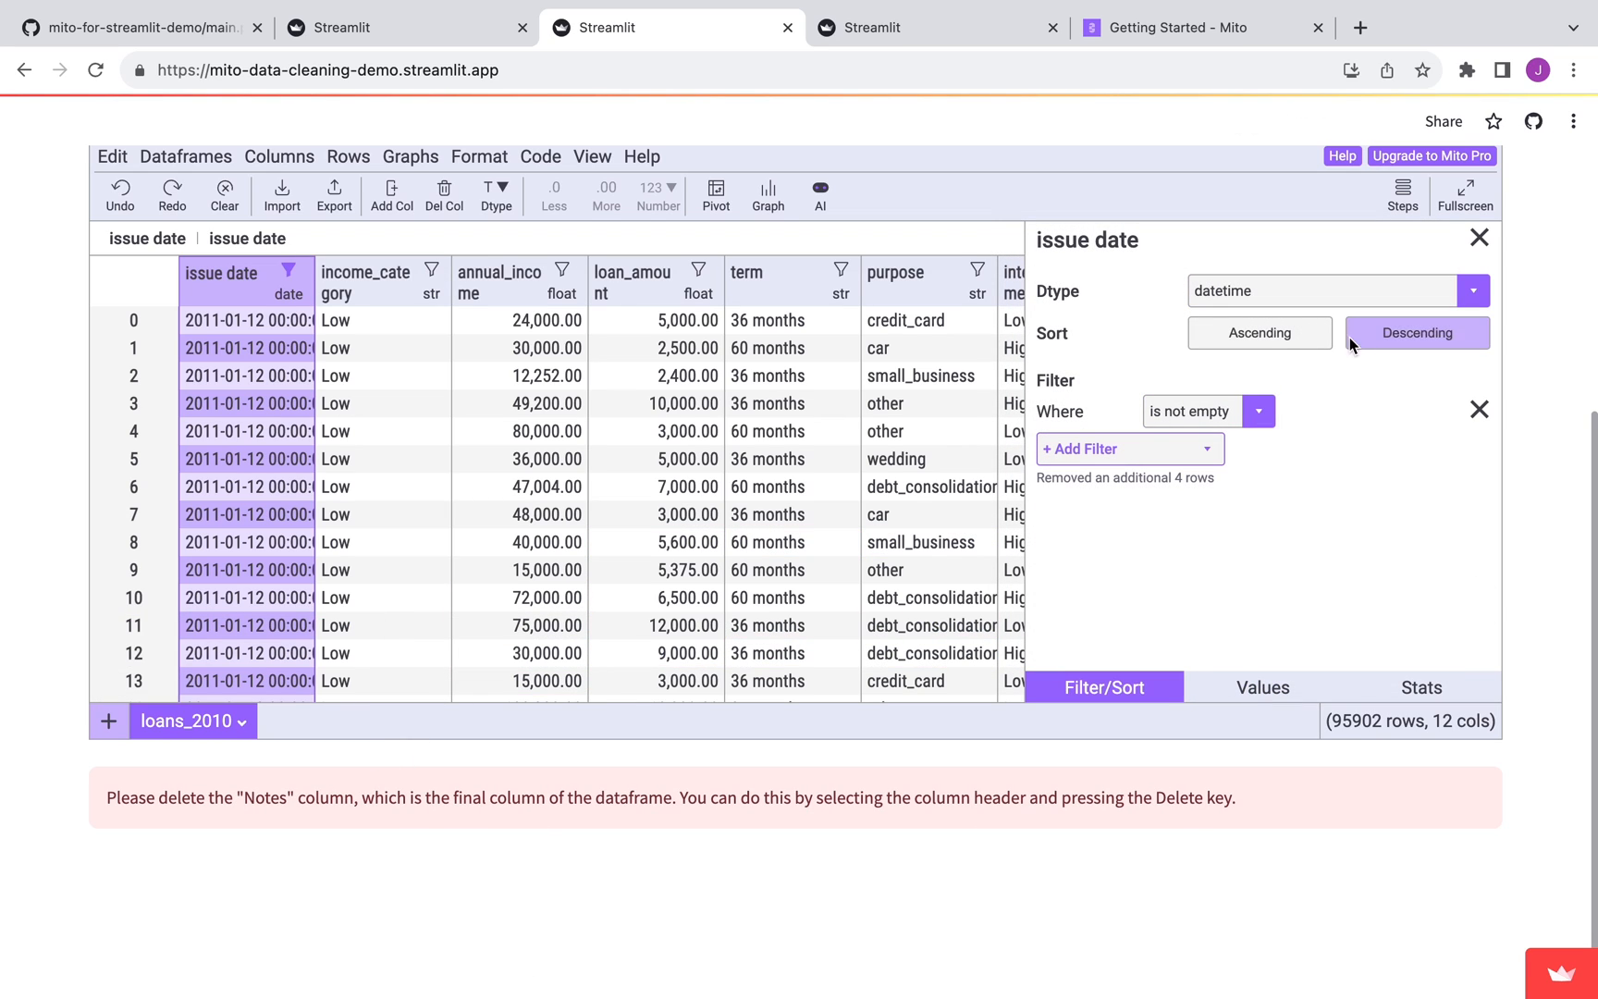
left_click(1479, 237)
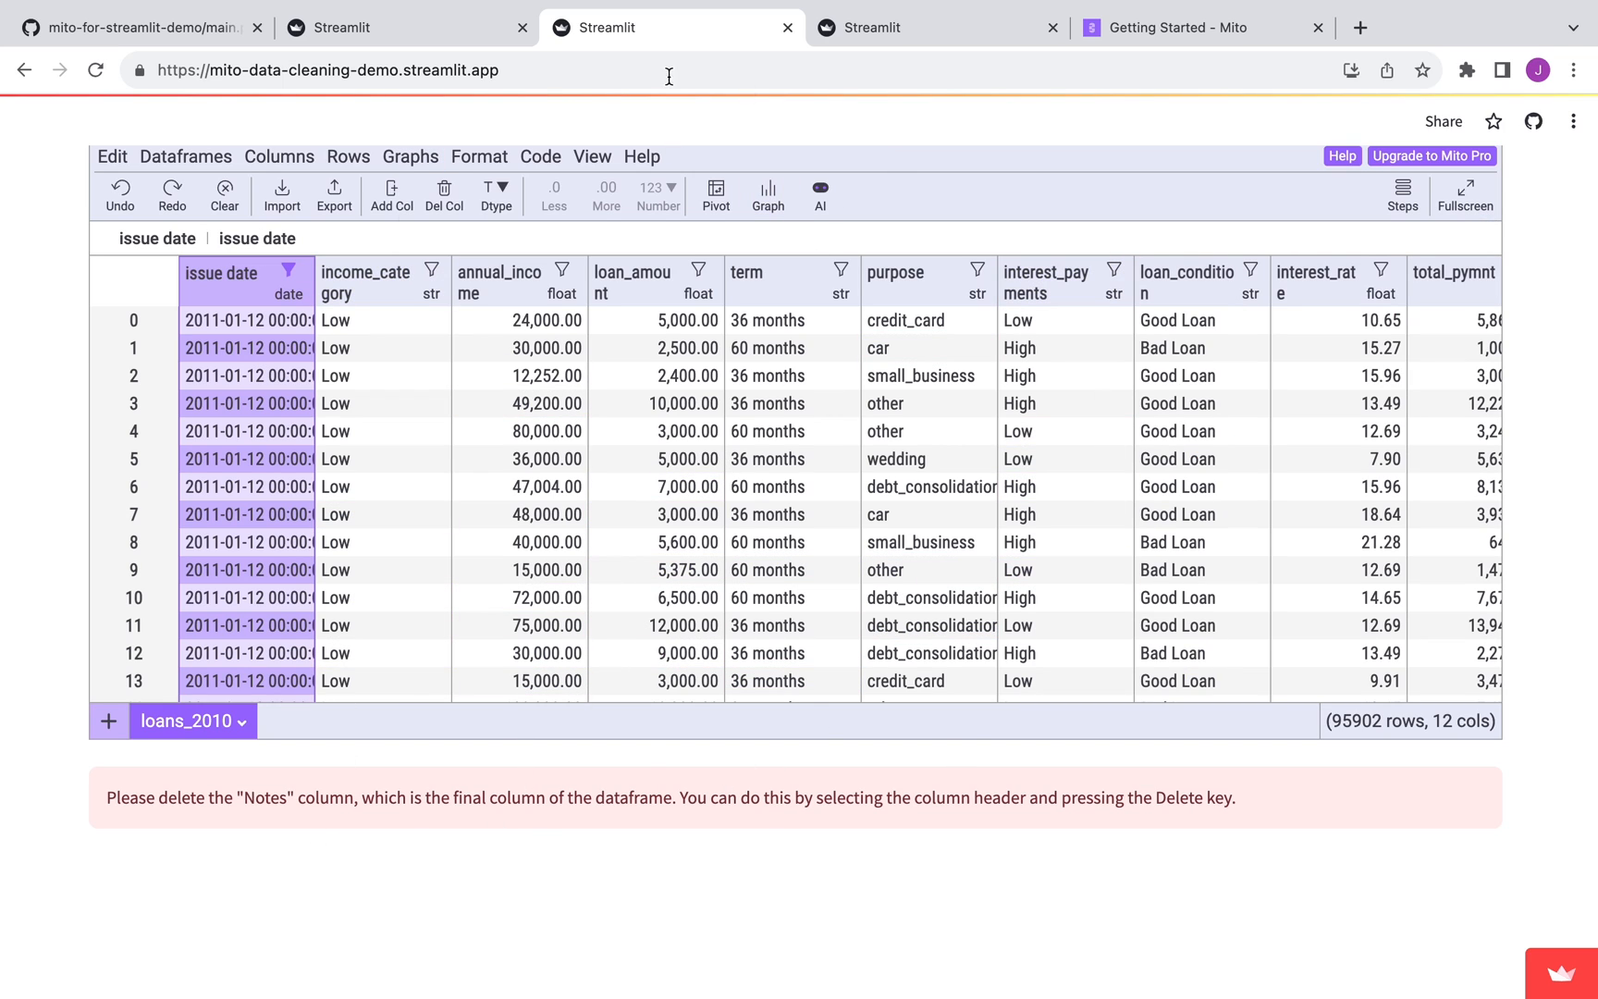
mouse_move(542, 852)
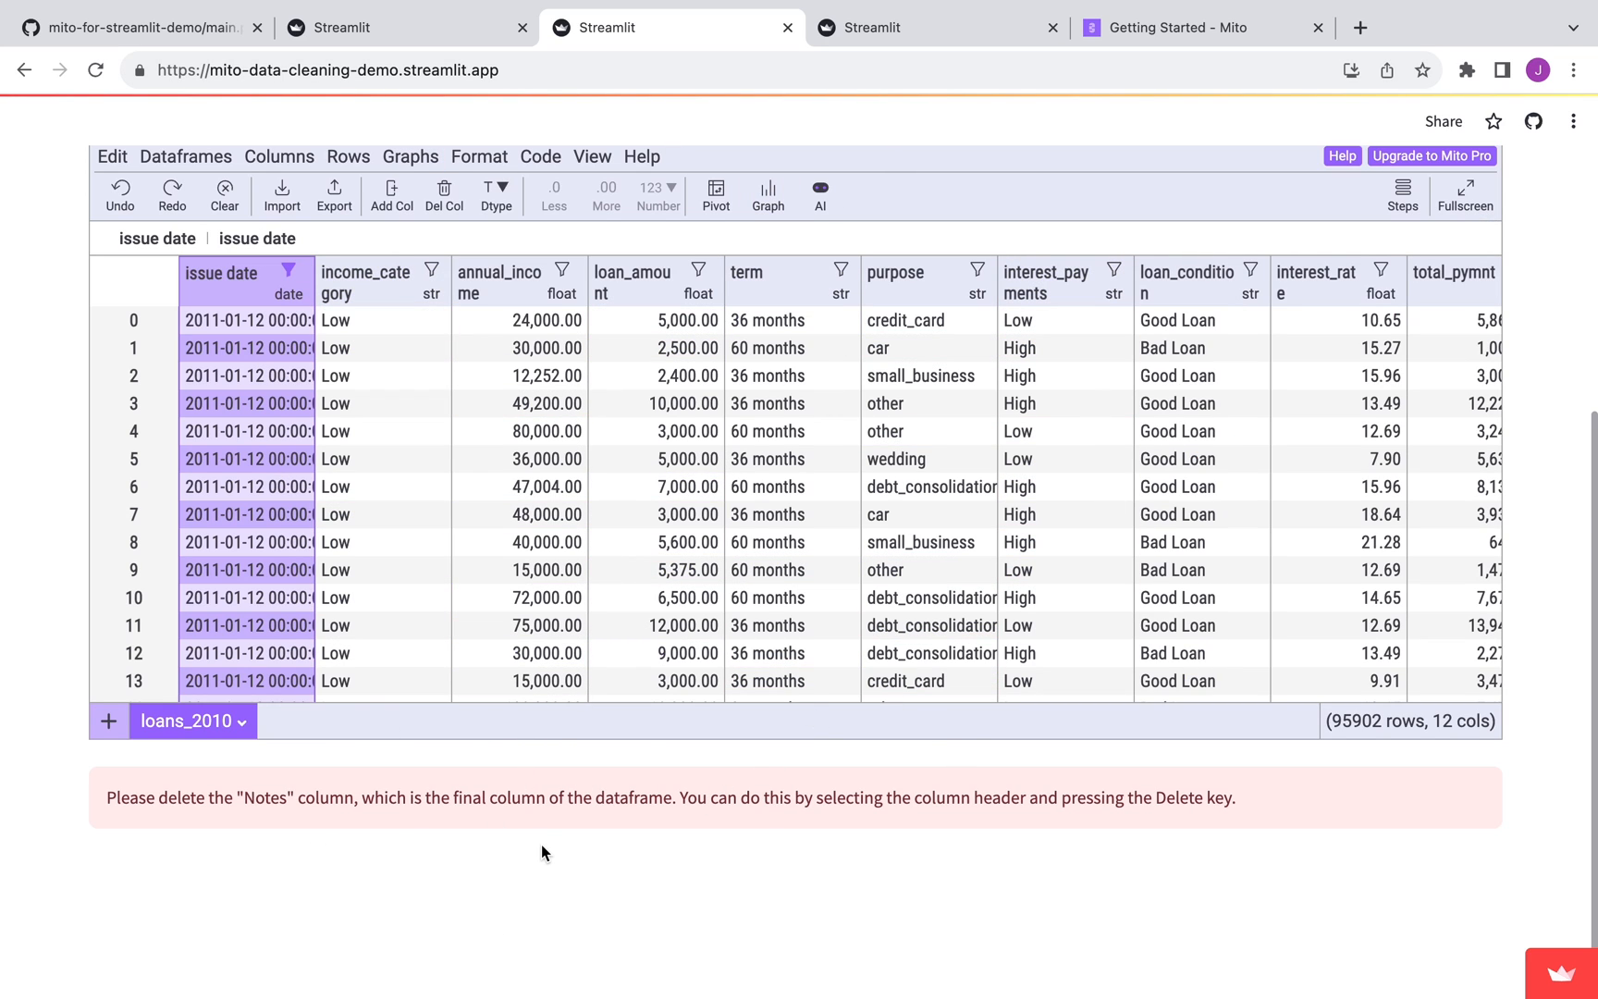
mouse_move(906, 27)
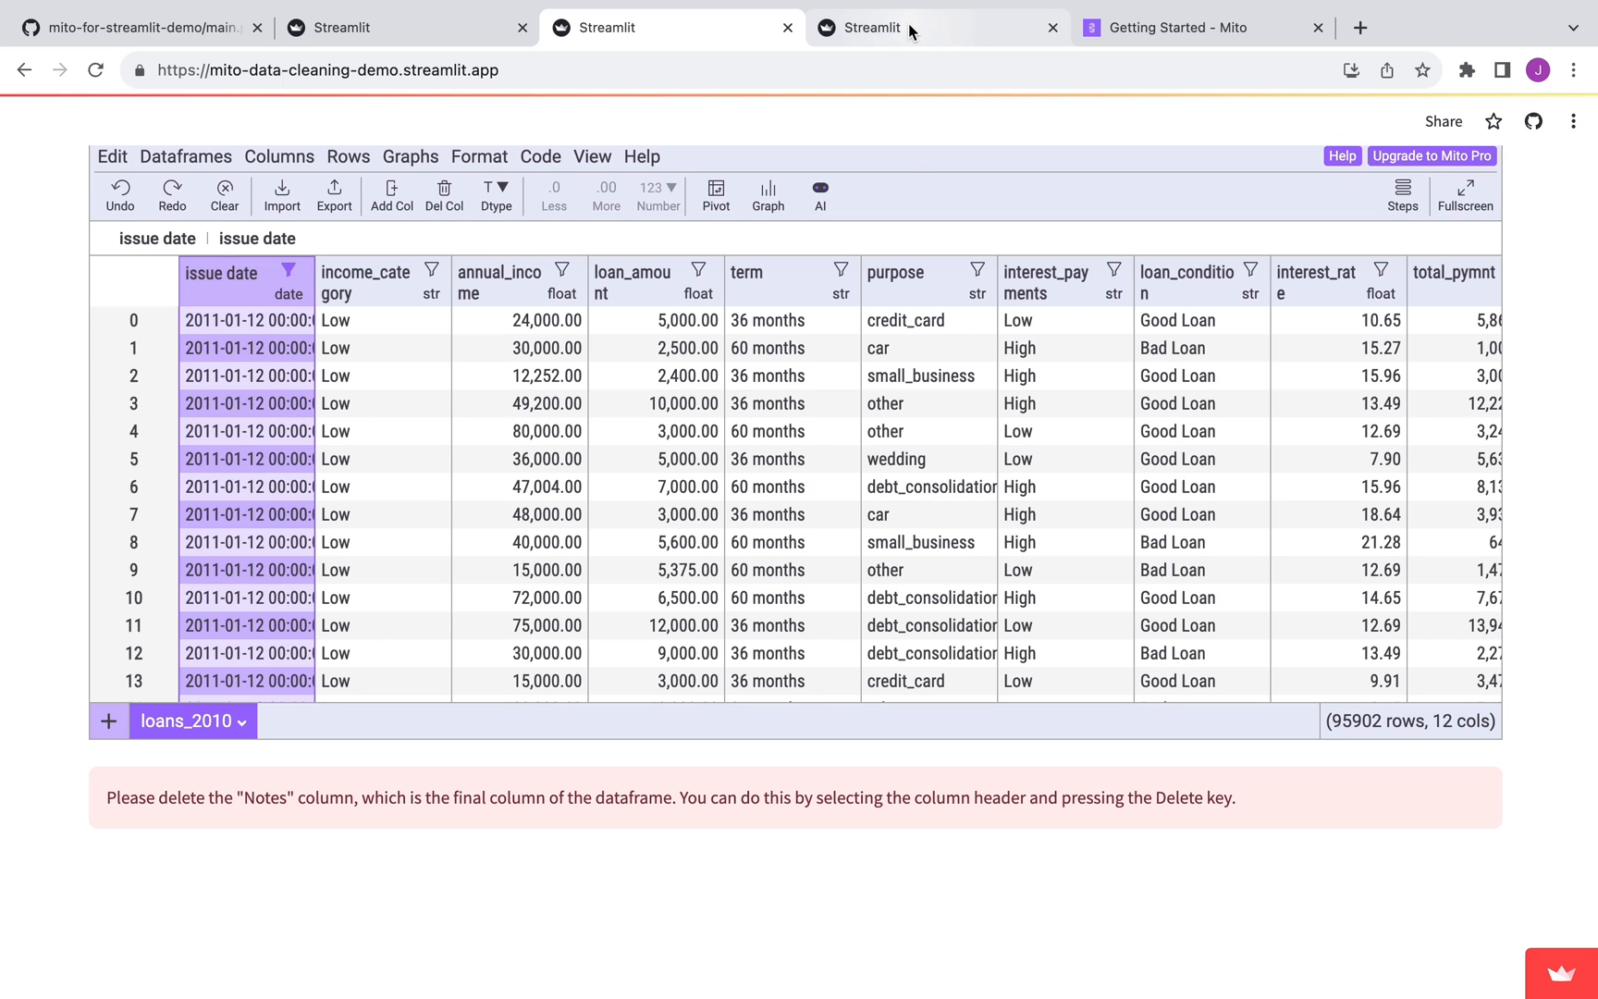
- Bring up the bank comparison app and check which other banks can be selected
left_click(937, 27)
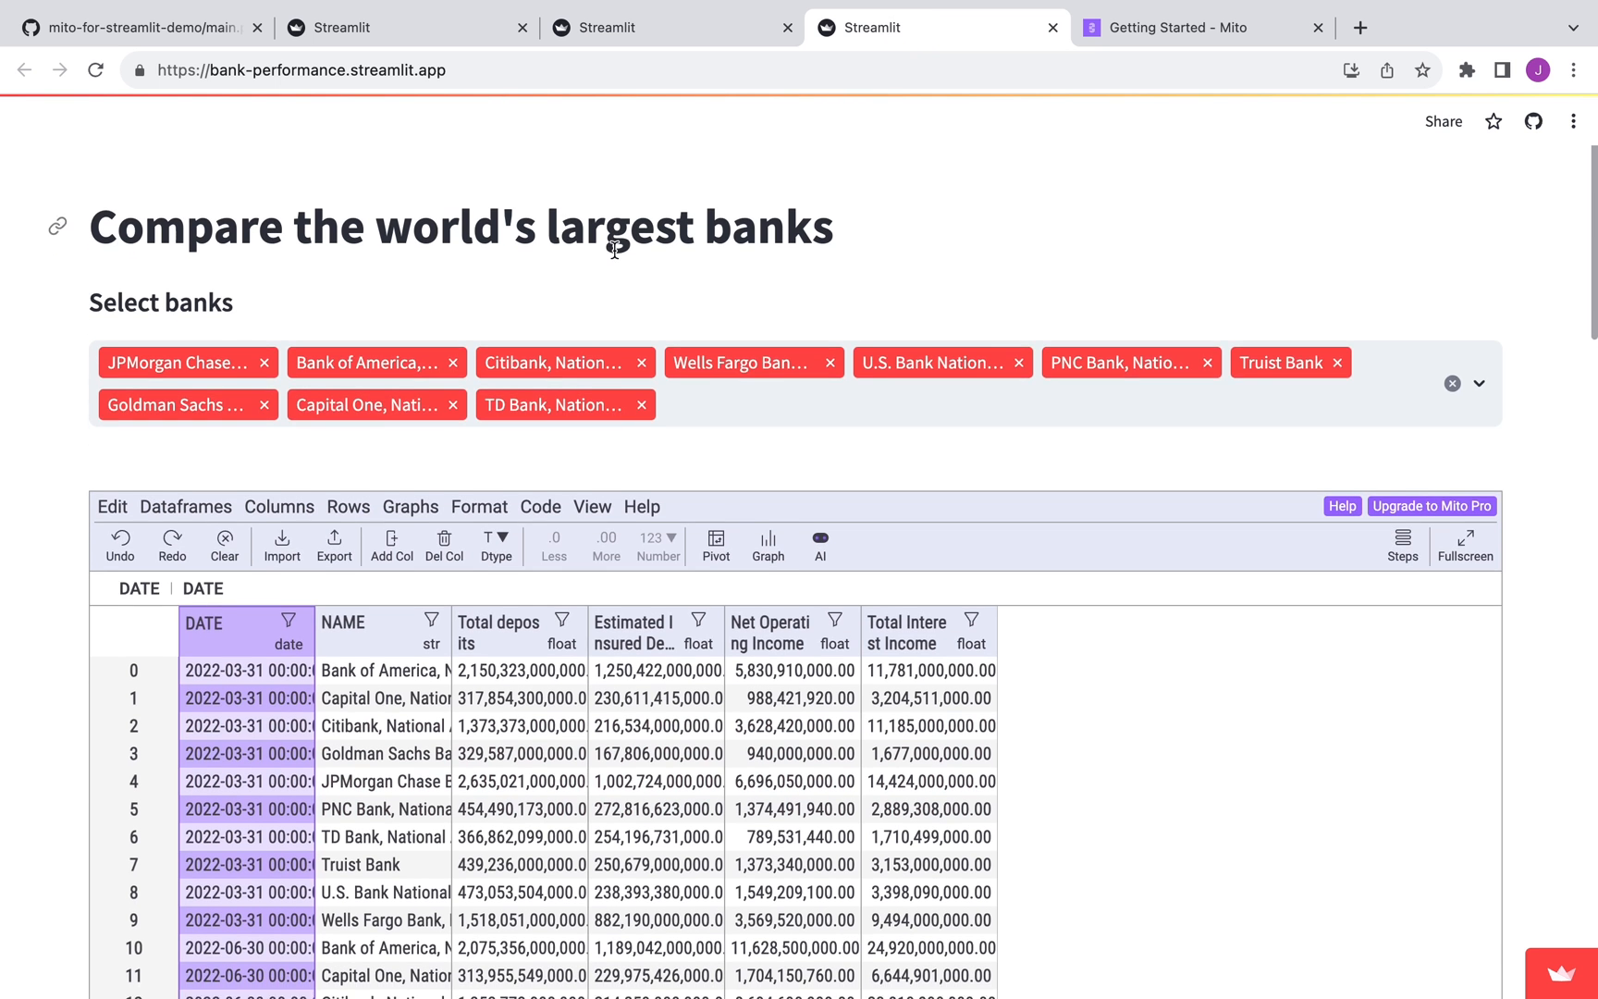
scroll("down", 3)
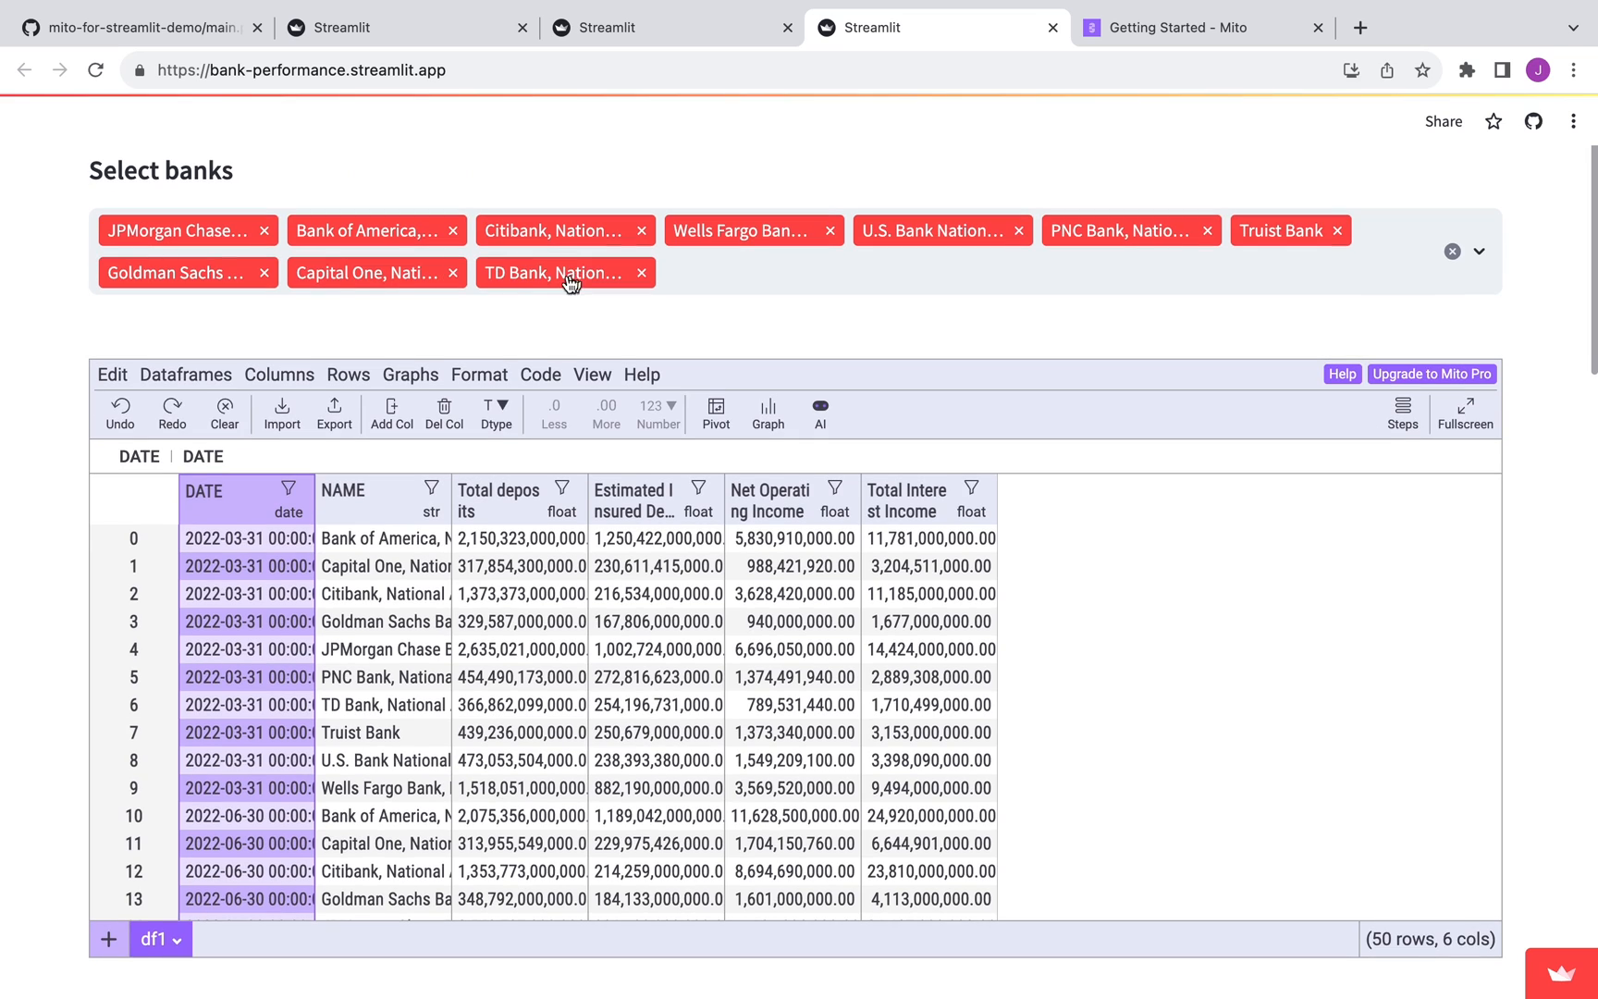
left_click(714, 272)
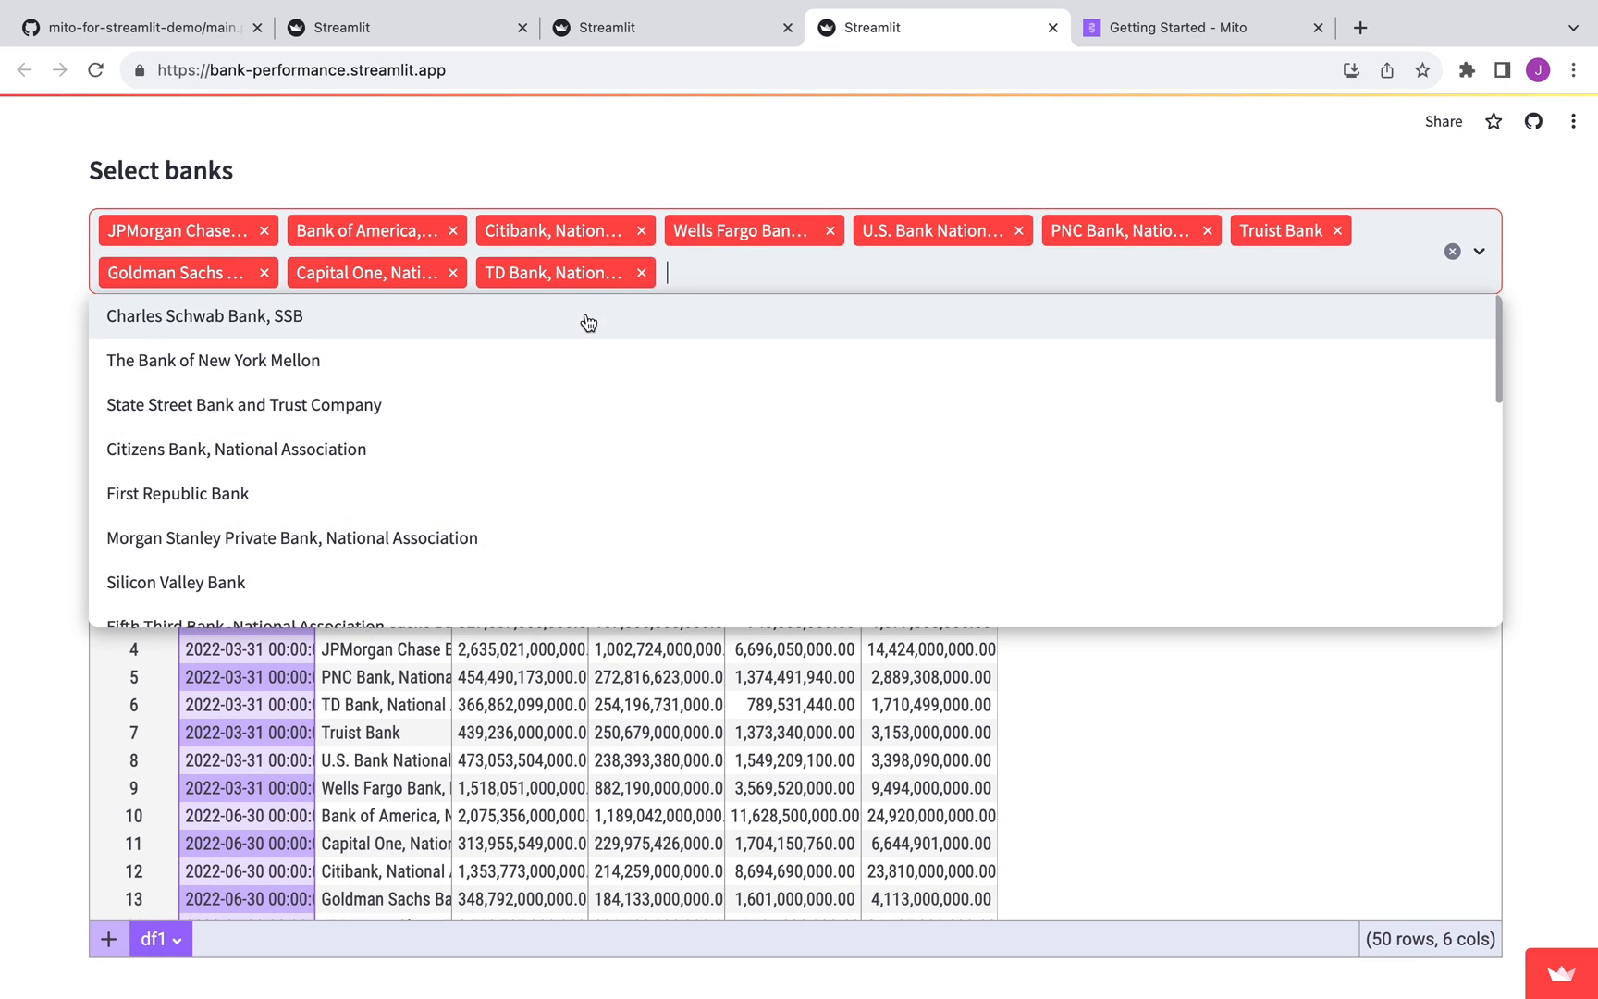
mouse_move(418, 477)
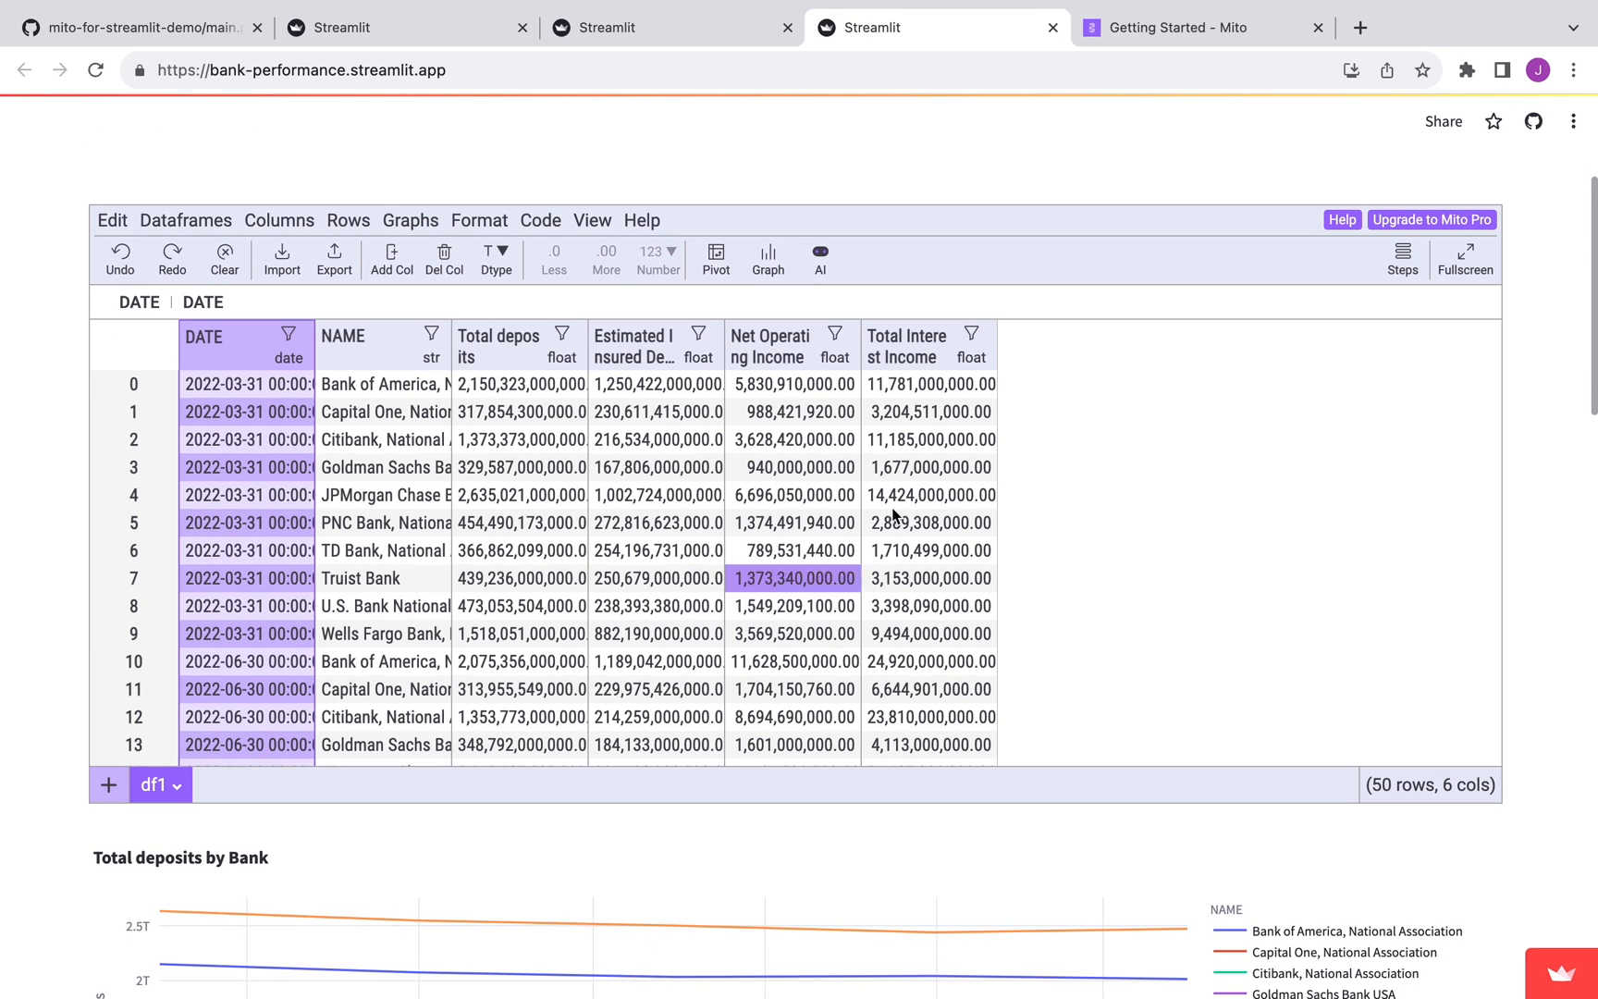
scroll("down", 3)
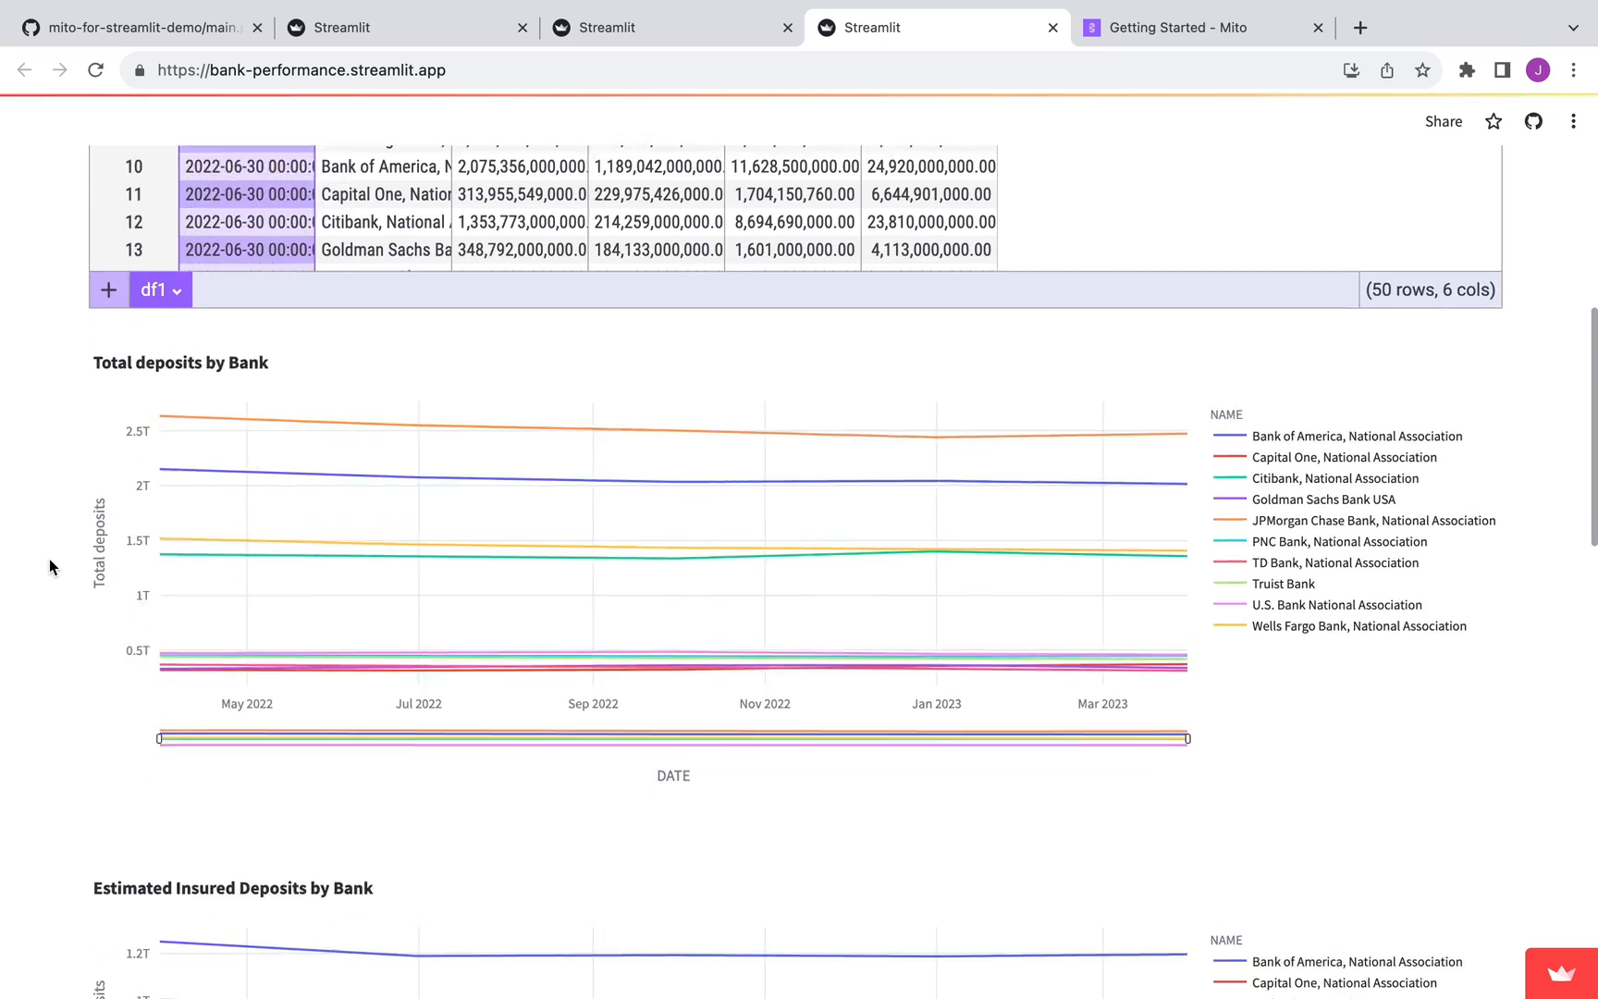
scroll("down", 3)
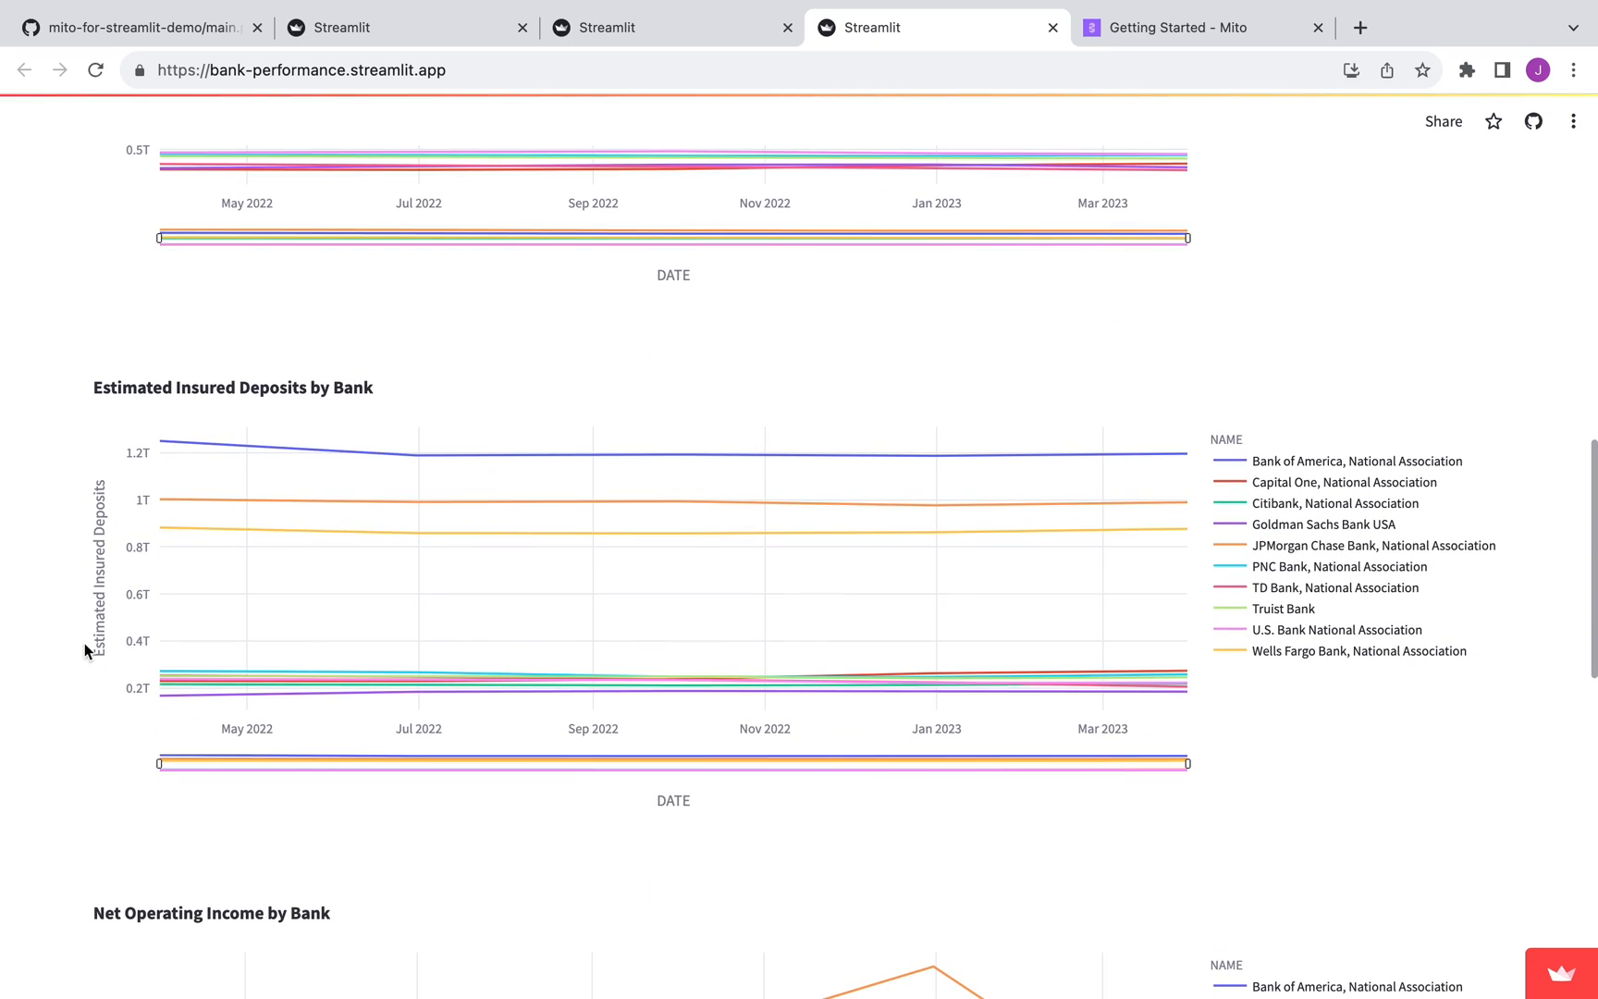
scroll("down", 3)
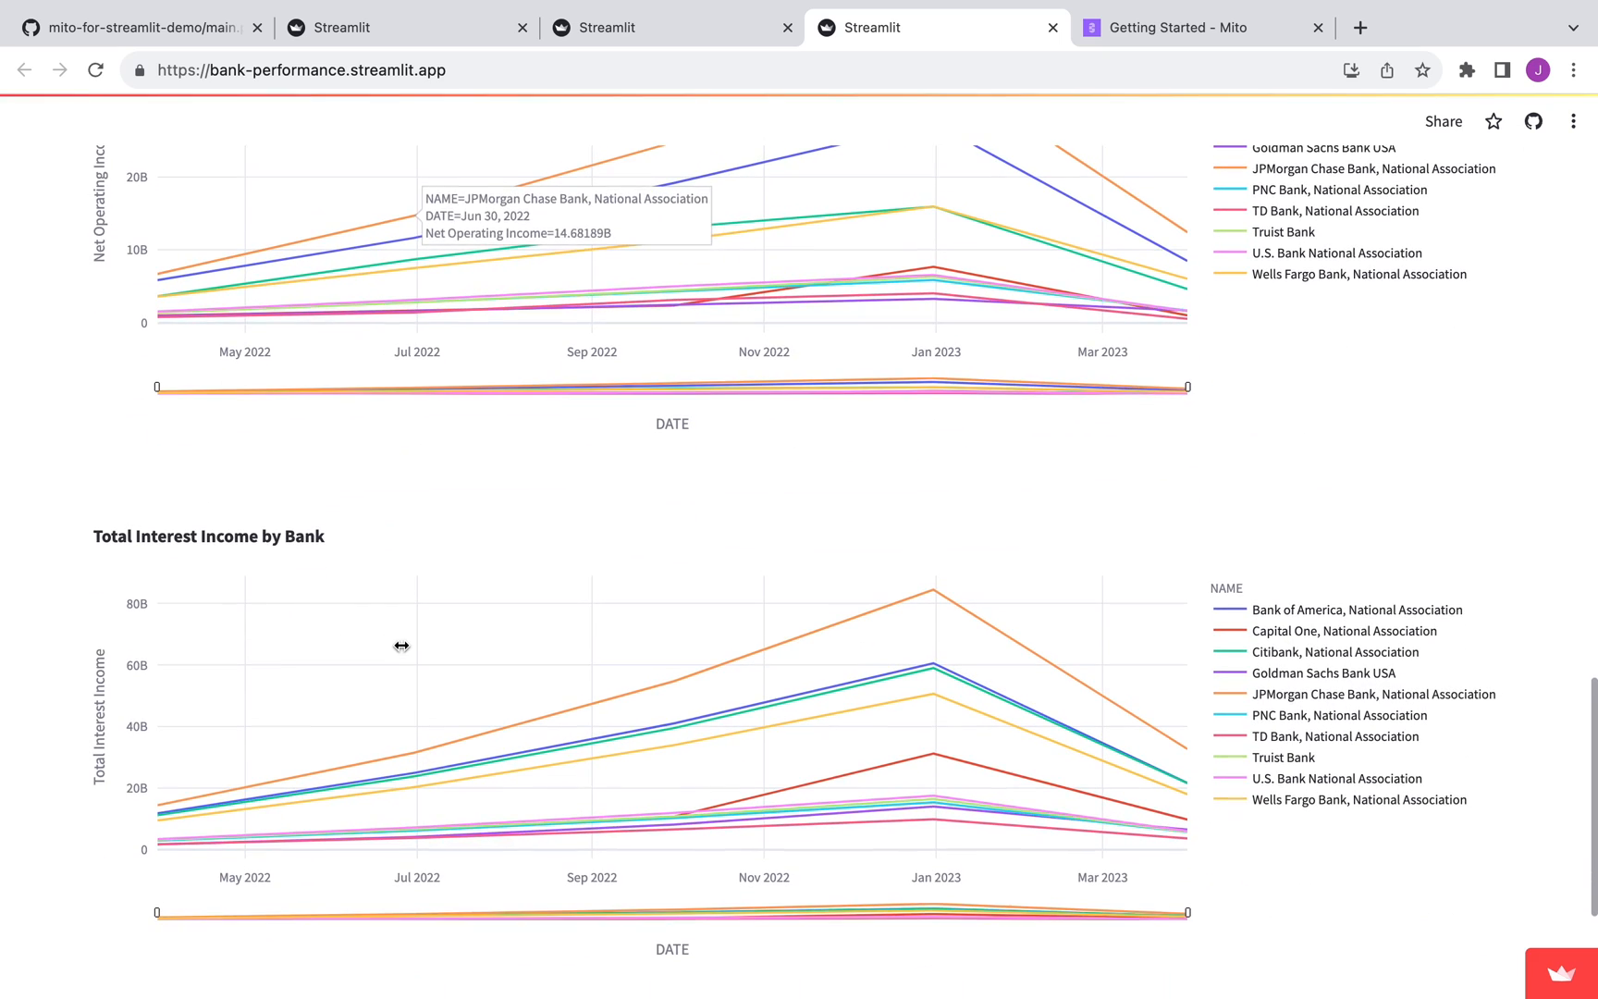
scroll("down", 3)
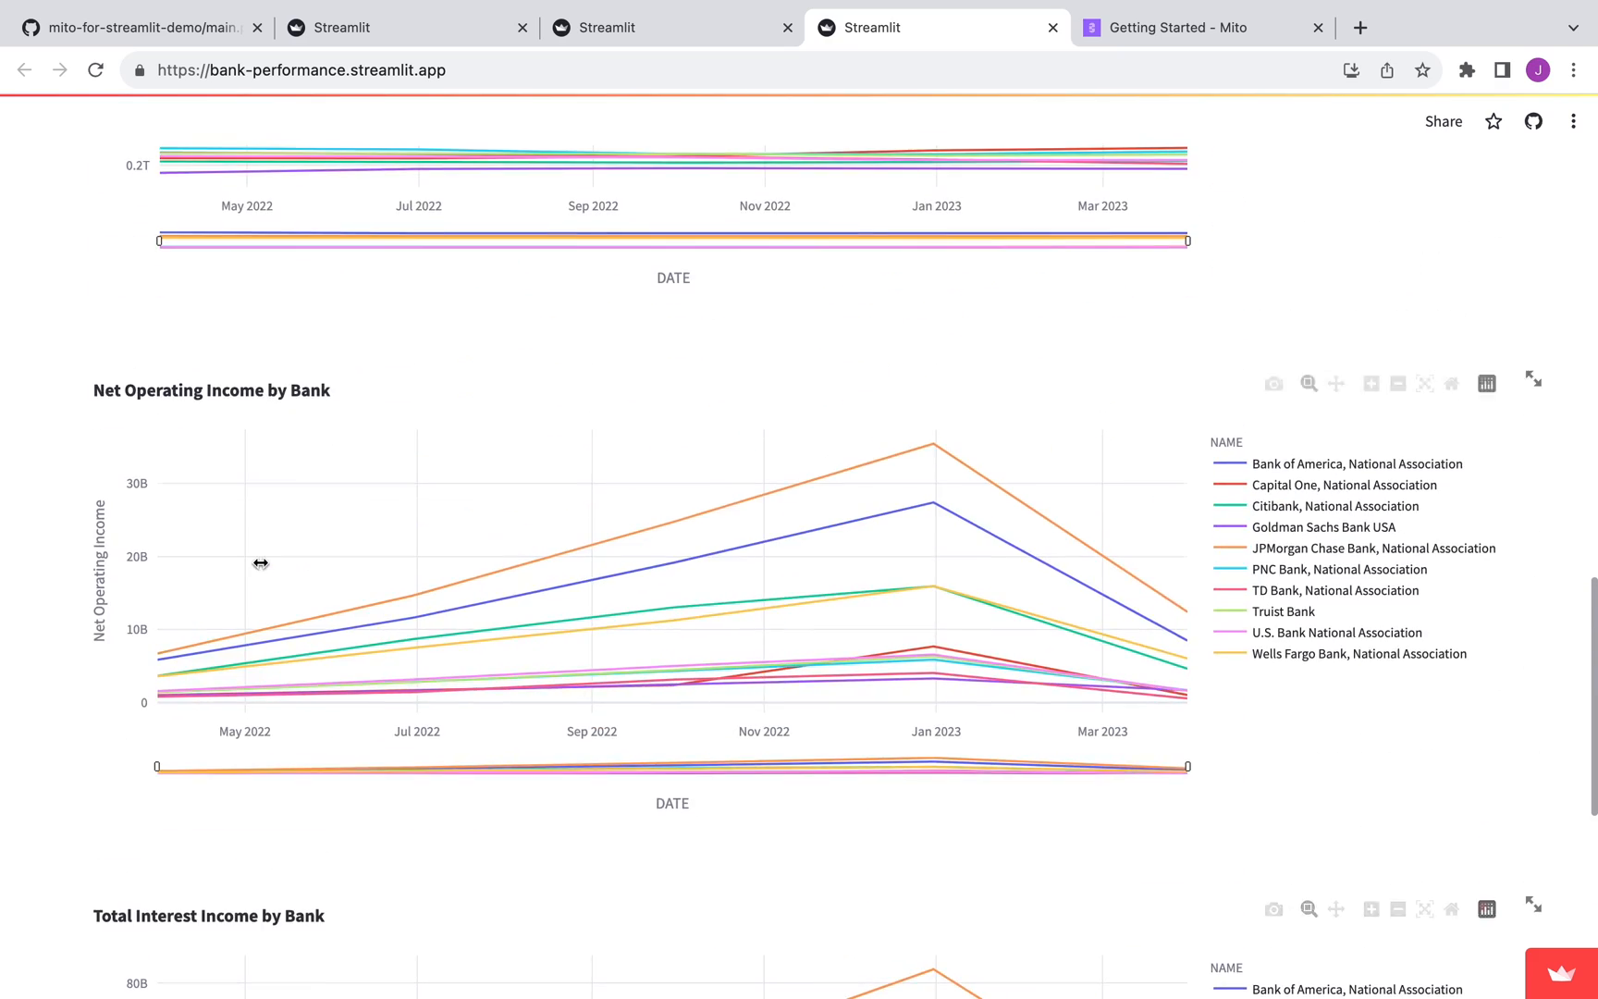
scroll("down", 3)
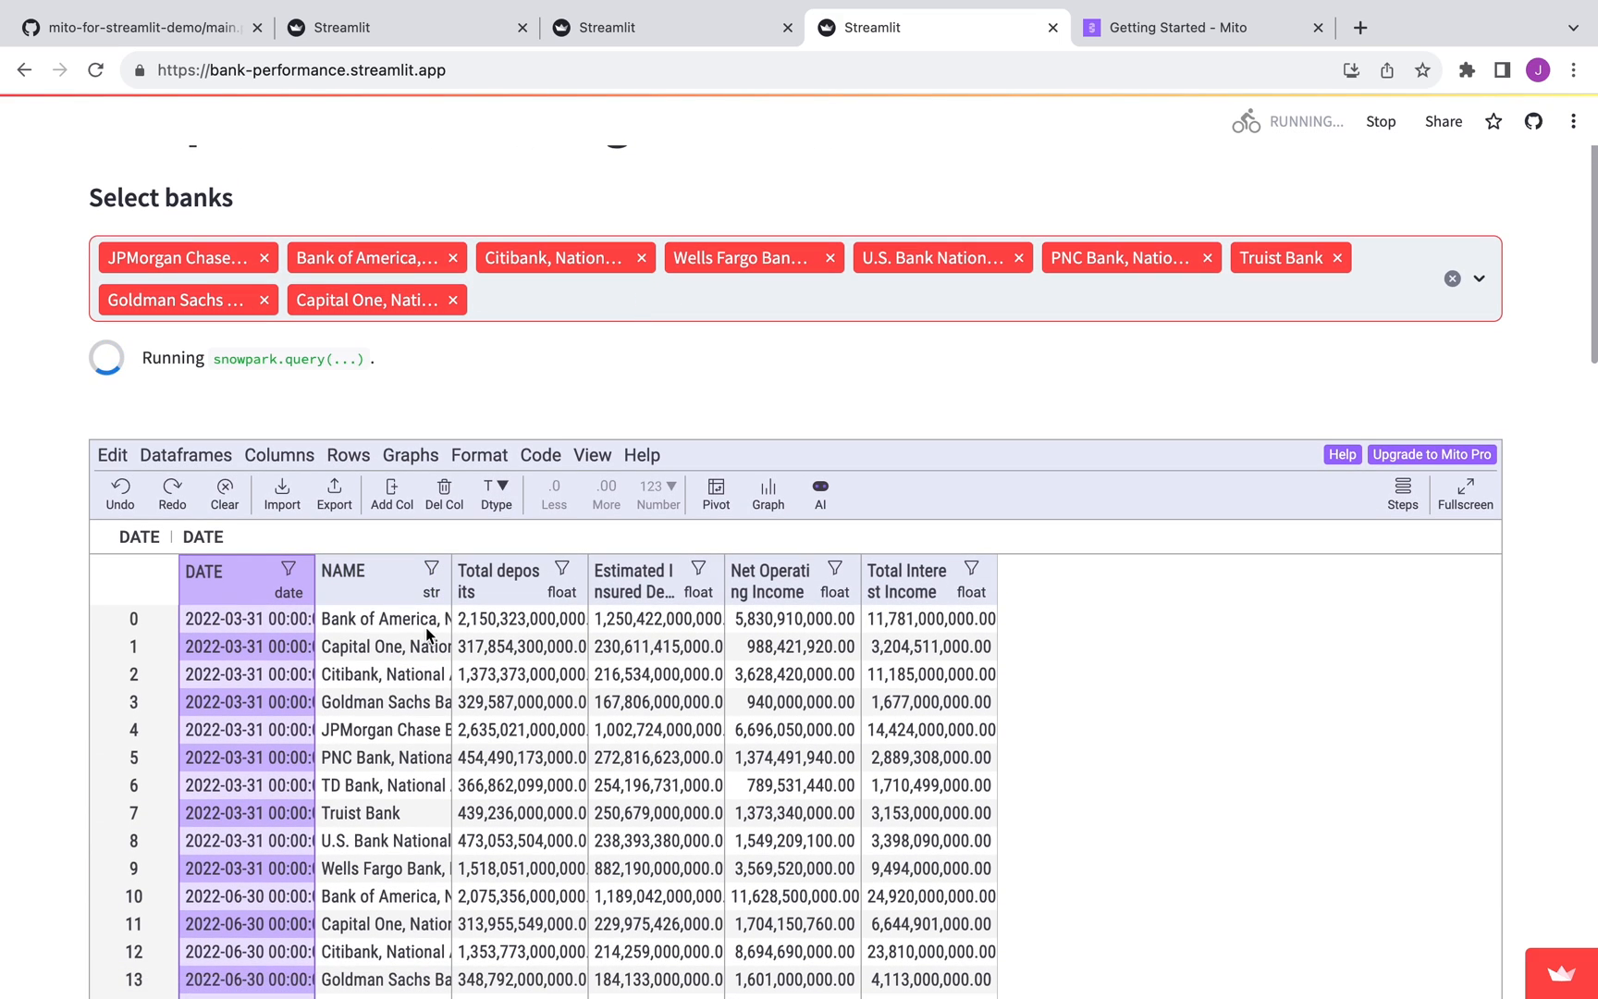
- Review the reloaded bank app without TD Bank, then bring up the Getting Started docs
scroll("down", 3)
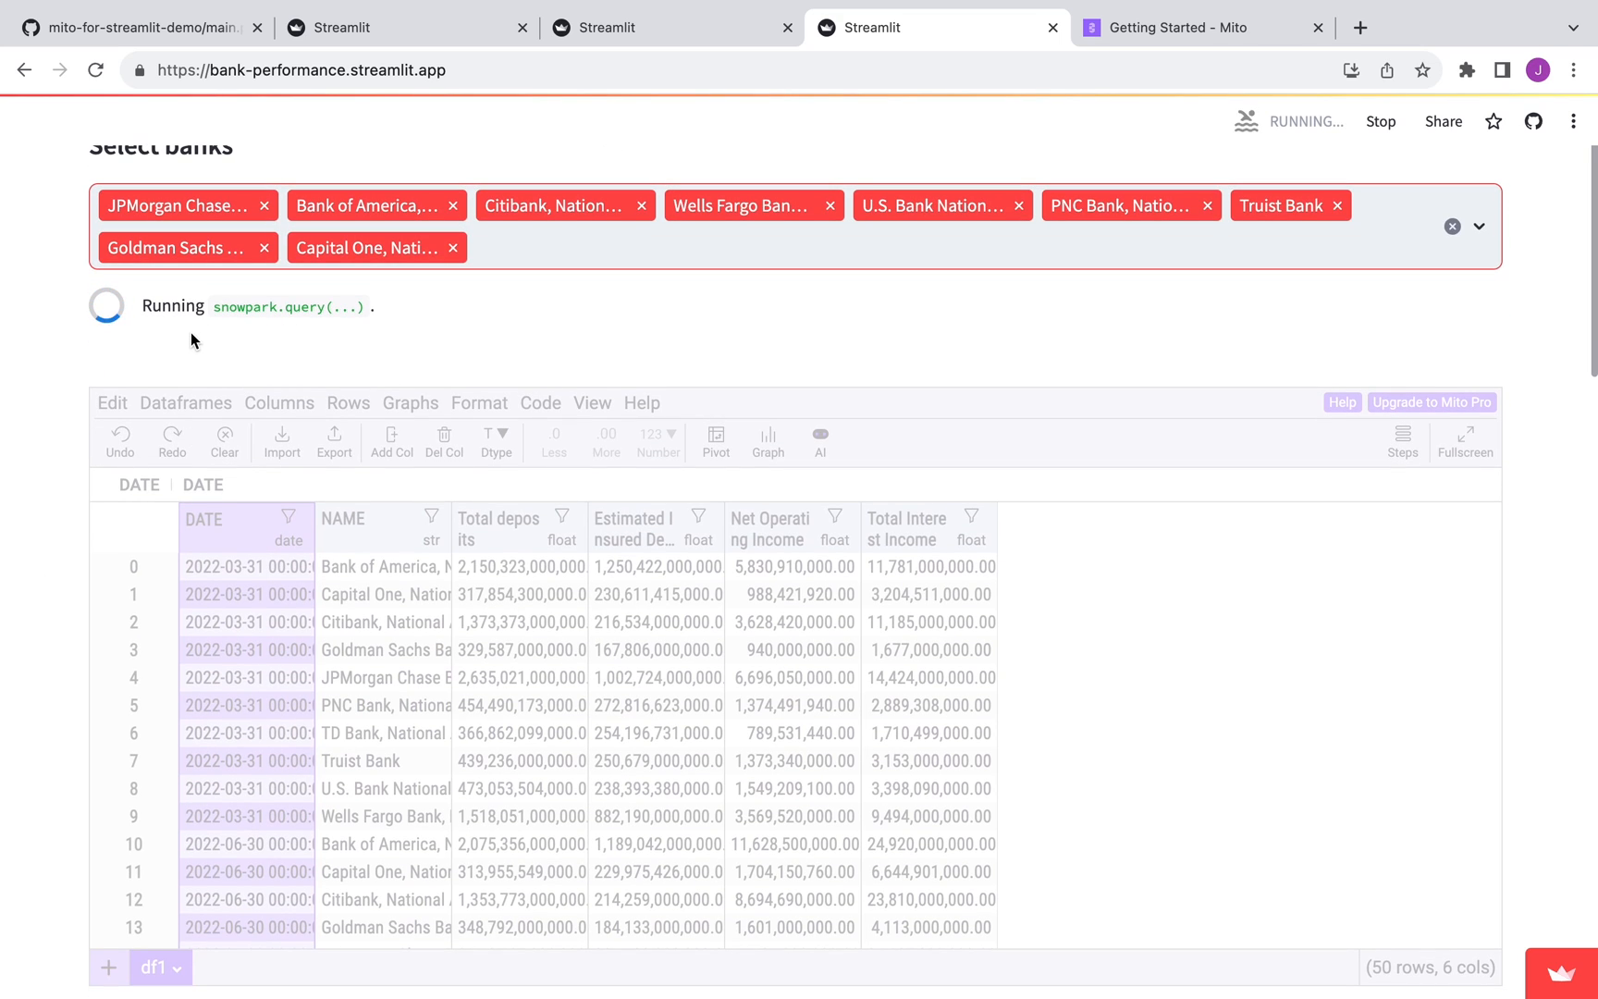
mouse_move(81, 396)
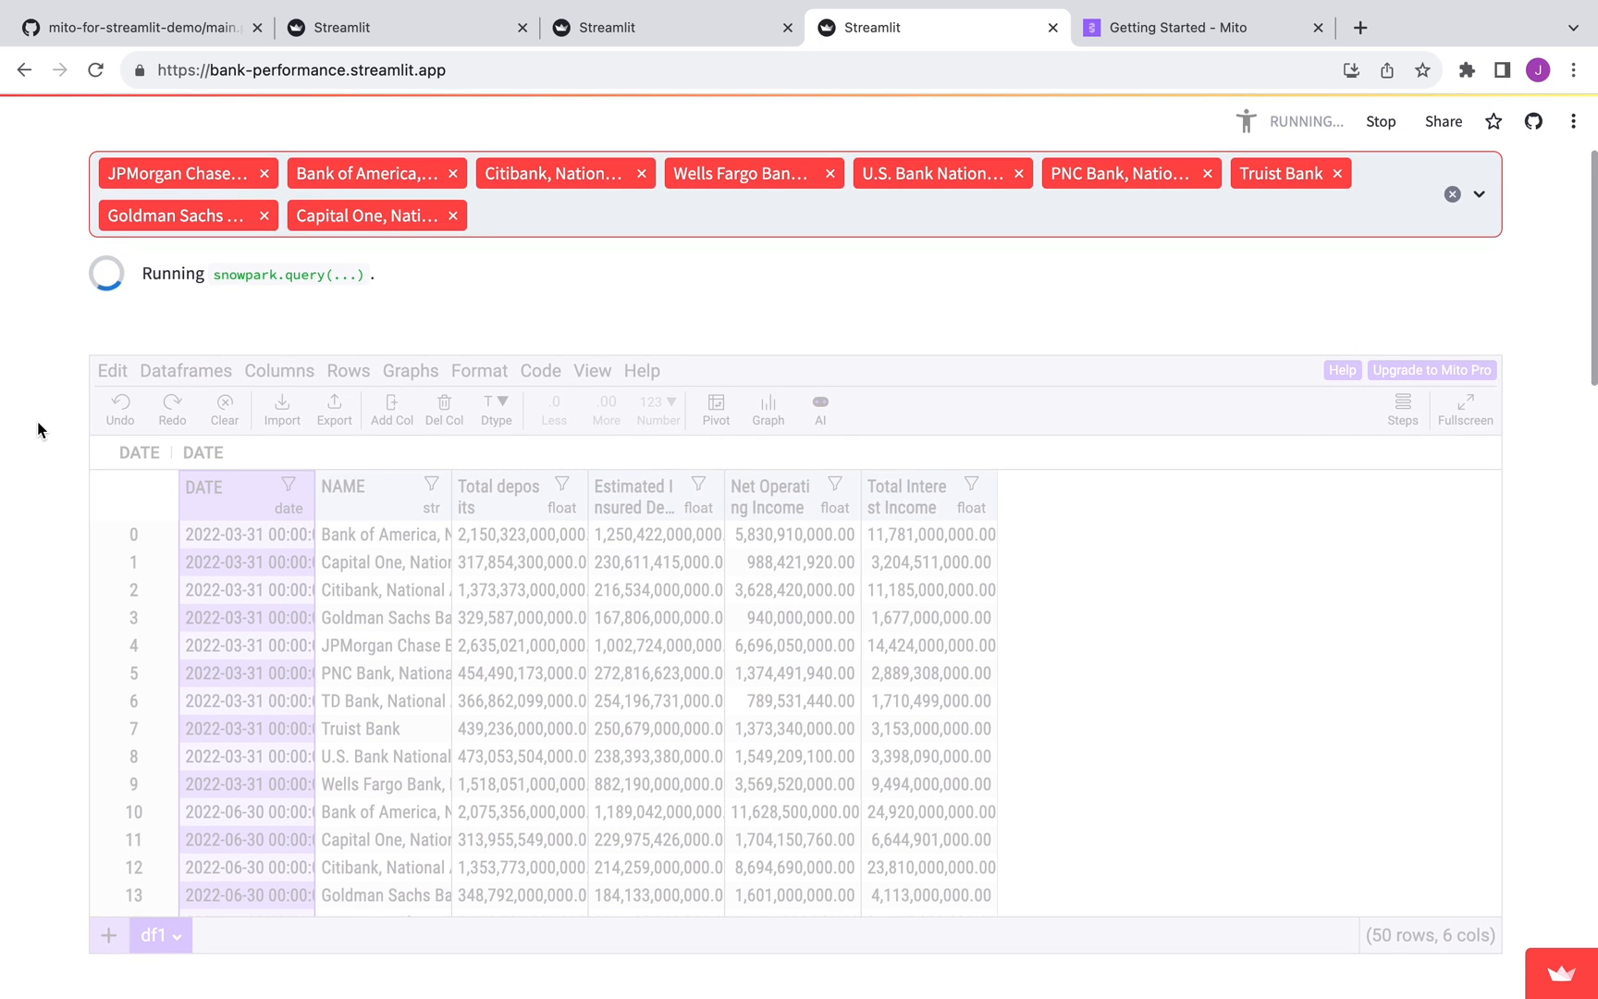
scroll("down", 3)
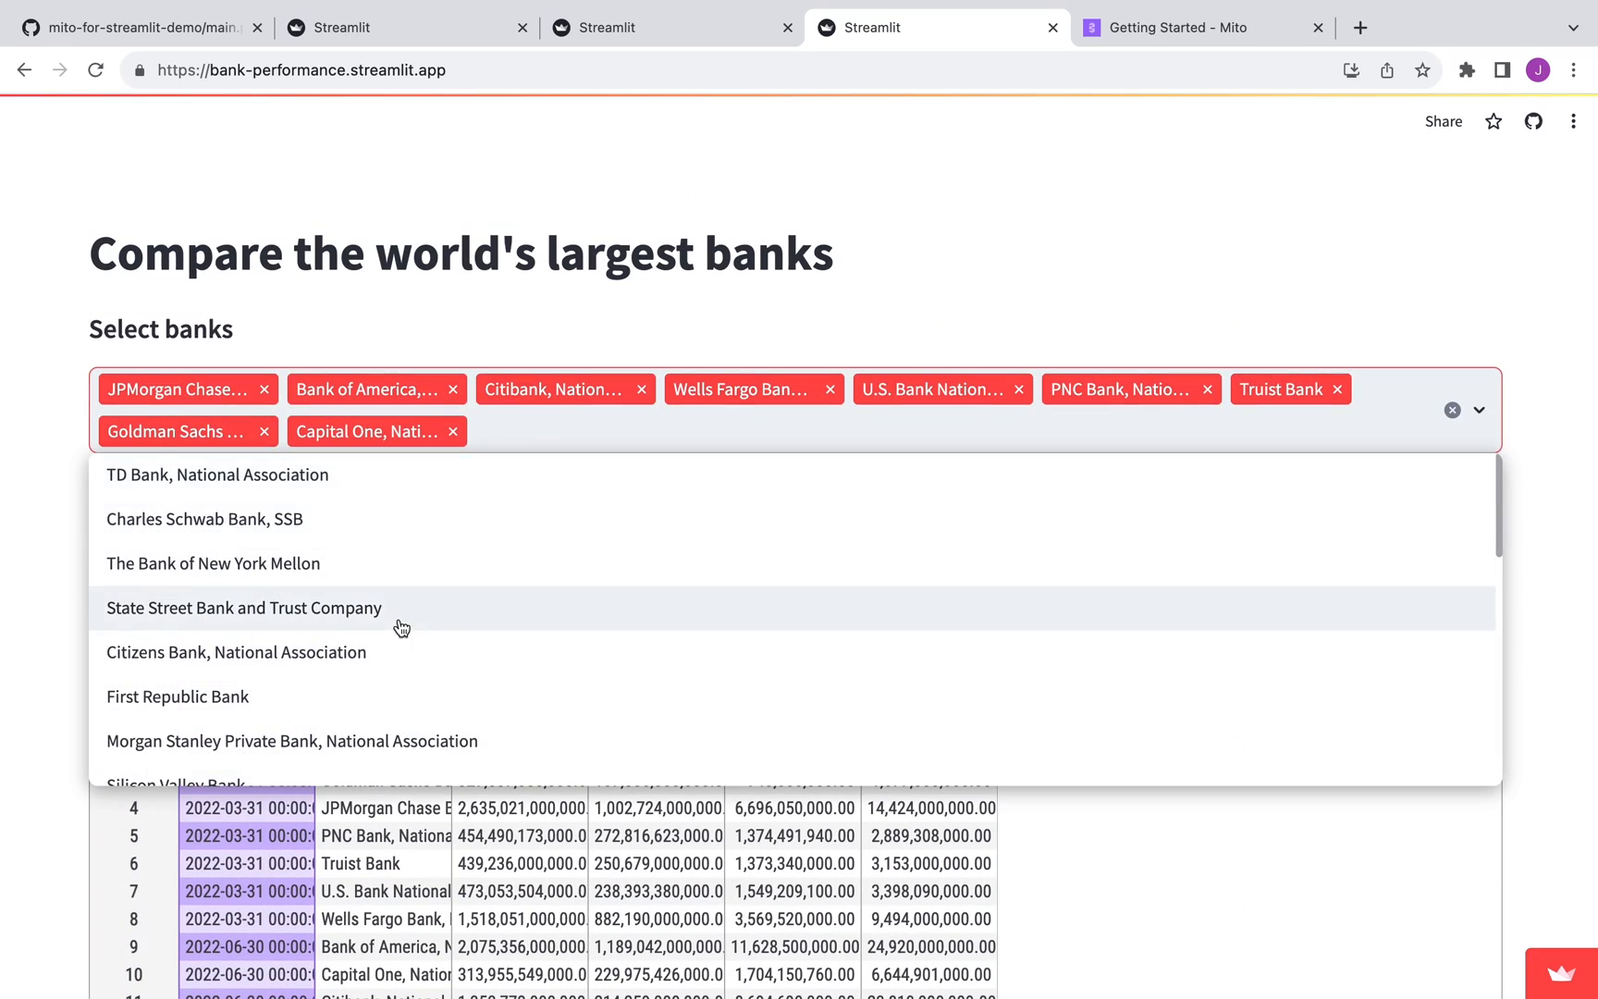
scroll("down", 3)
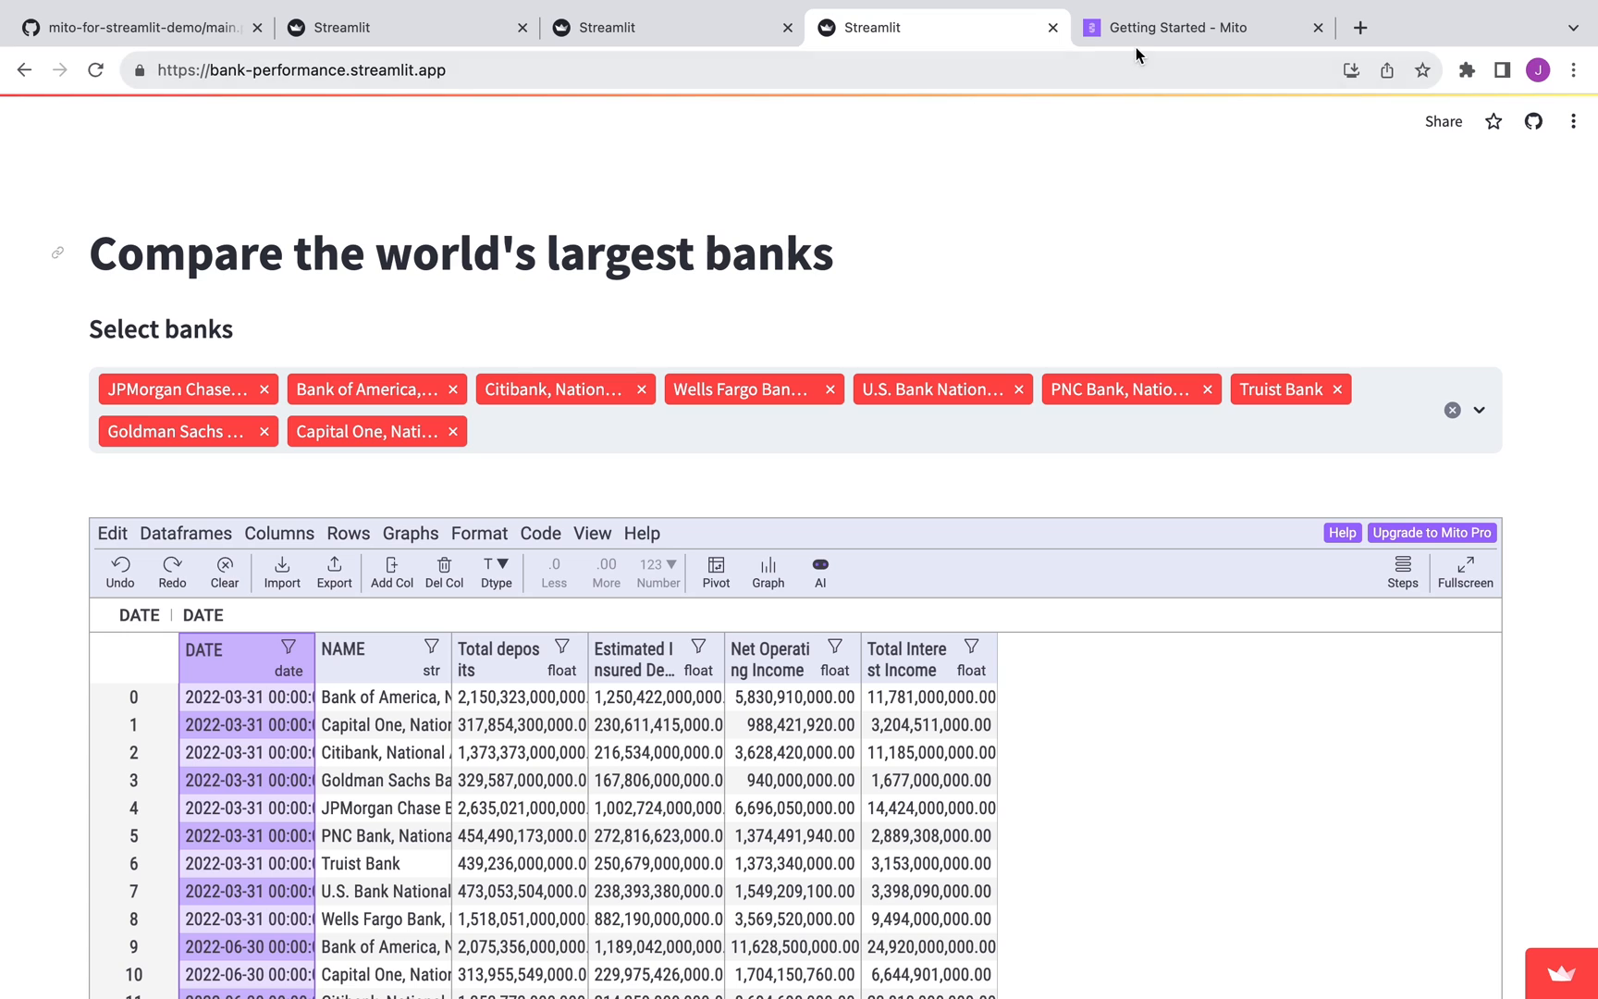
mouse_move(1202, 28)
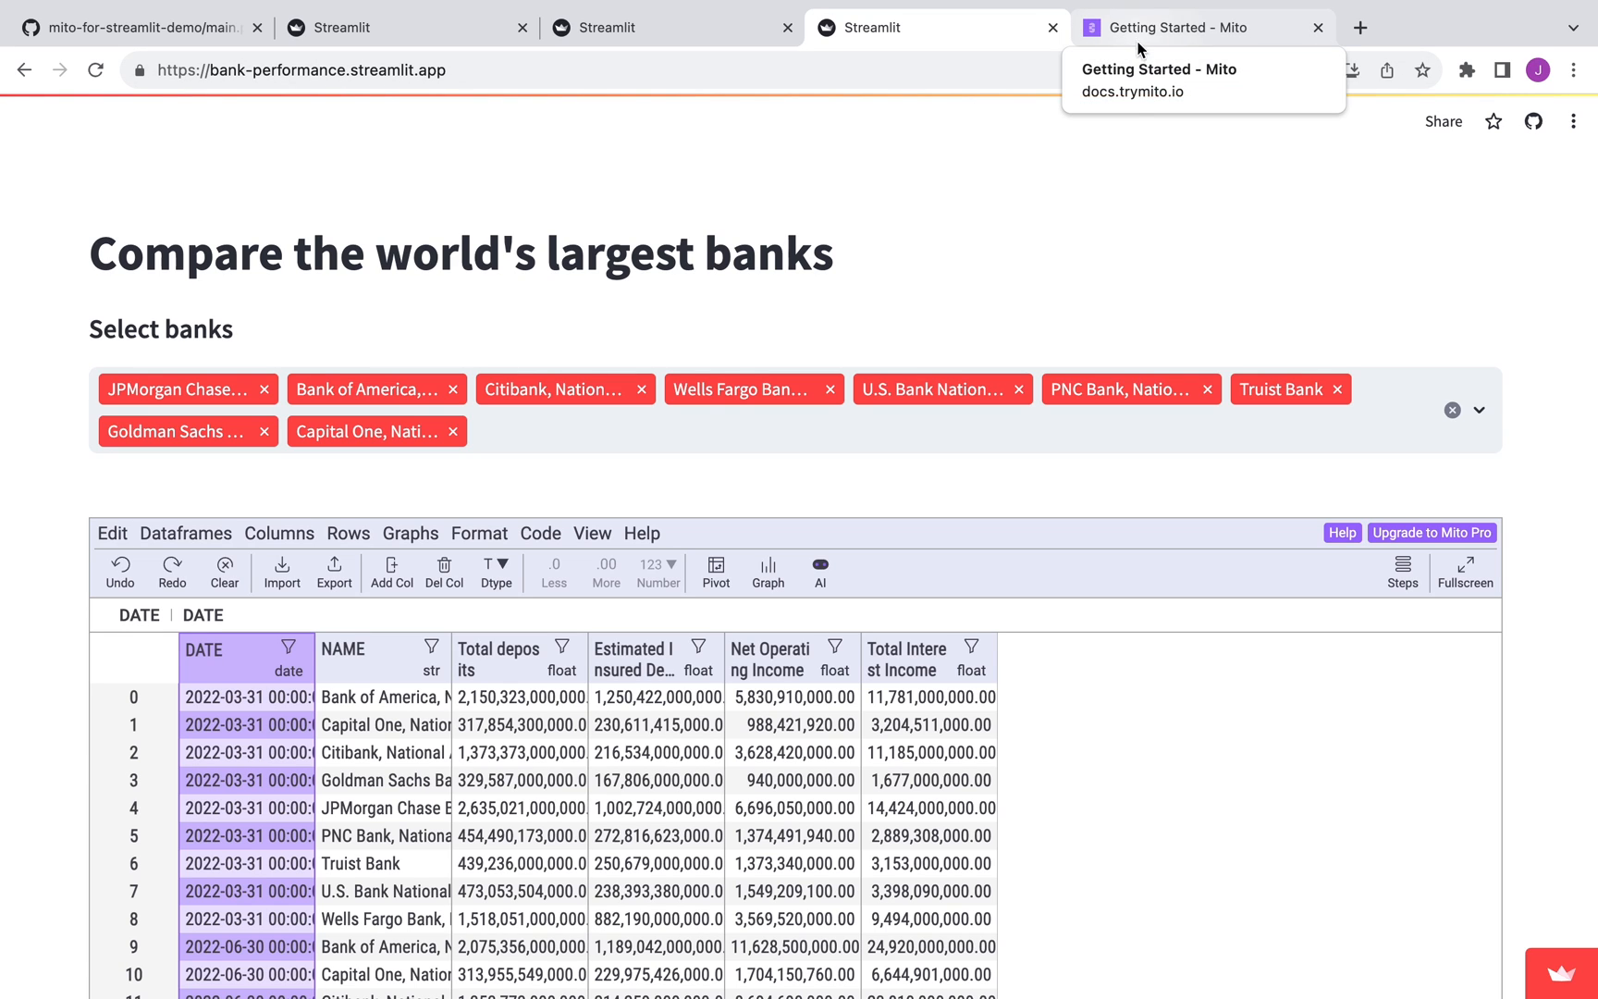
left_click(1173, 28)
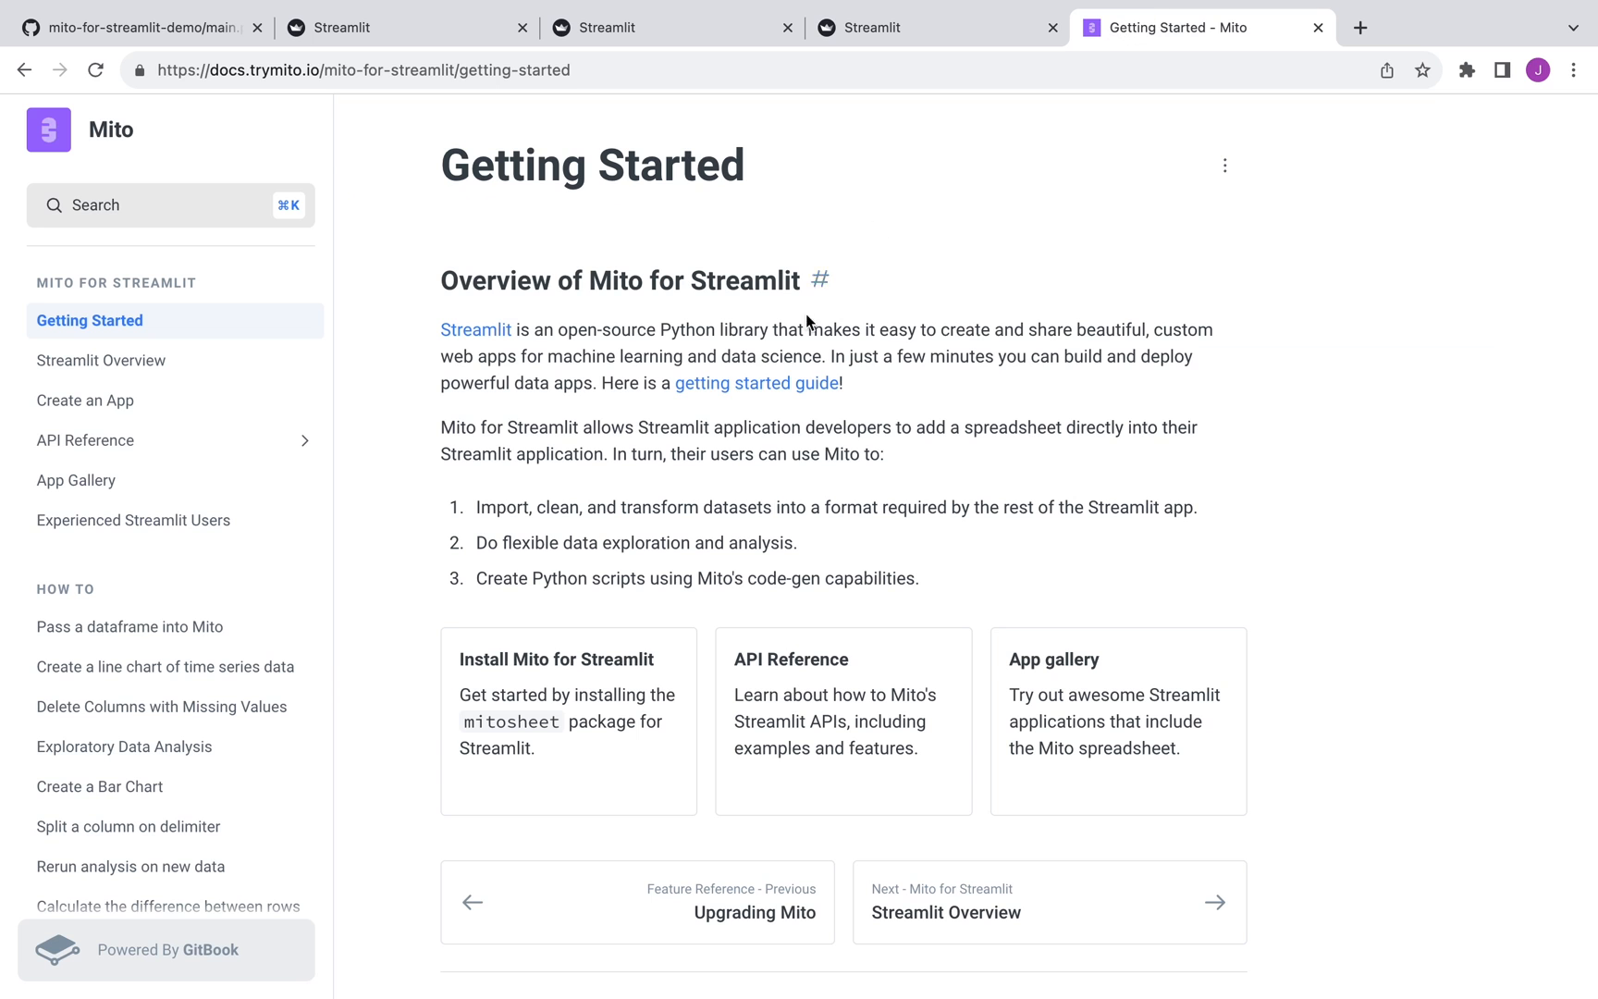